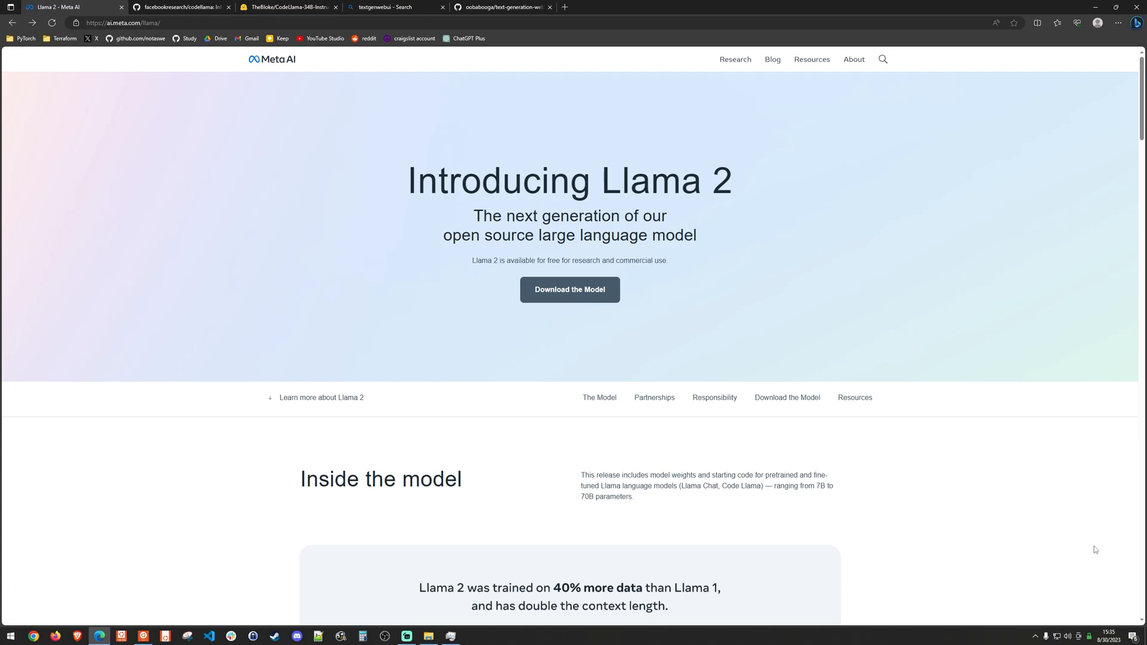
mouse_move(468, 195)
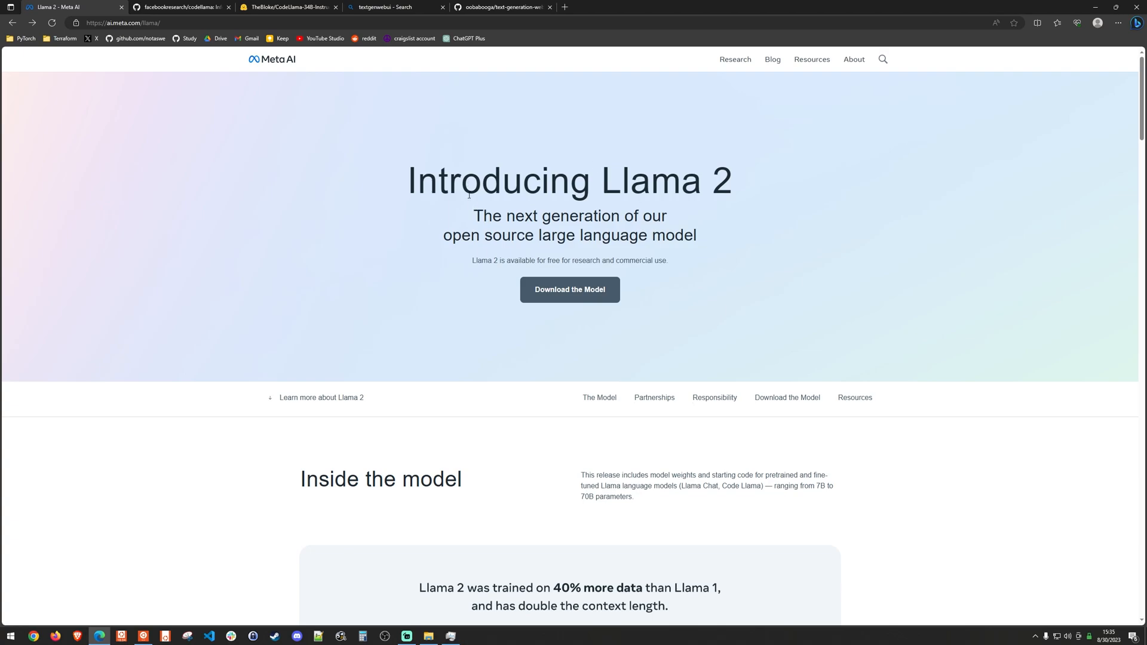
mouse_move(502, 156)
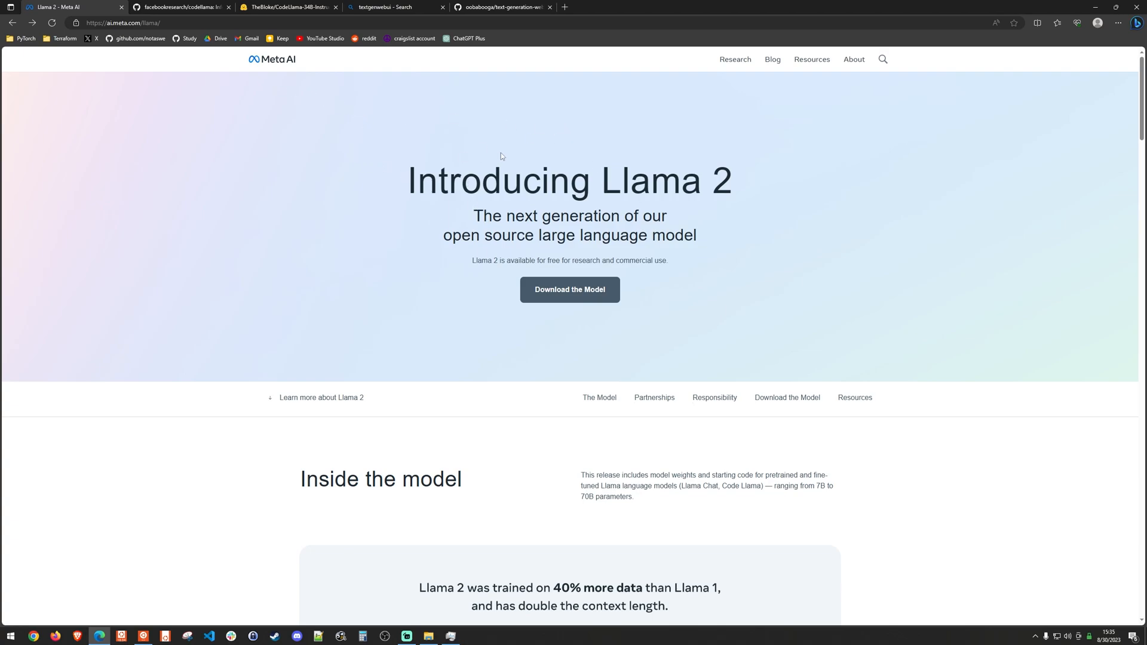
Open the Llama 2 access request form, then browse the facebookresearch/codellama README on GitHub
click(569, 289)
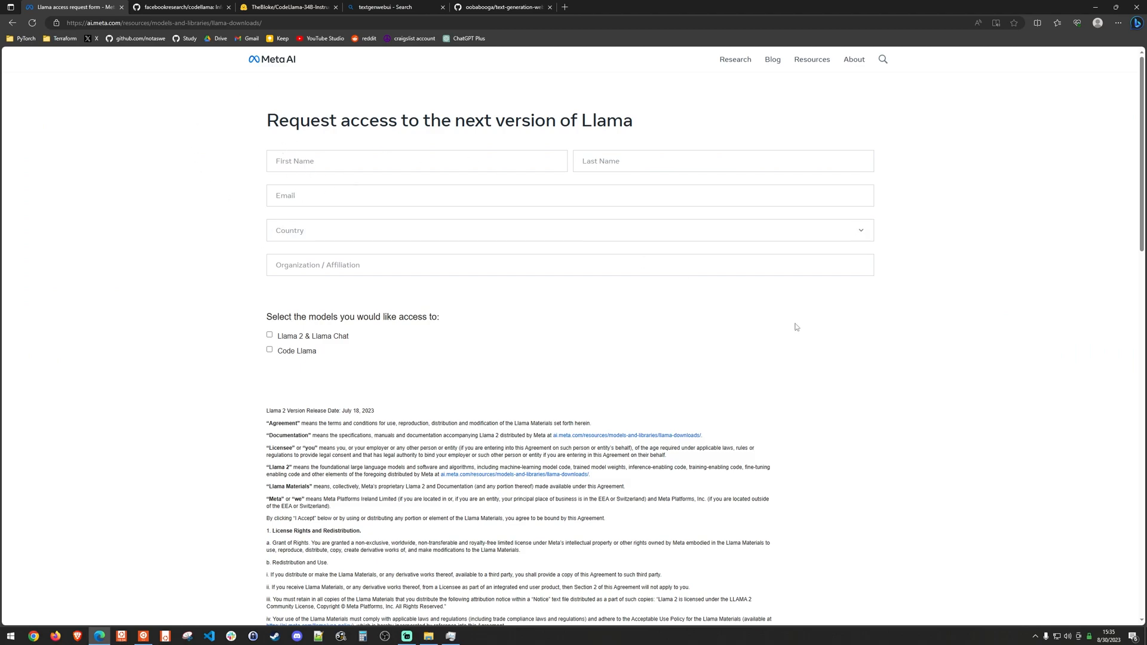
mouse_move(409, 281)
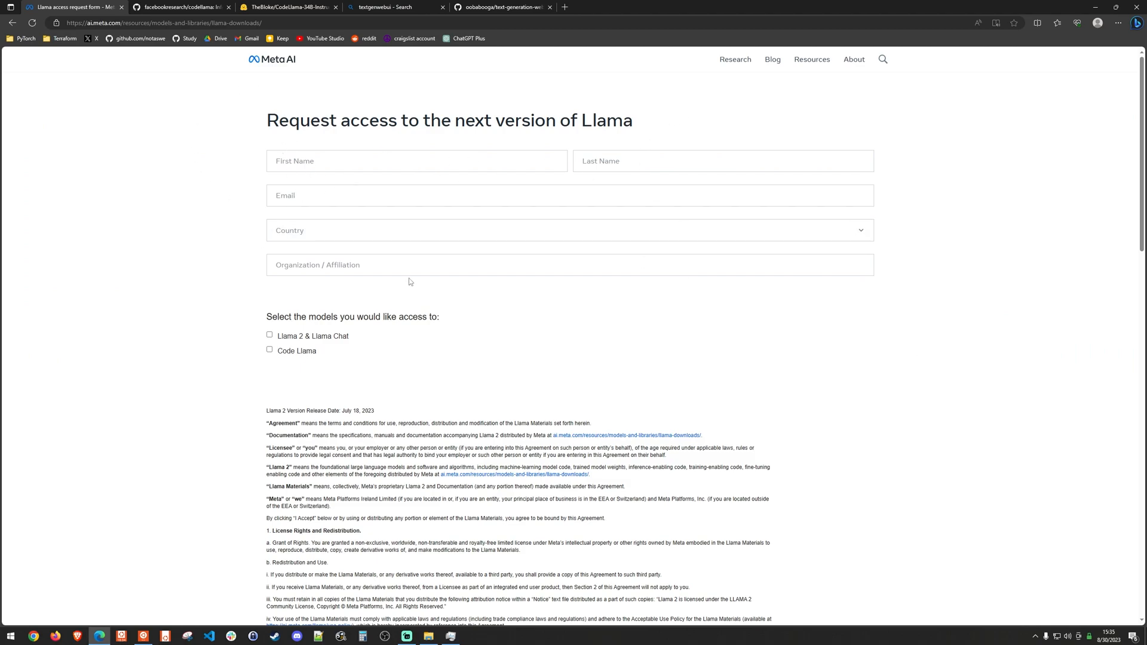
click(179, 6)
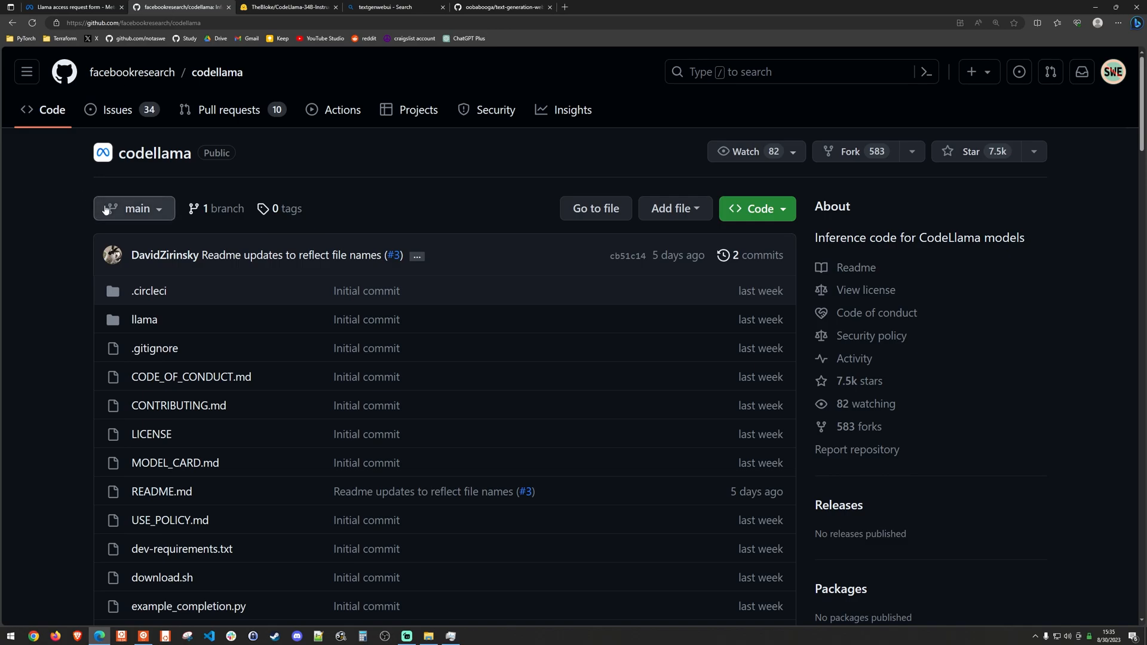
scroll(down, 3)
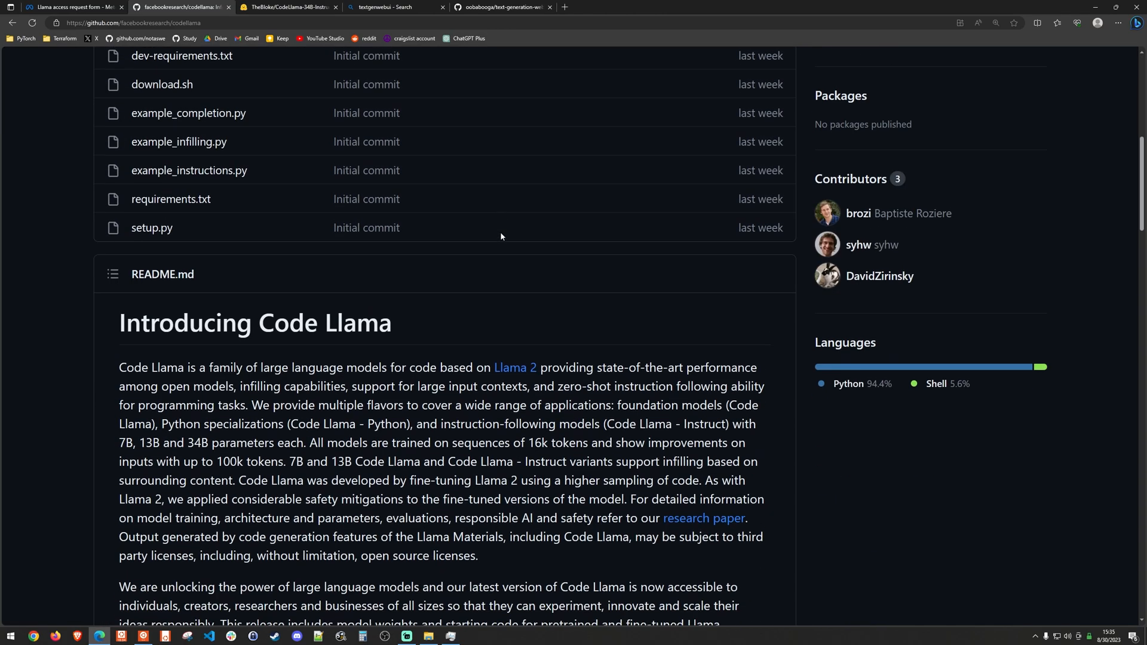
scroll(down, 3)
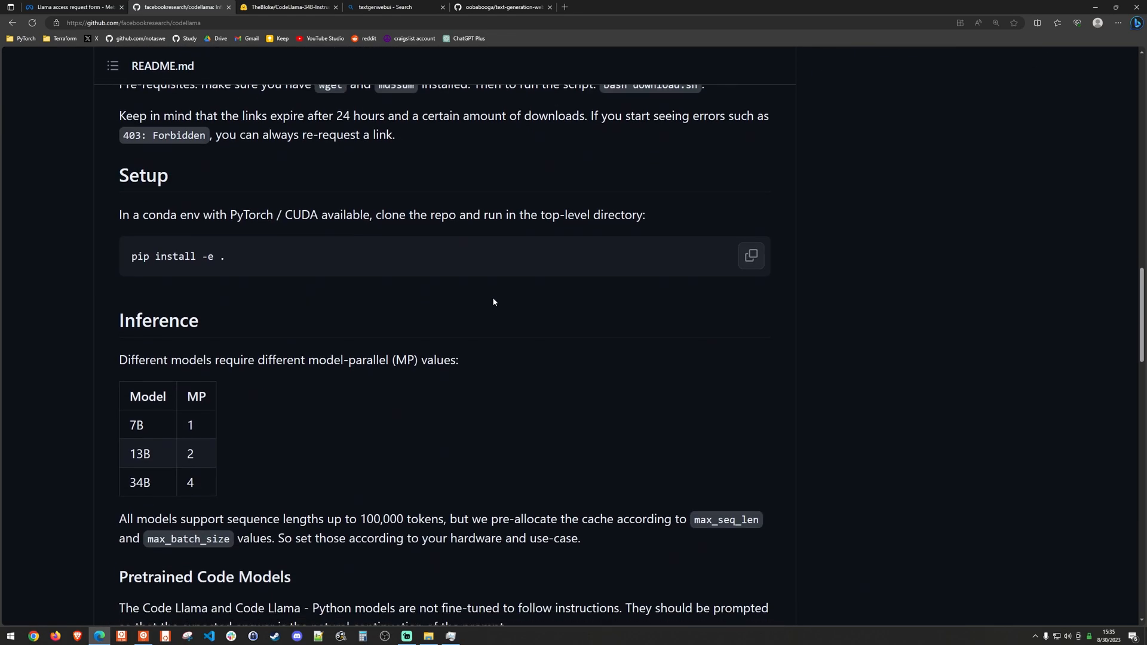
scroll(up, 3)
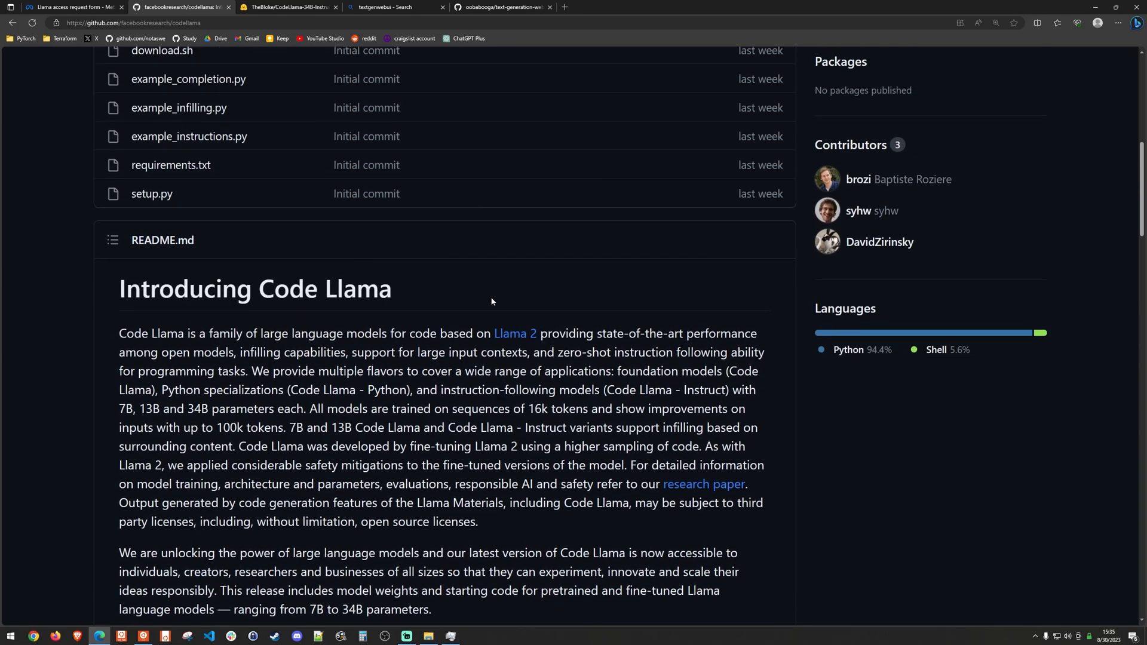
scroll(up, 3)
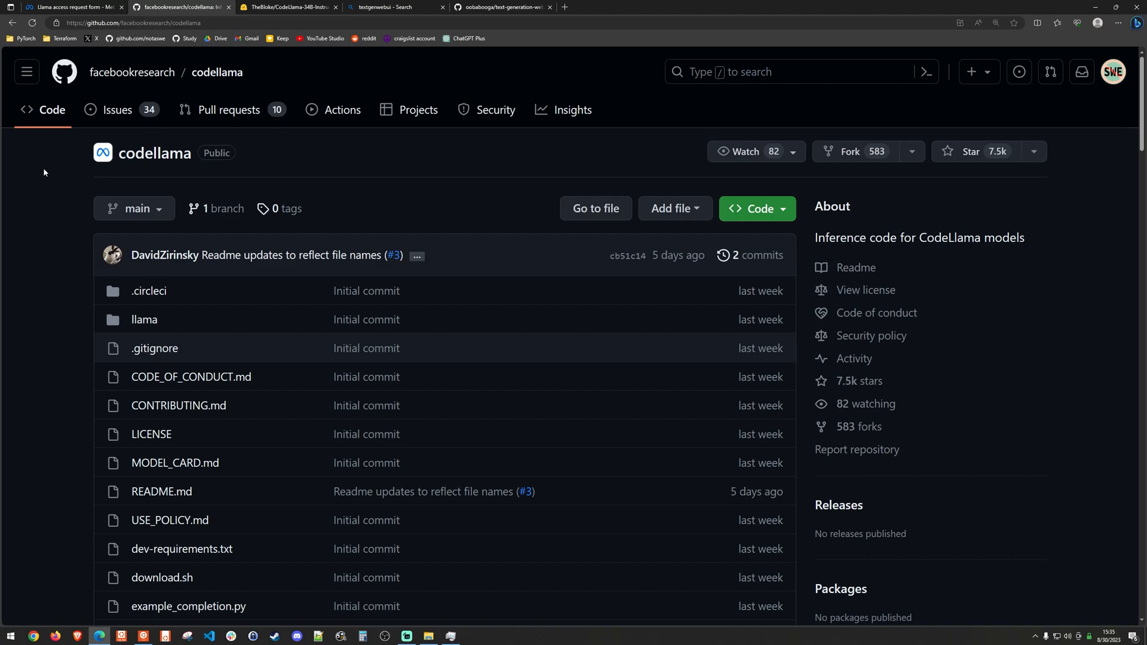
Show the TheBloke/CodeLlama-34B-Instruct-GPTQ model card in its browser tab
click(282, 7)
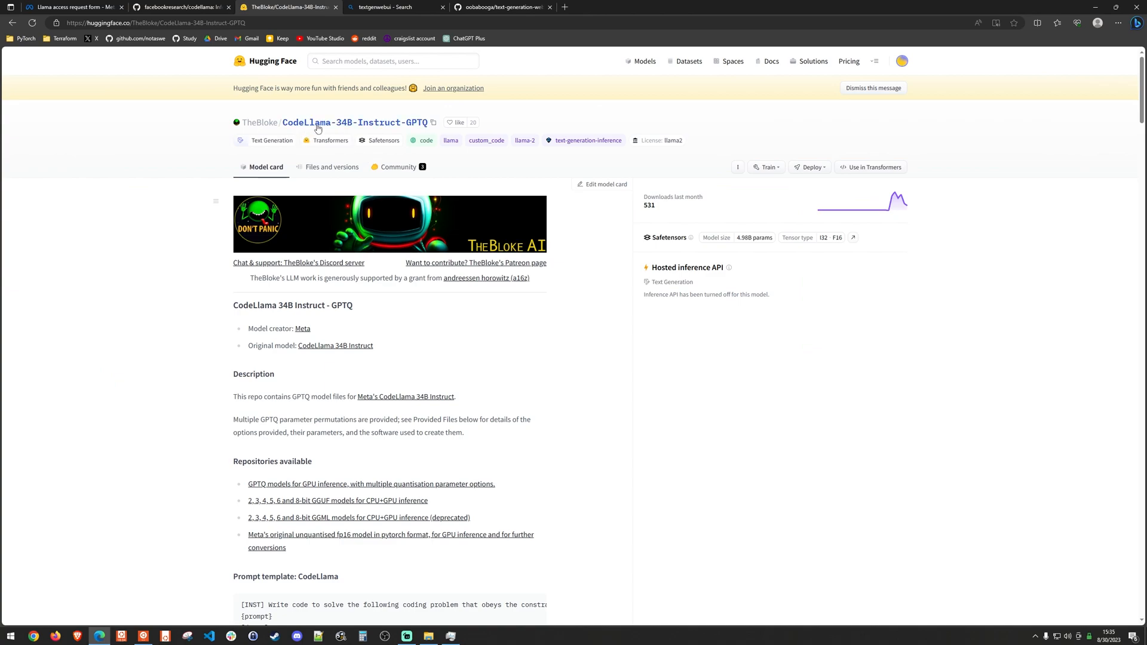
mouse_move(350, 121)
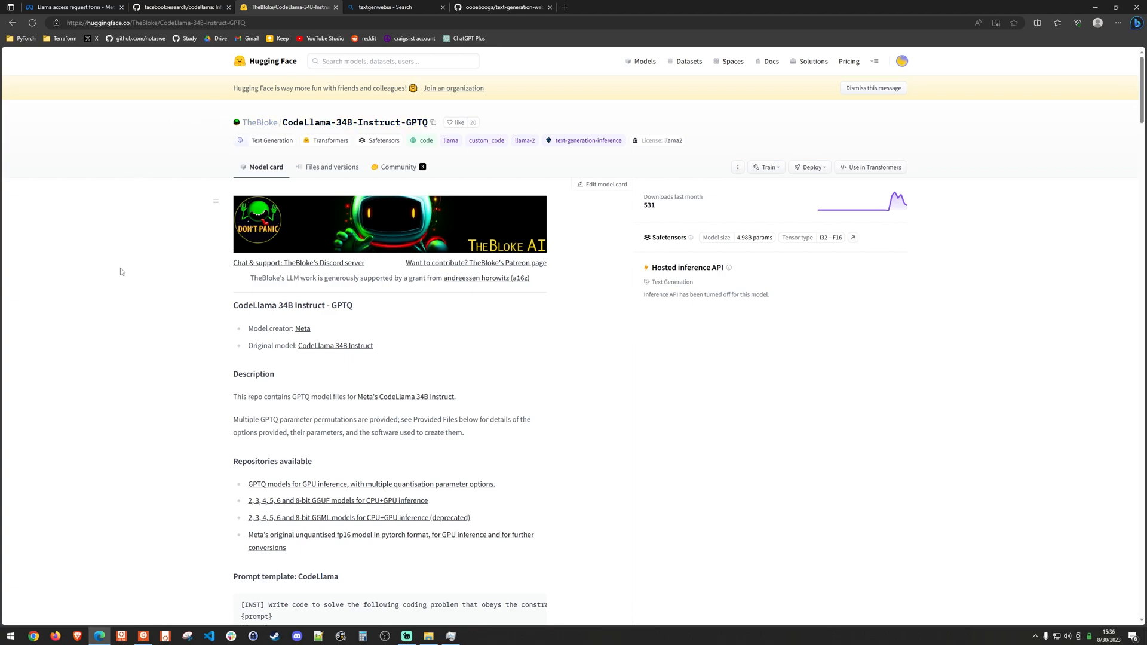
mouse_move(399, 223)
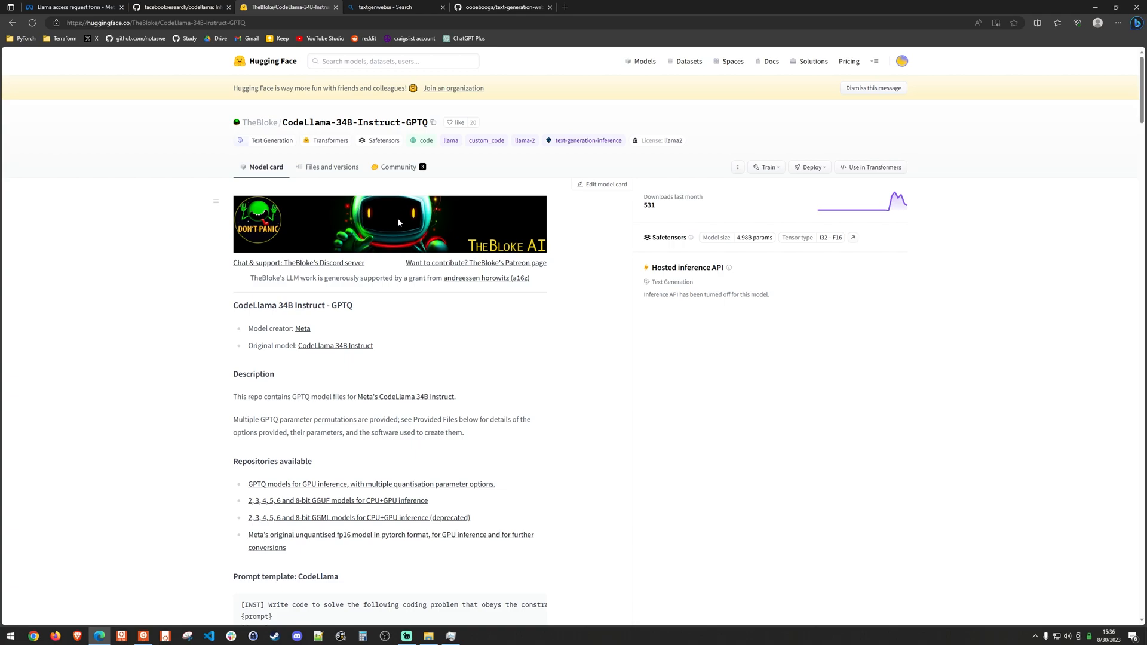
mouse_move(416, 210)
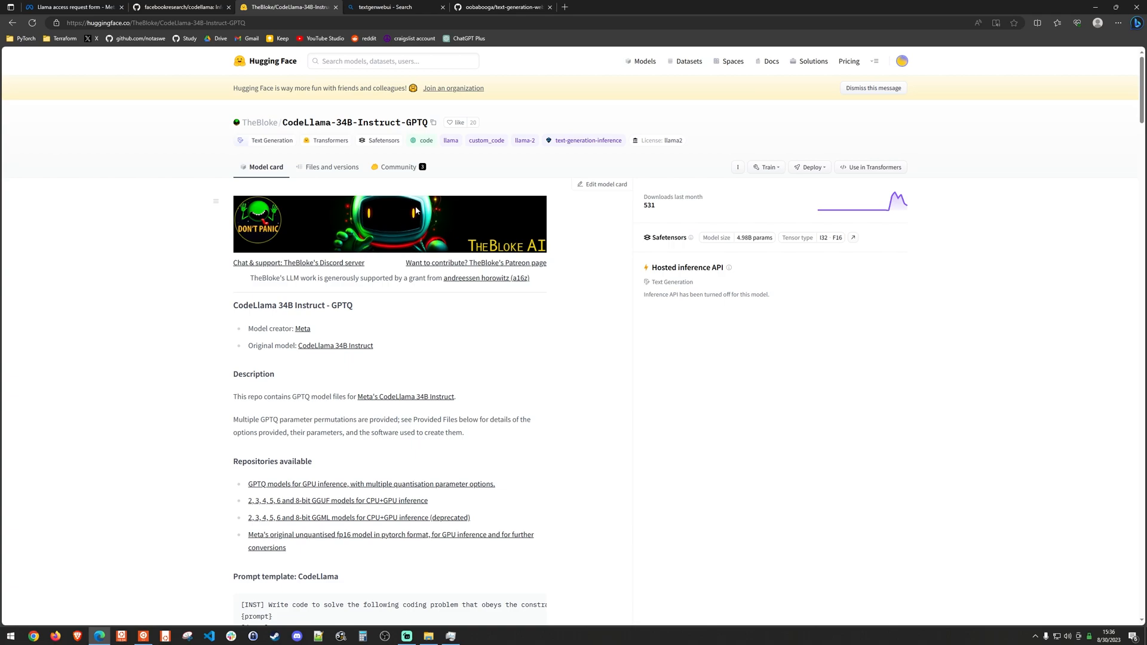
mouse_move(743, 338)
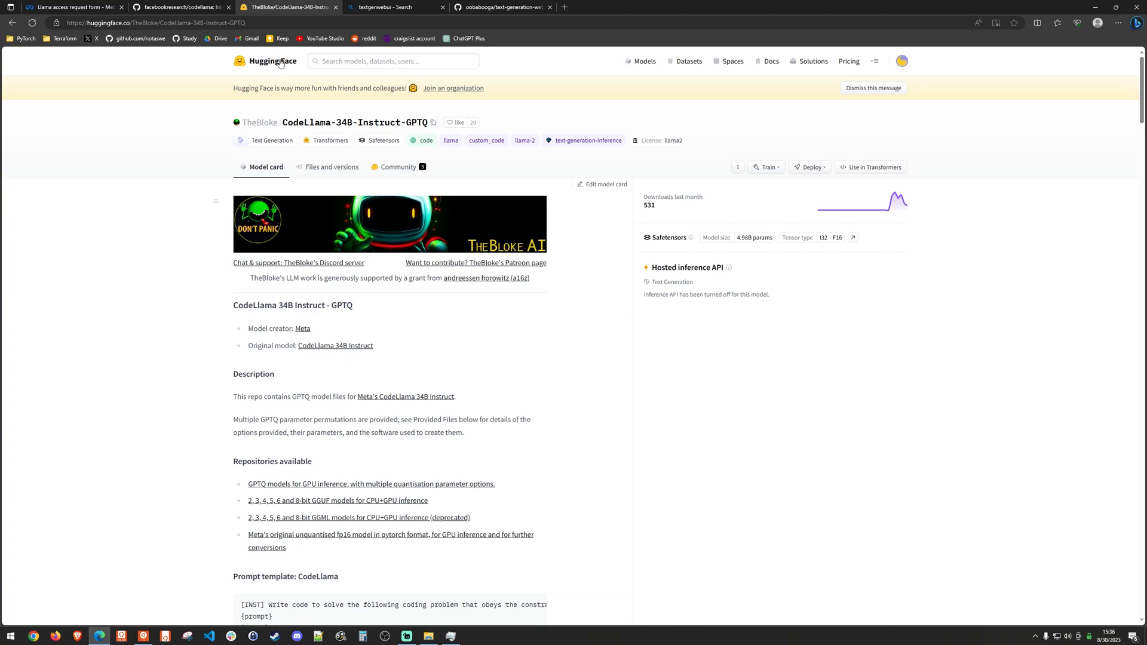
mouse_move(708, 398)
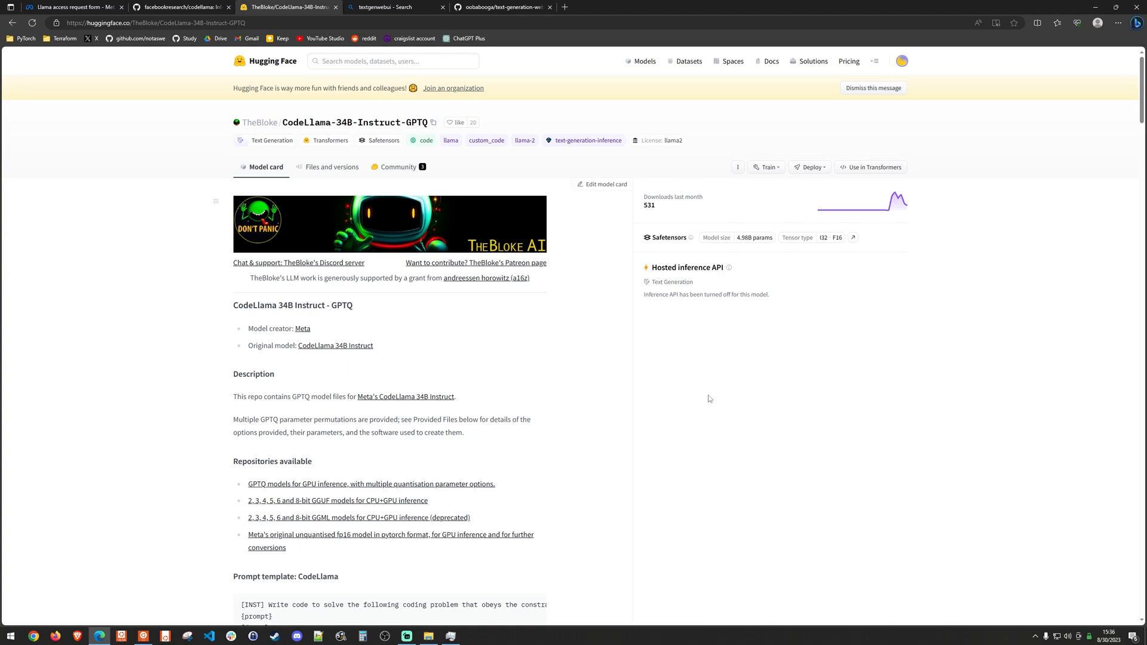
mouse_move(459, 196)
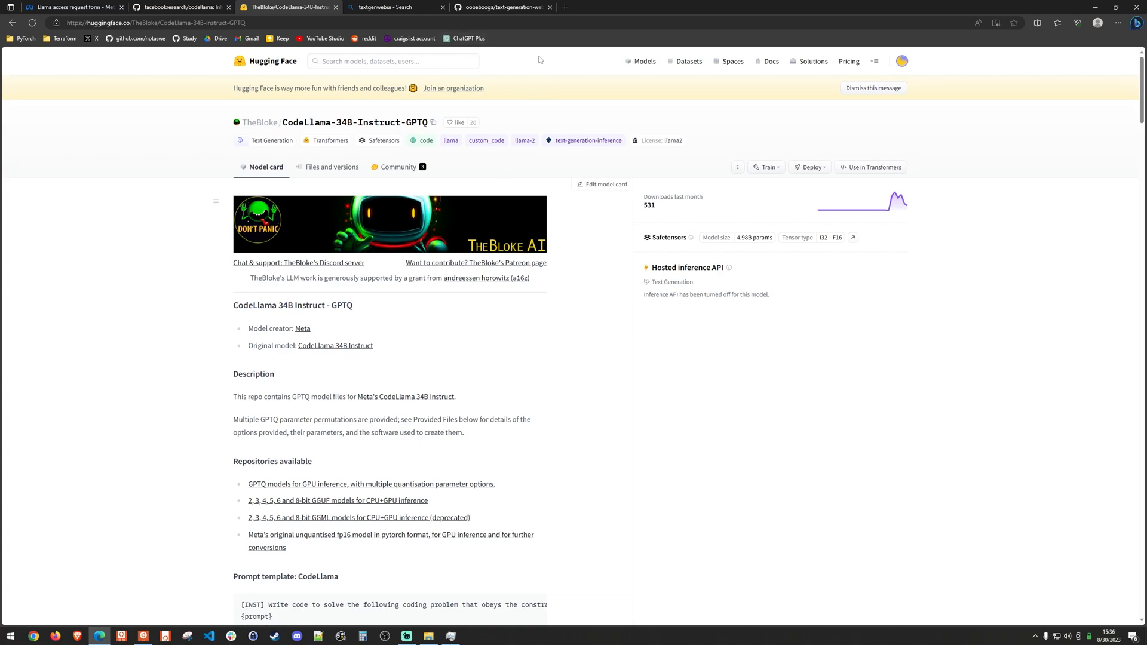
Scroll the oobabooga/text-generation-webui README to 'Manual installation using Conda'
click(501, 6)
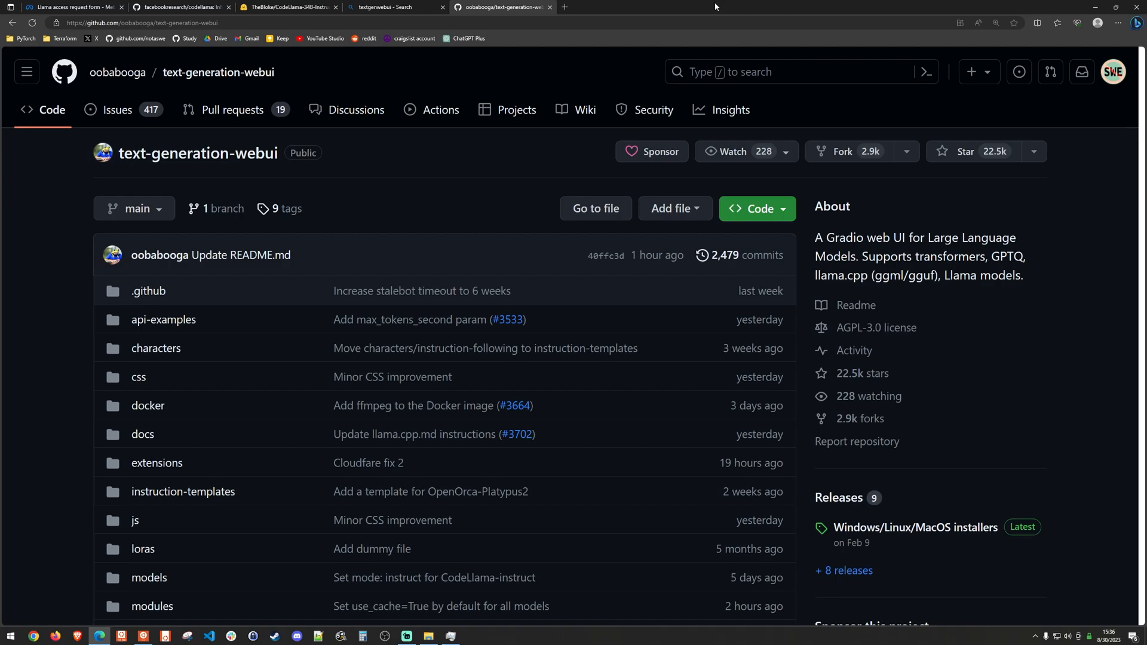
scroll(down, 3)
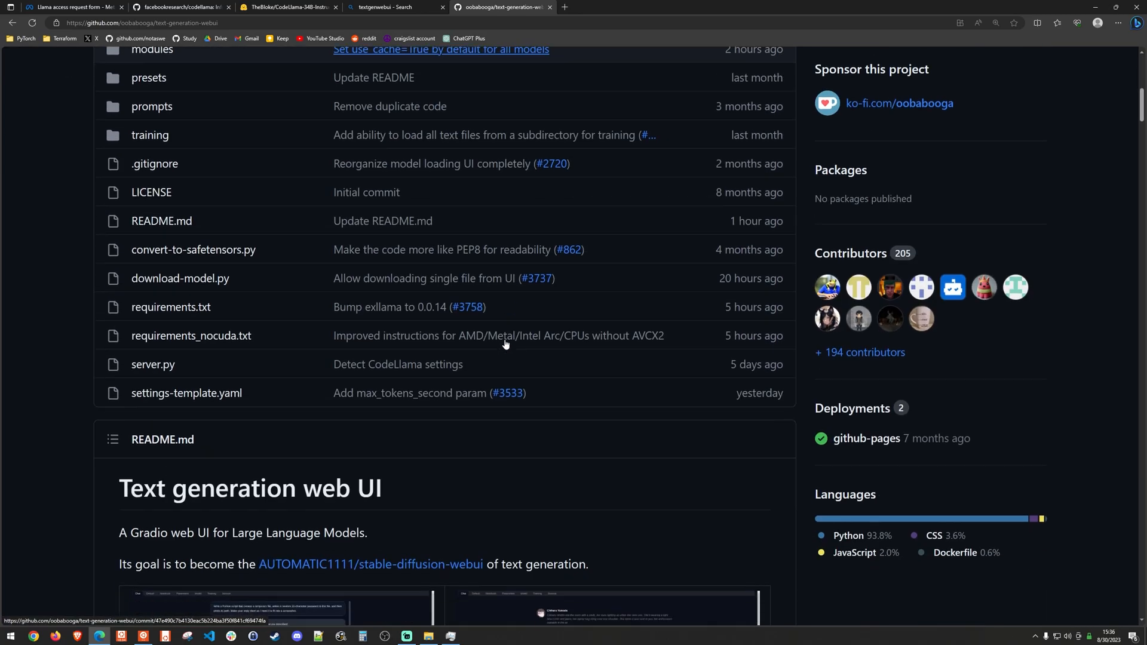
scroll(down, 3)
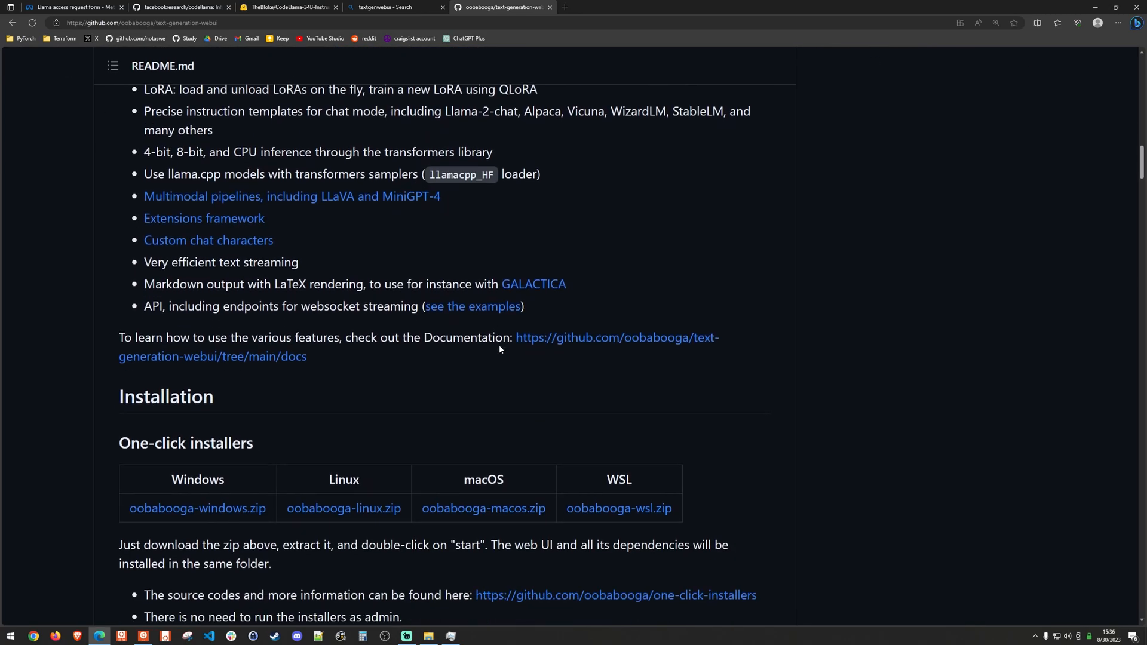
scroll(down, 3)
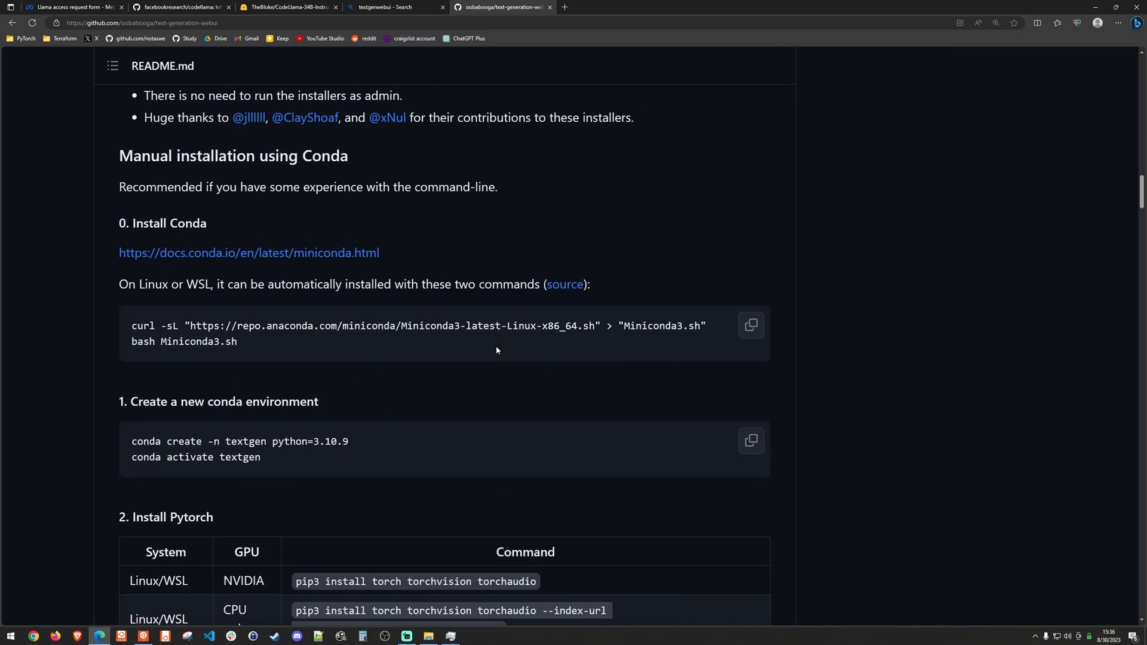
mouse_move(488, 348)
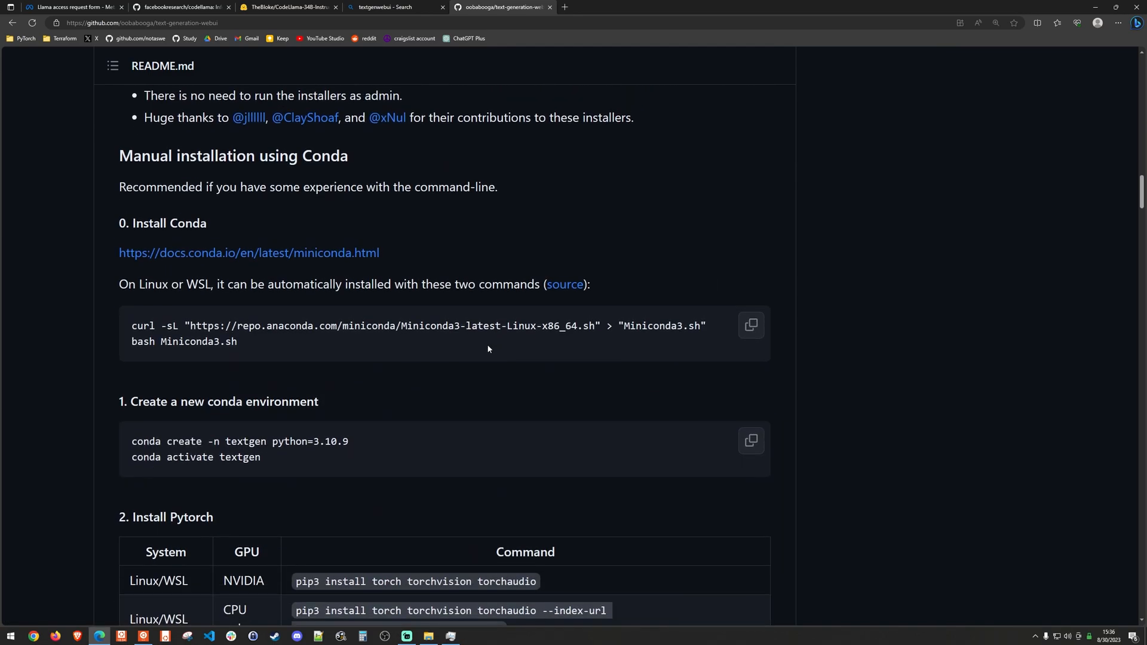
mouse_move(198, 540)
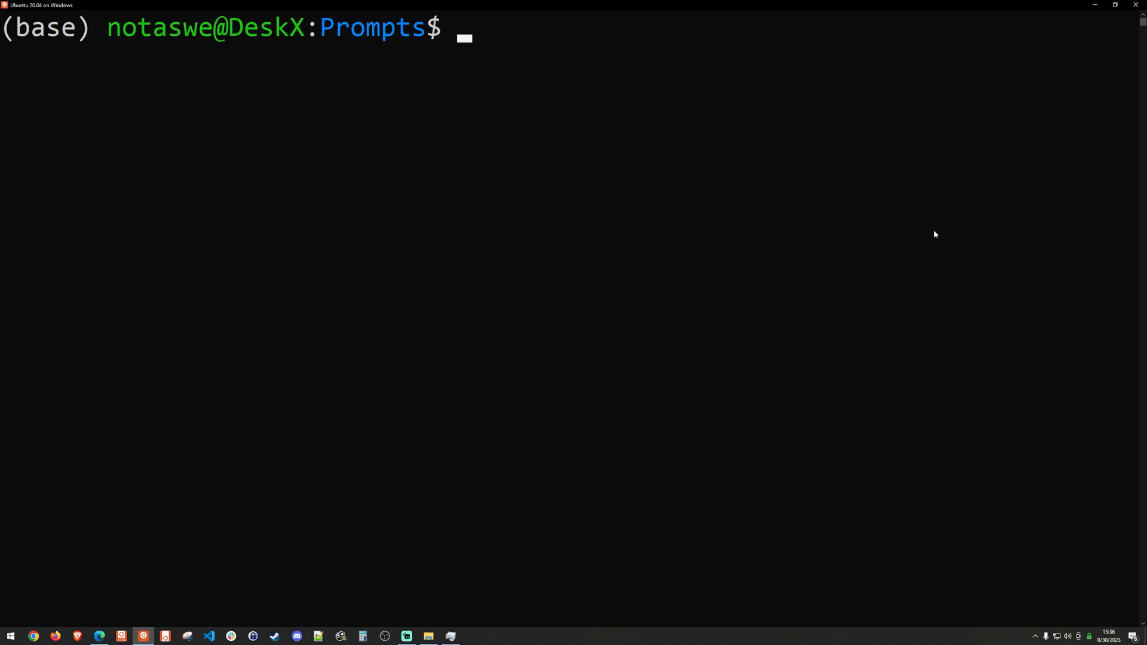
Run nvidia-smi and select the RTX 4090's driver version 536.23
text(nvidia-smi)
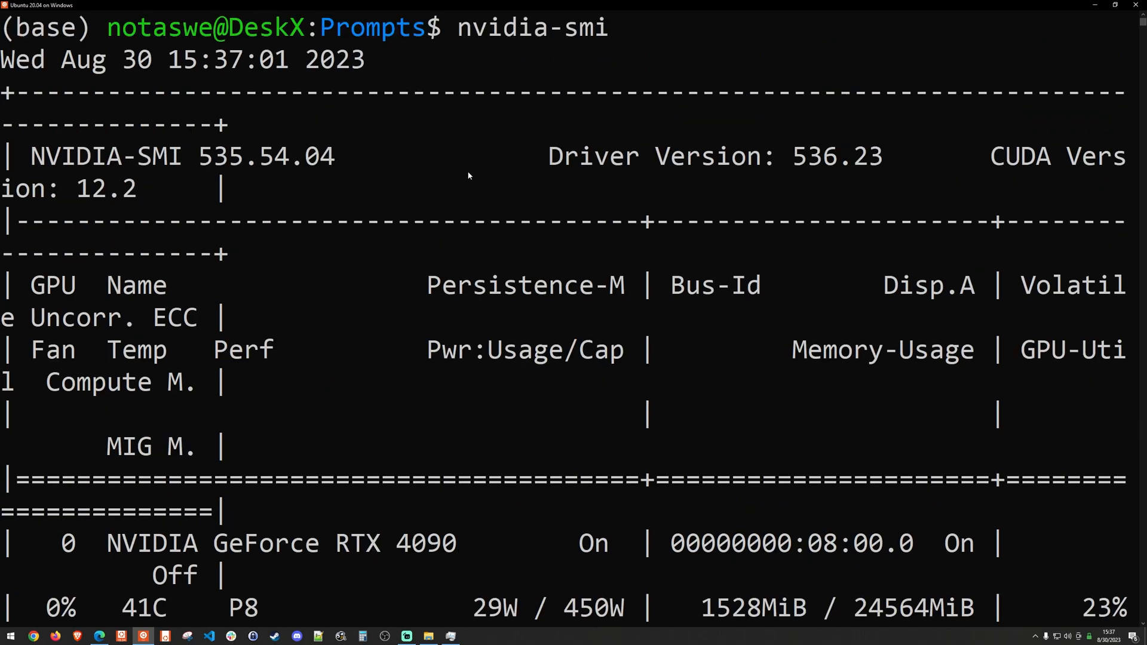
mouse_move(847, 75)
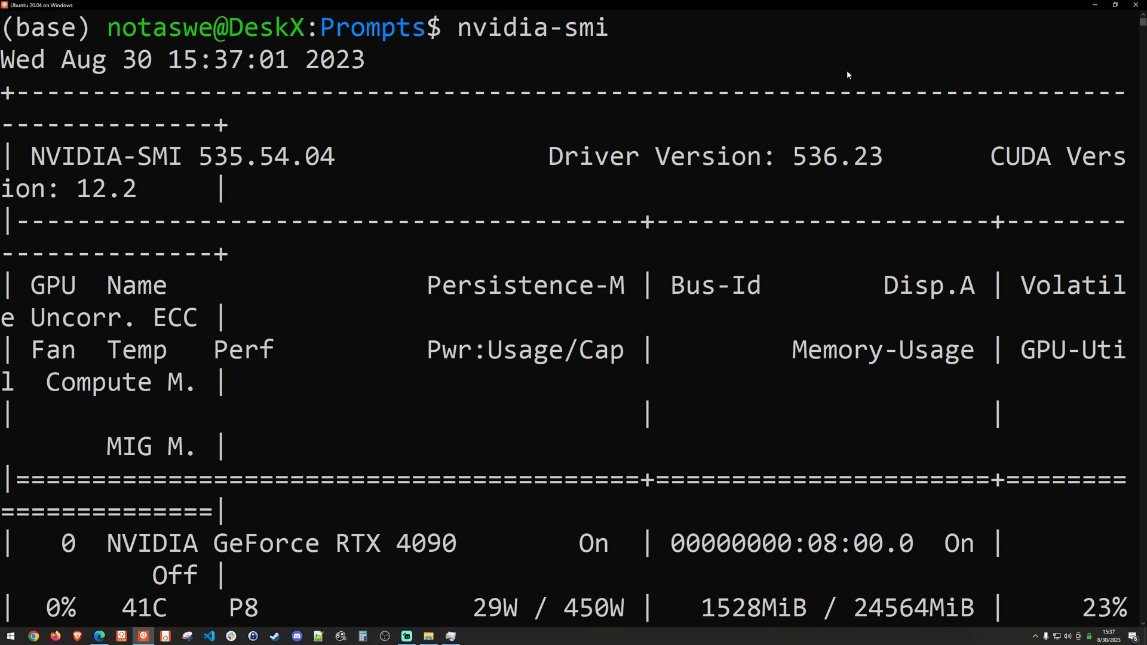
double_click(837, 156)
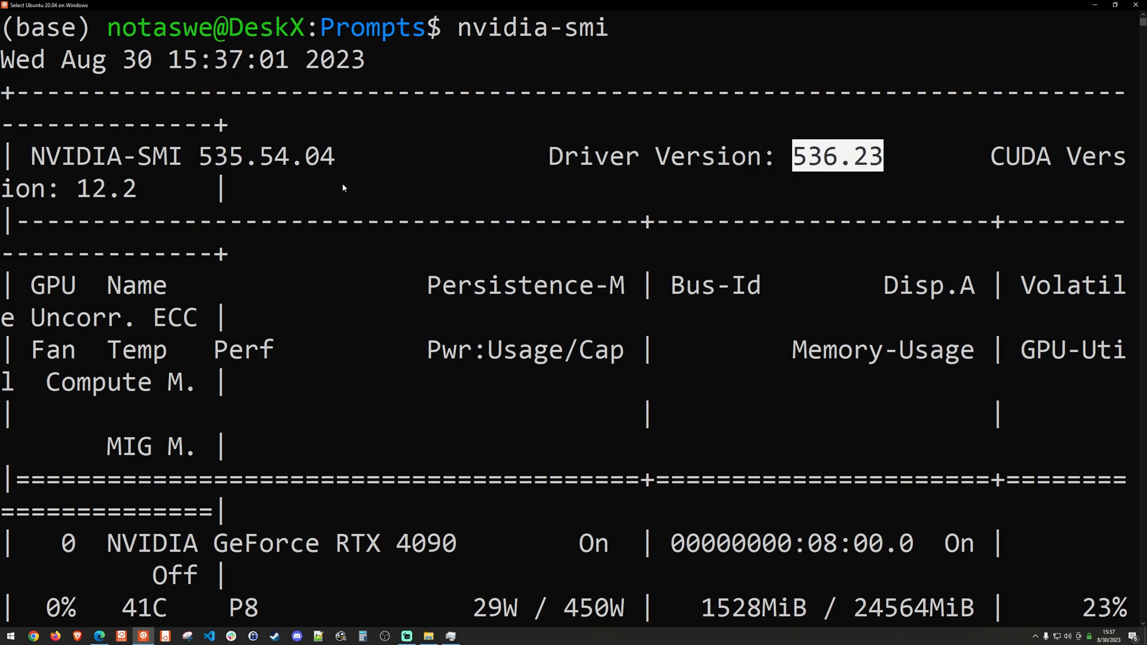
scroll(down, 3)
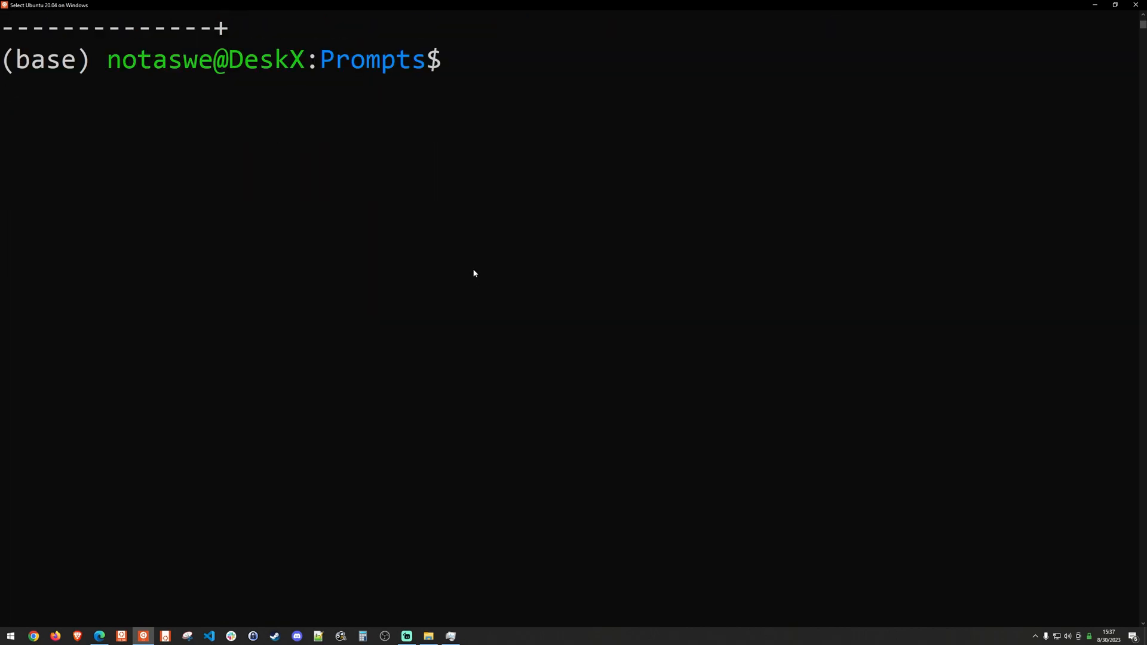
mouse_move(623, 351)
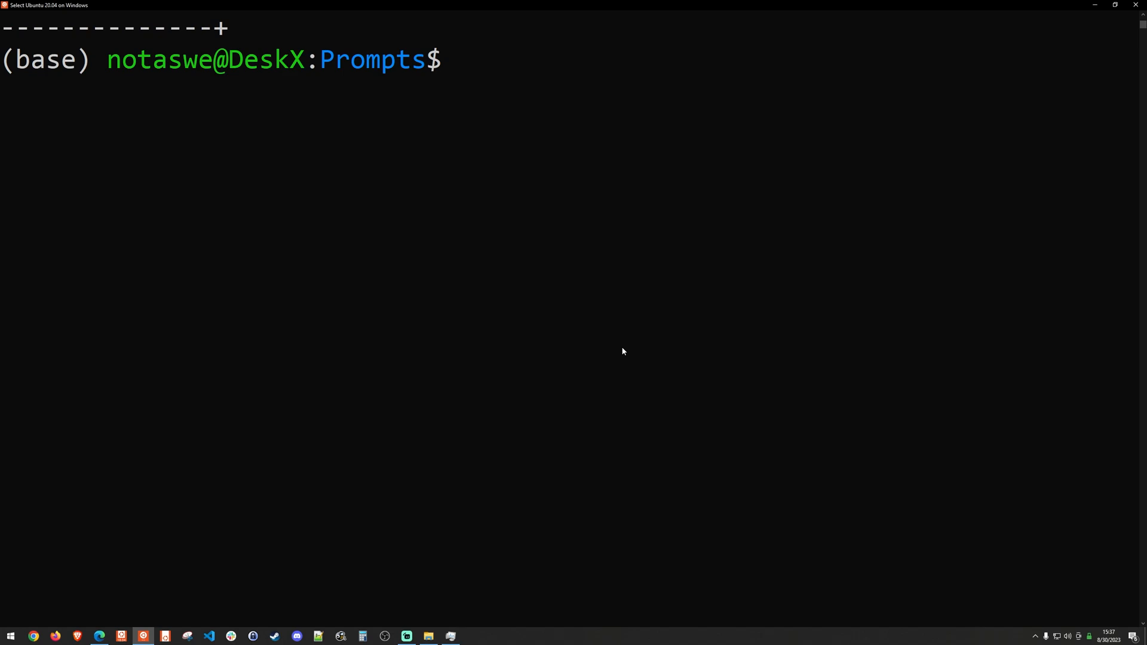
mouse_move(191, 66)
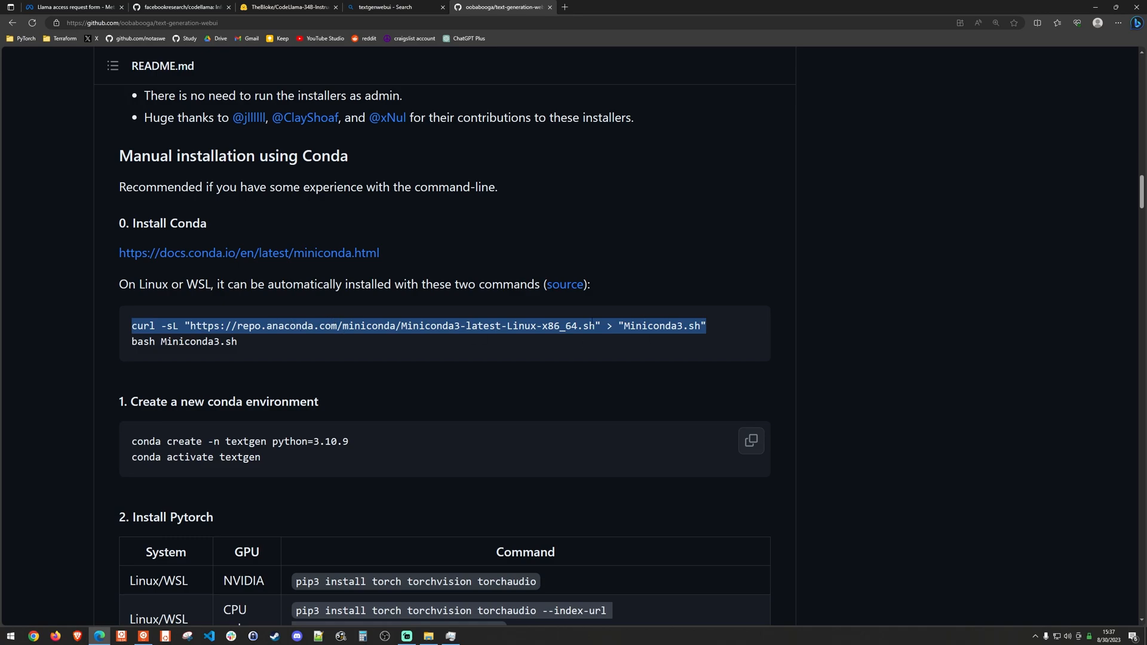
mouse_move(299, 437)
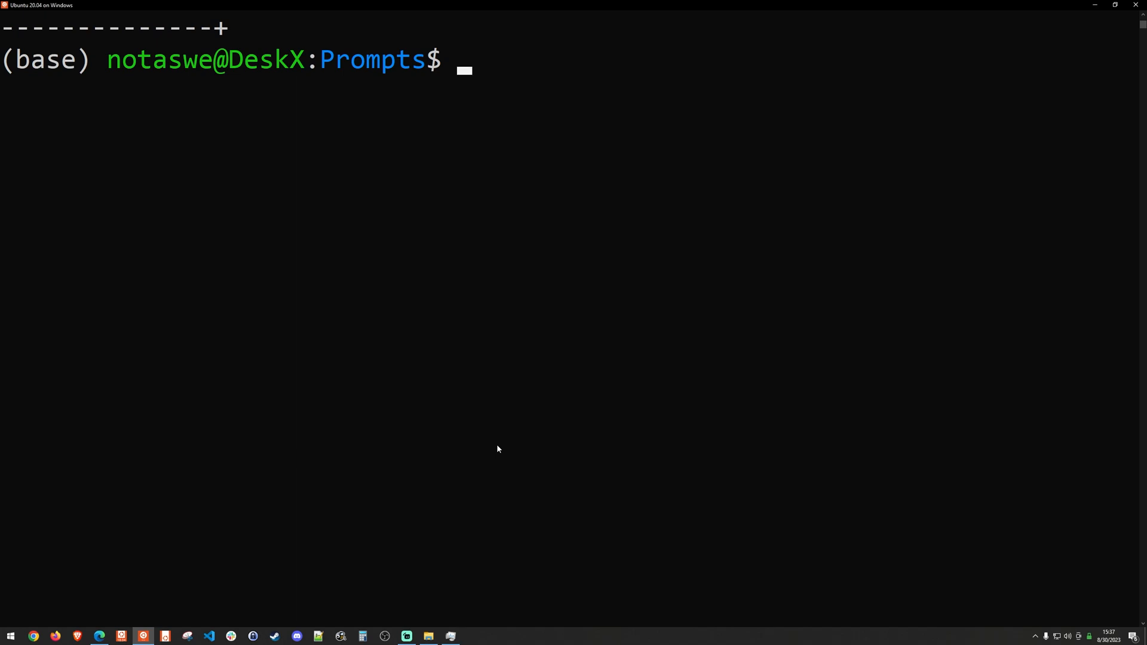
Run 'file Miniconda3.sh' to verify it is a POSIX shell script executable
text(file Miniconda3.sh)
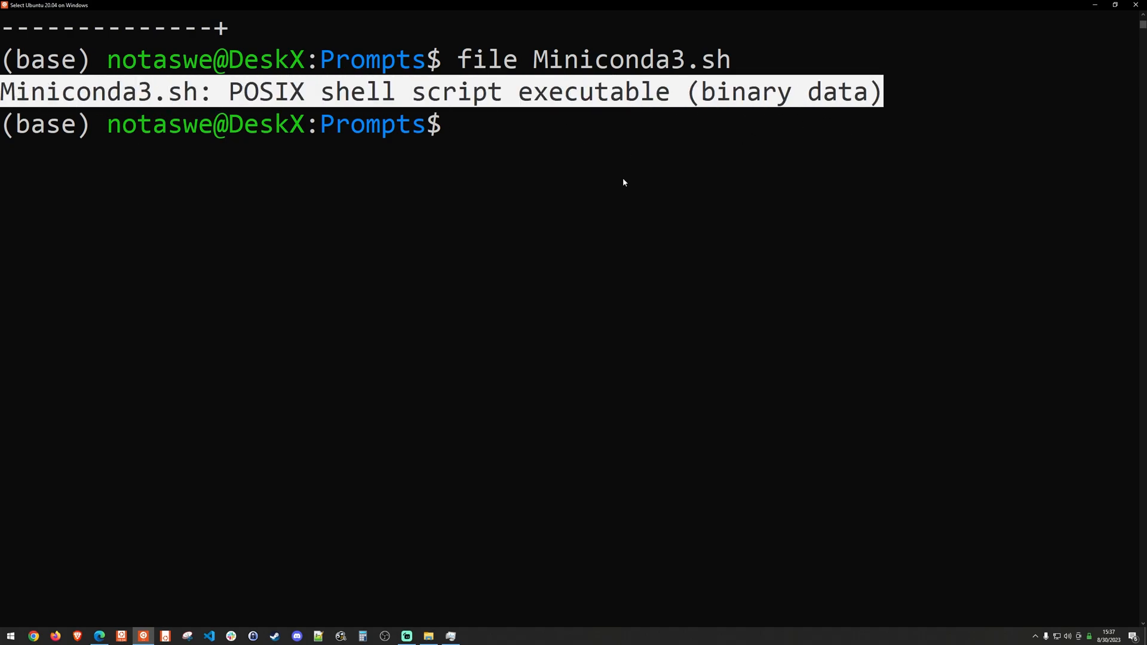
mouse_move(384, 118)
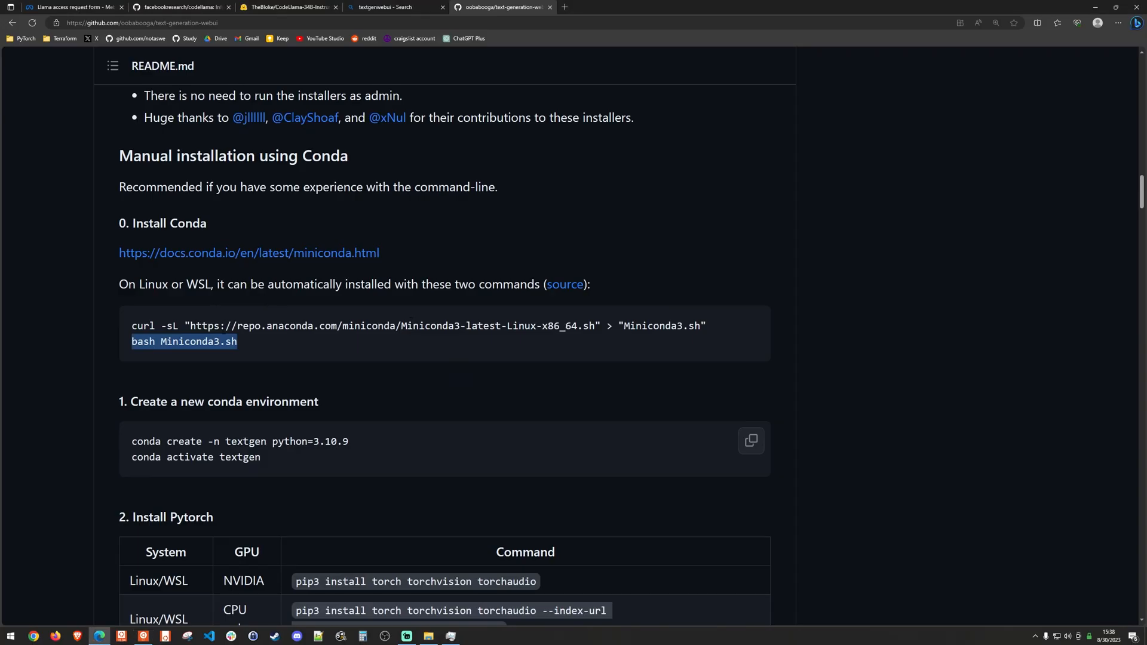
Run the Miniconda installer, page through the license and accept it with 'yes'
click(165, 636)
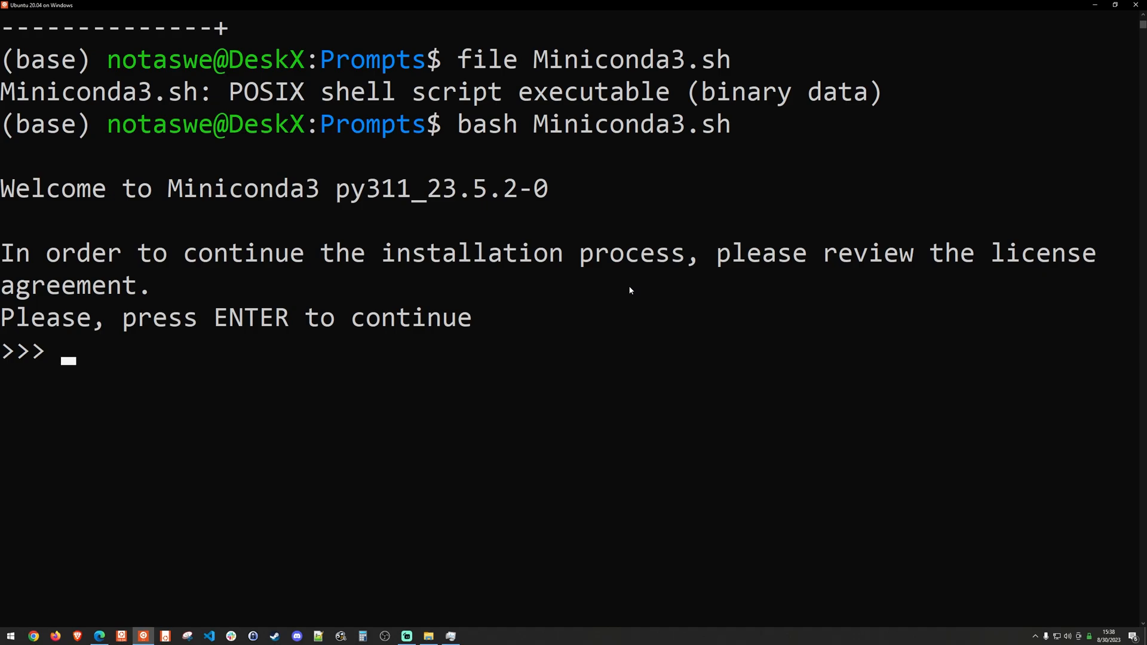
key(enter)
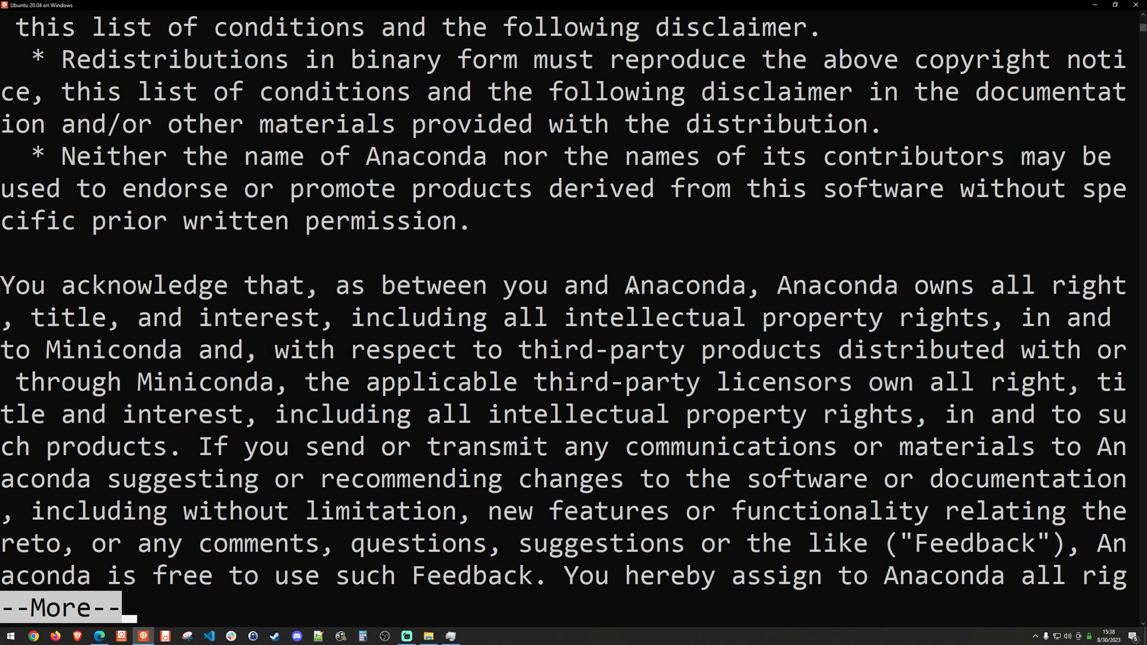
key(space)
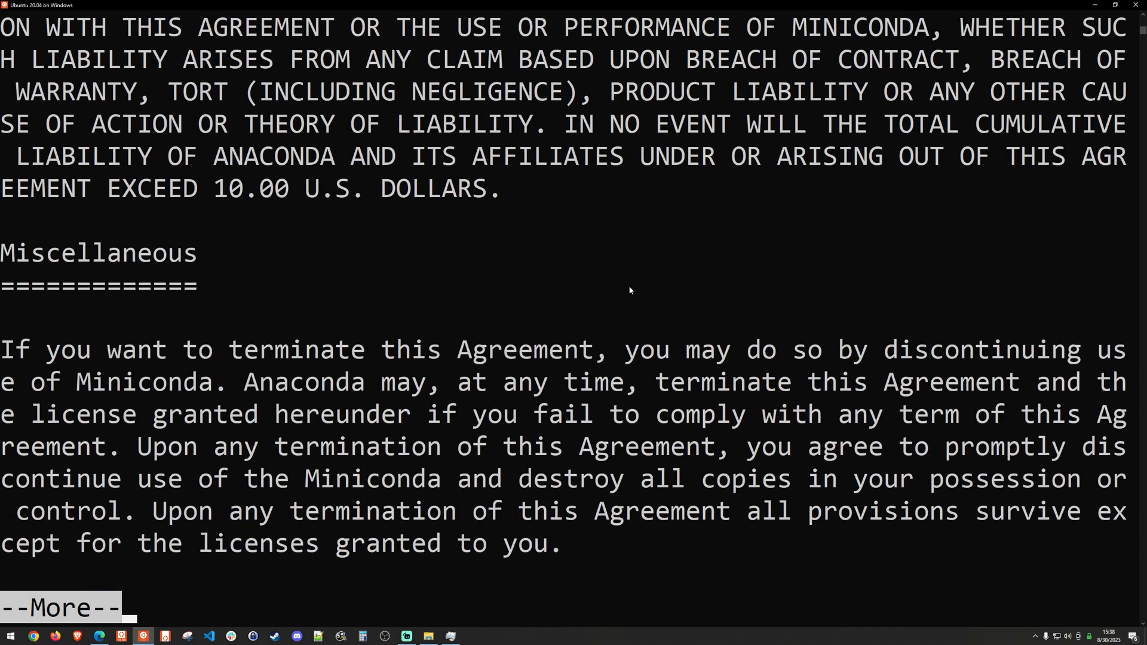
key(space)
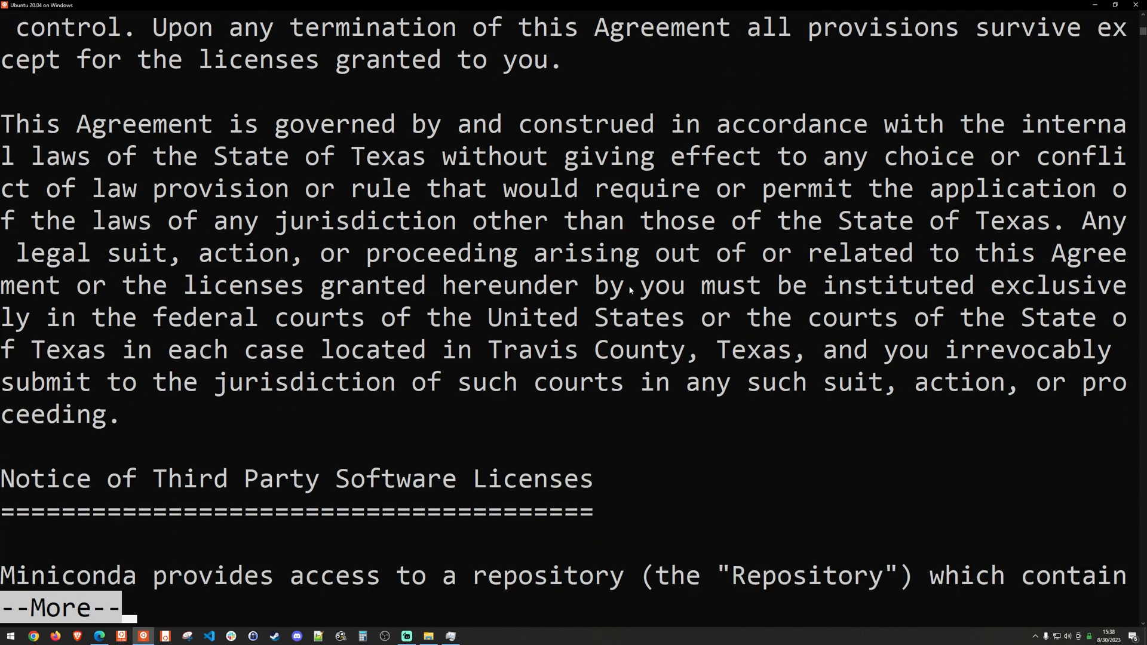
key(space)
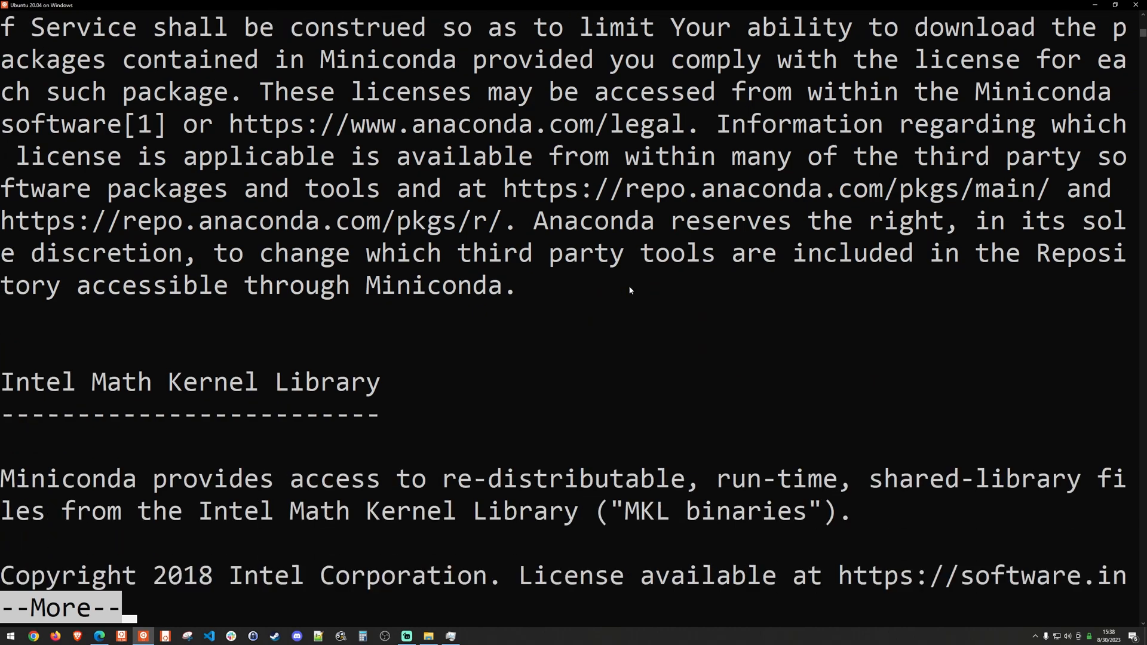
key(space)
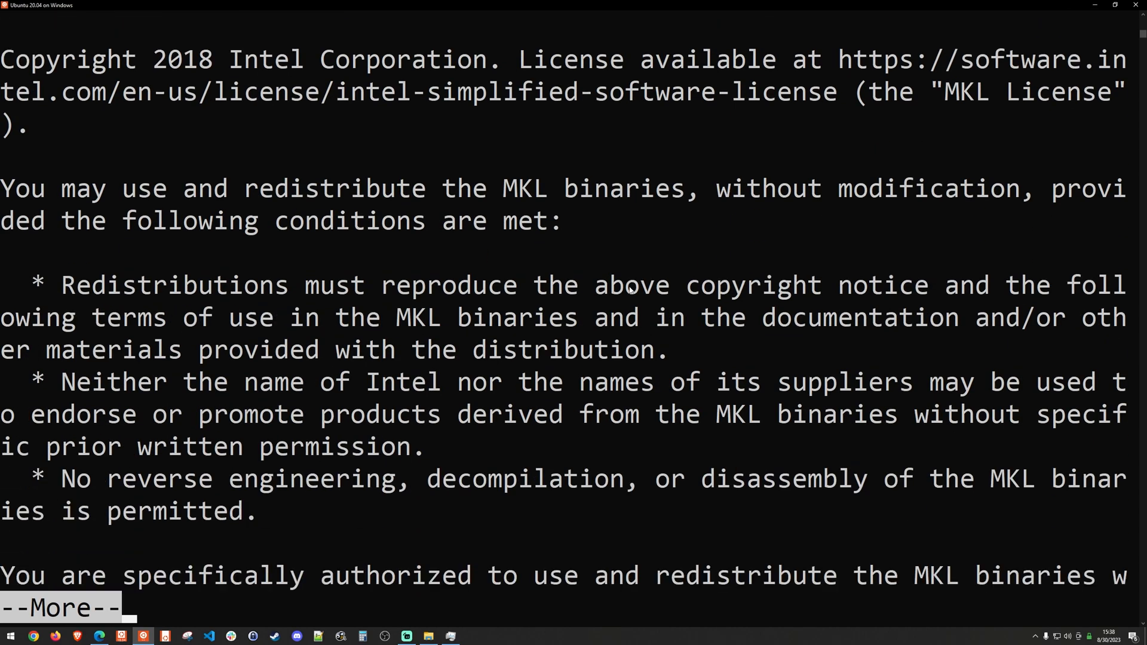
key(space)
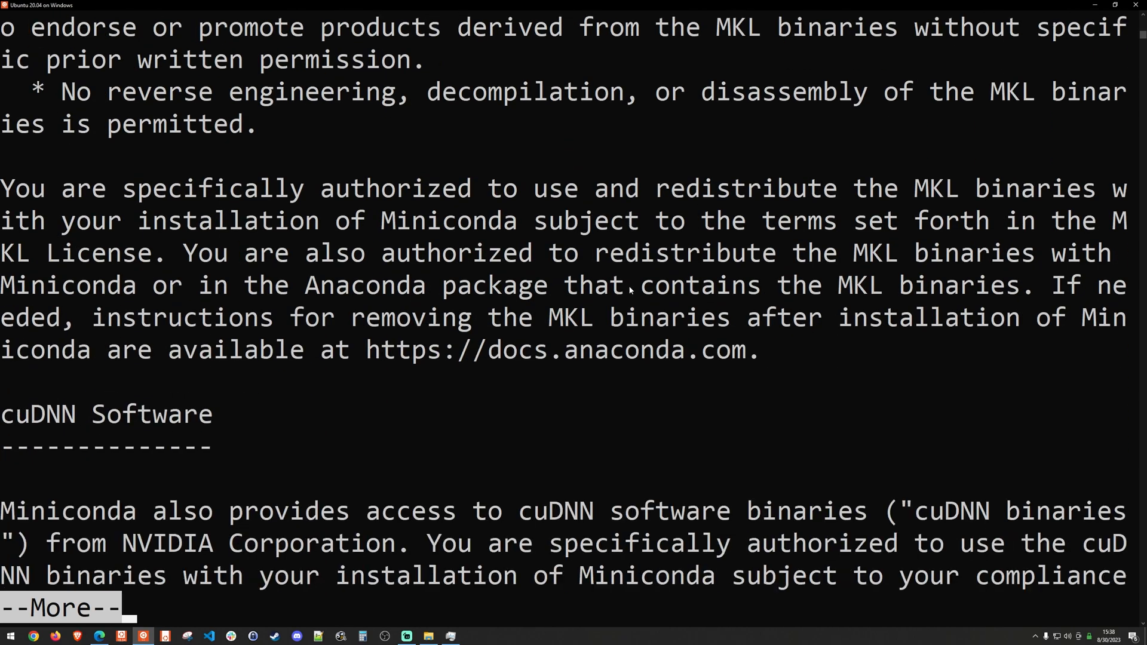
key(space)
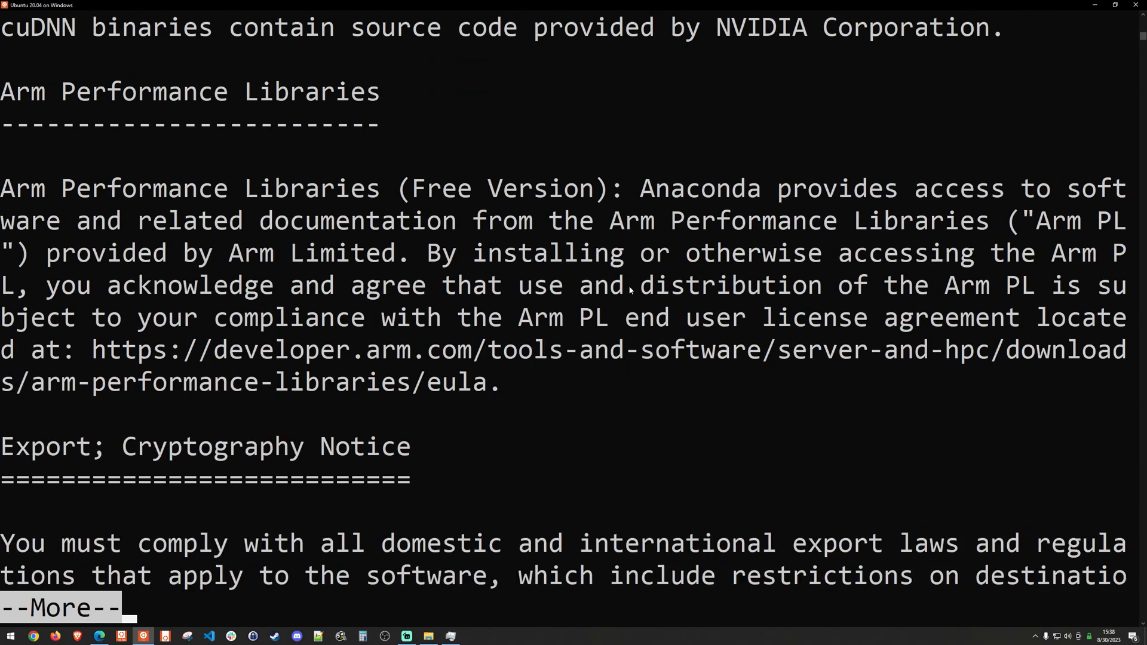
key(space)
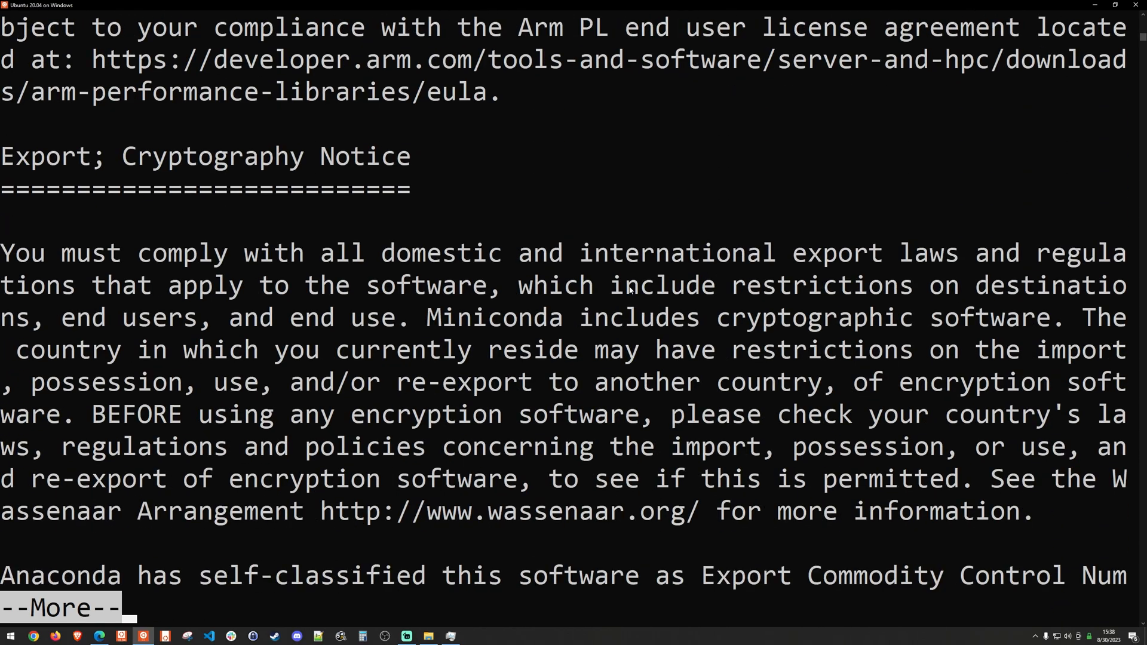
key(space)
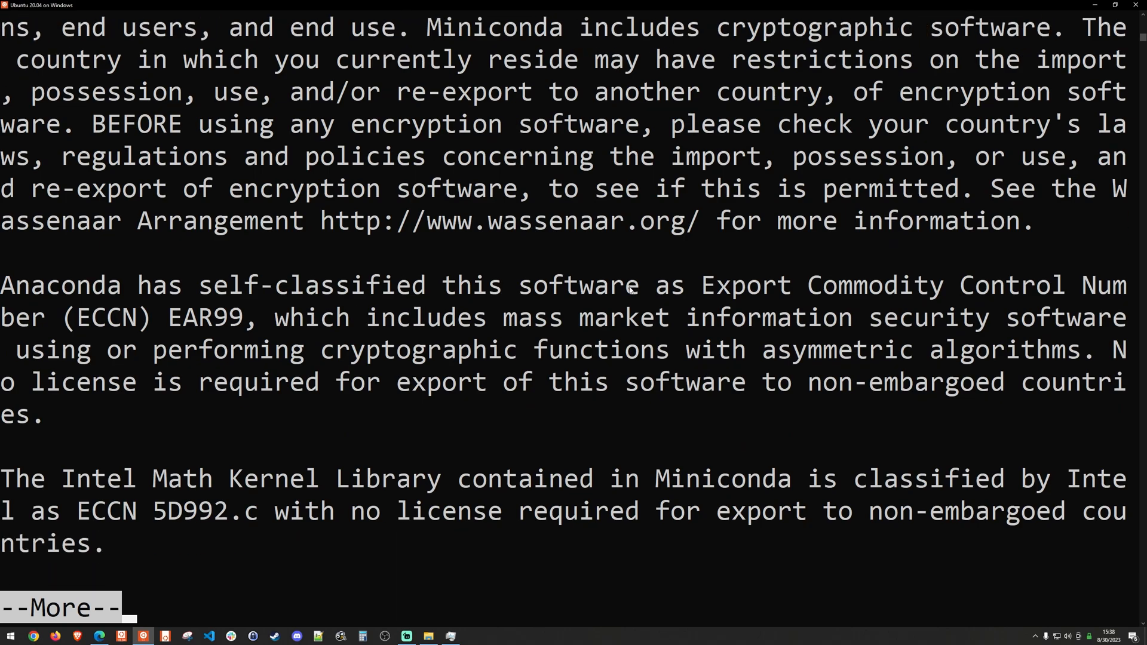
key(space)
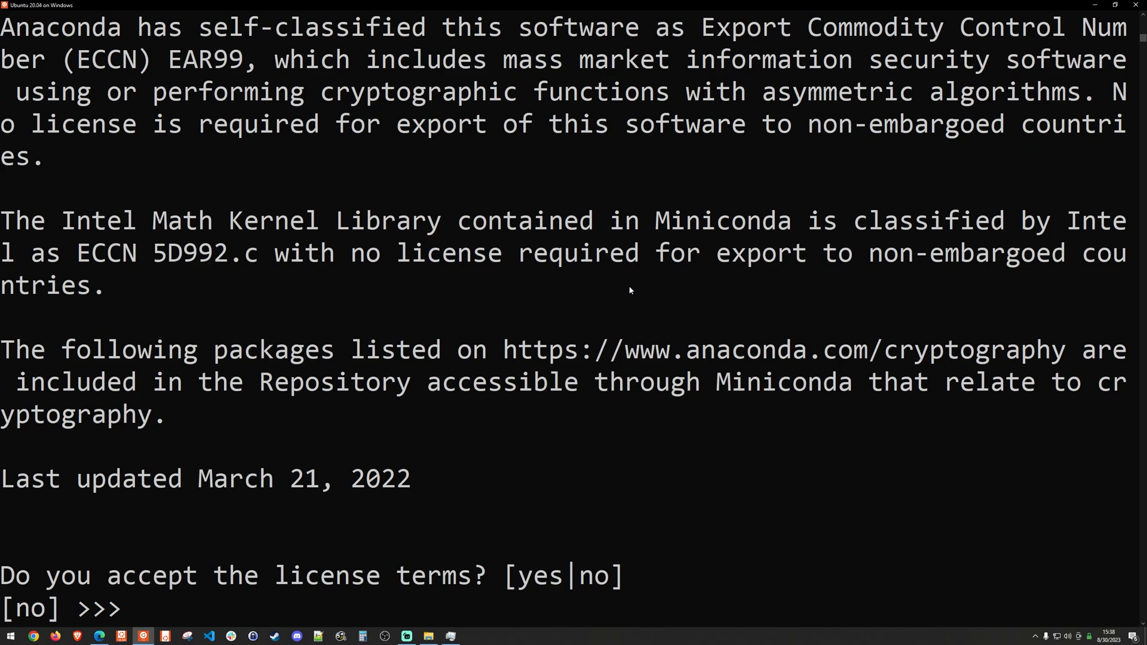
text(yes)
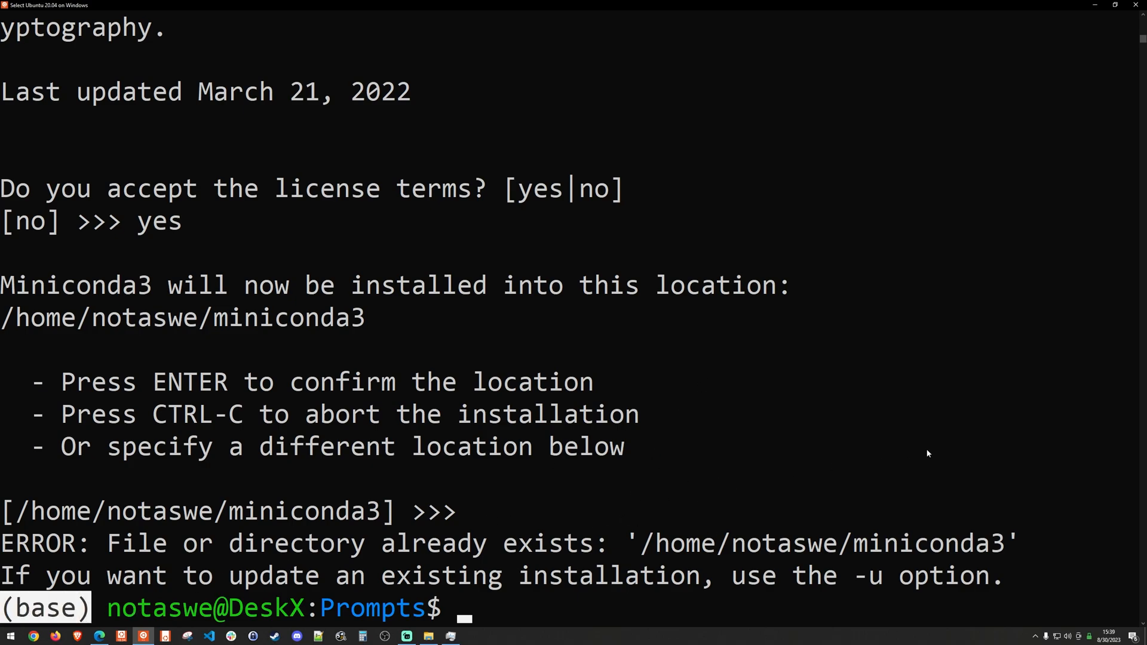
mouse_move(791, 442)
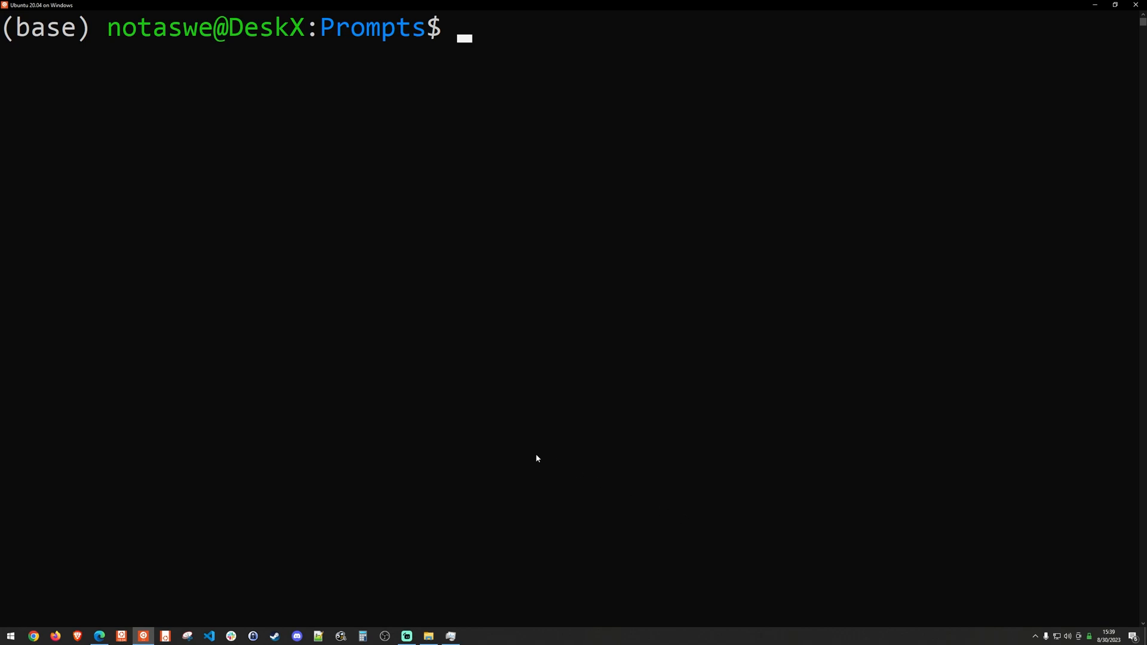
Create the conda environment 'textgen' with Python 3.10.9 and activate it
text(conda create -n textgen python=3.10.9)
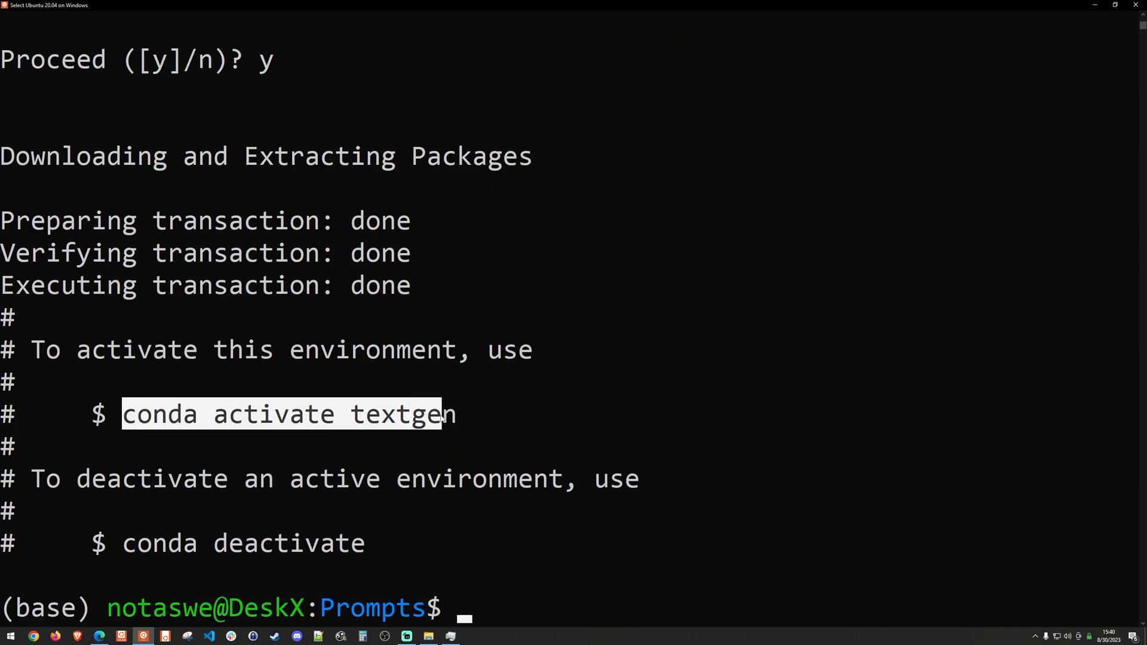
text(conda activate textgen)
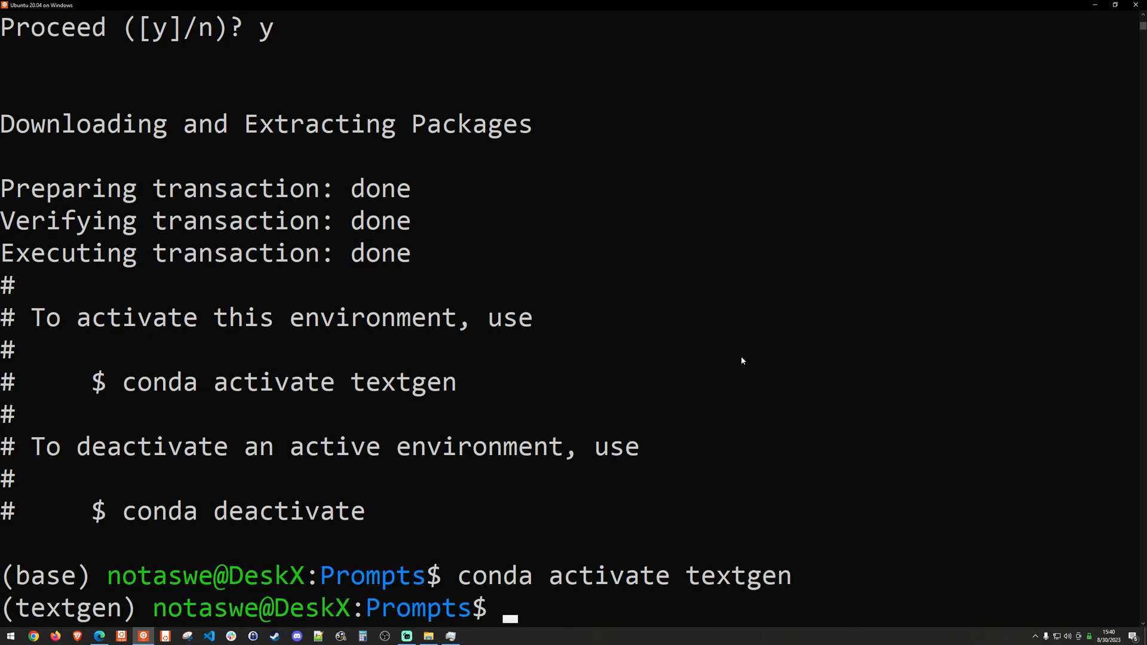
mouse_move(667, 574)
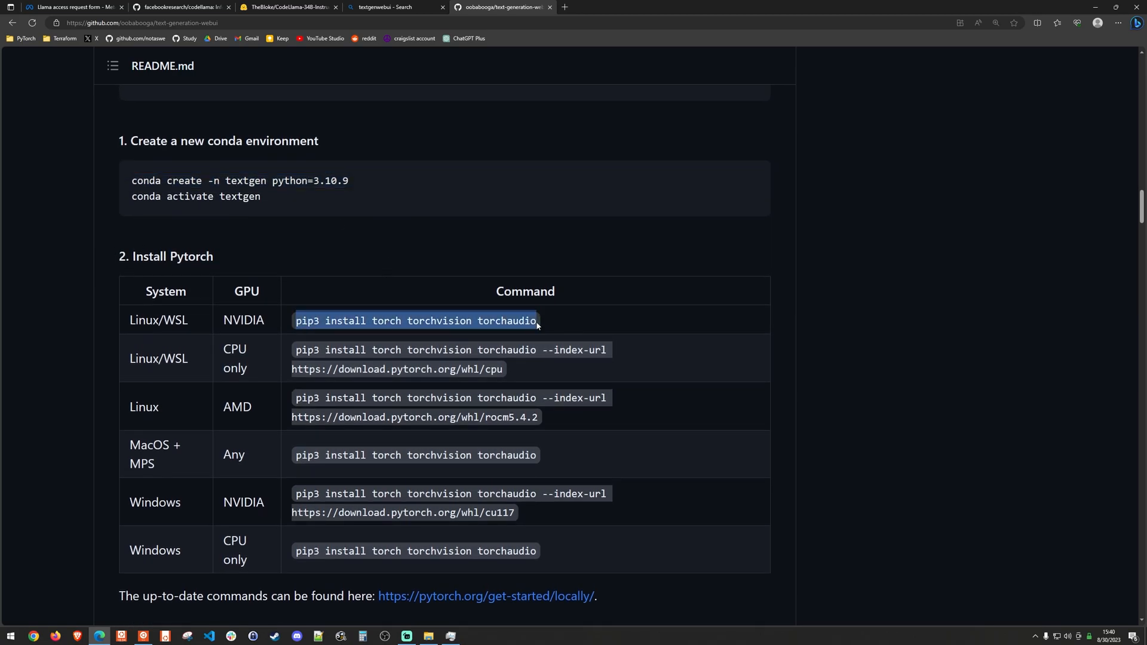
mouse_move(502, 334)
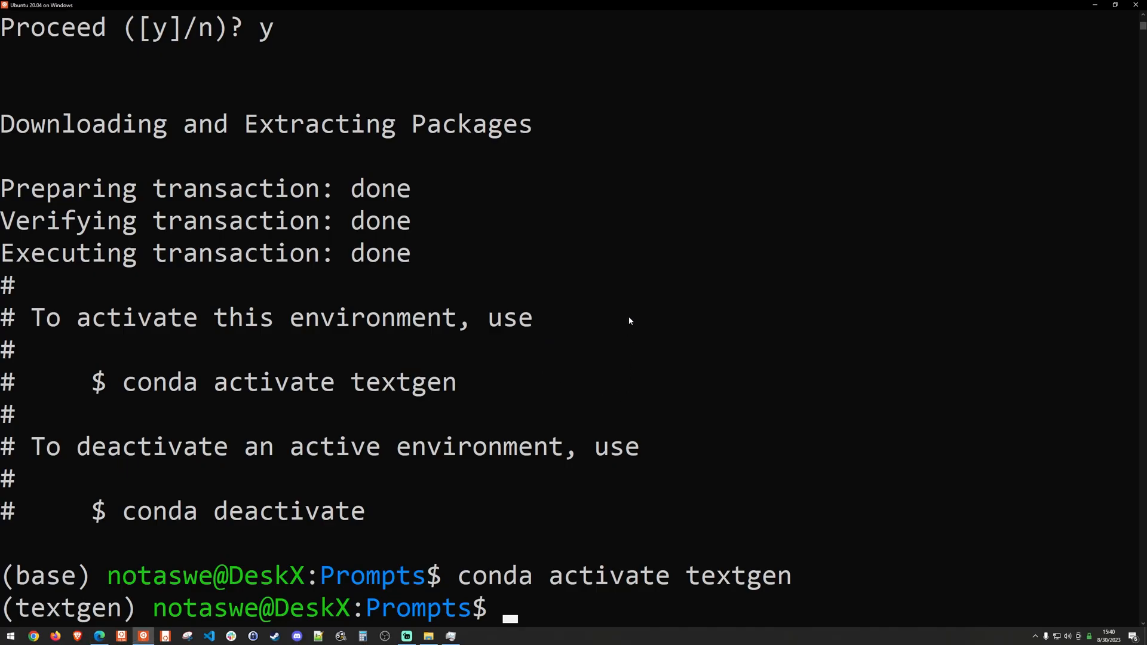
Install torch, torchvision and torchaudio with pip3 inside the textgen environment
text(pip3 install torch torchvision torchaudio)
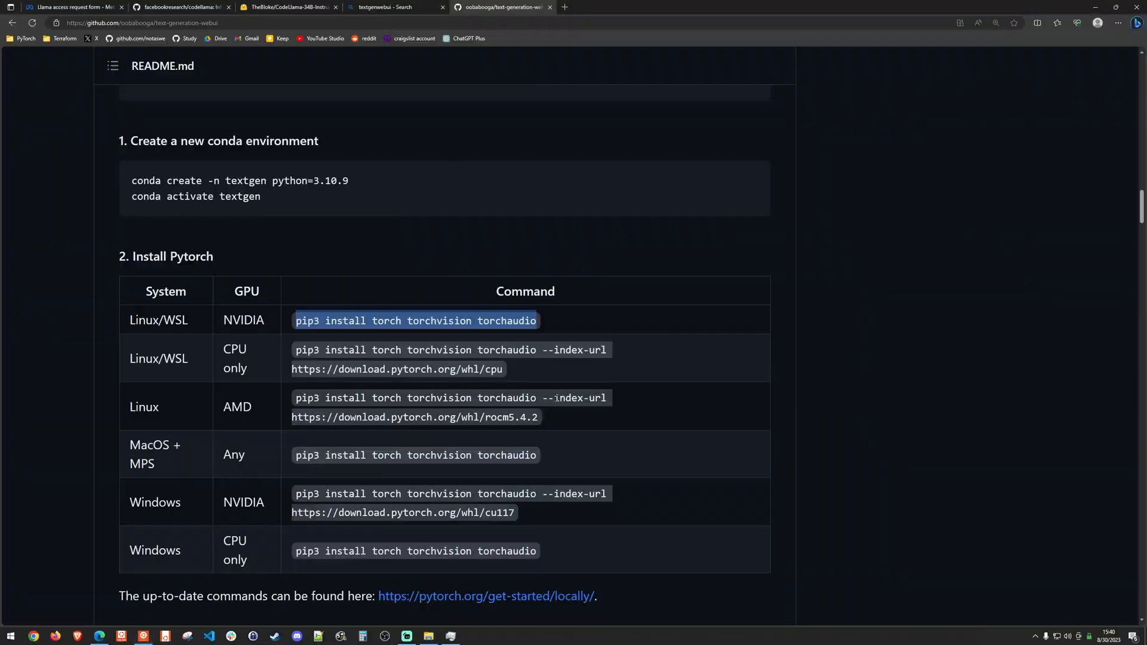
scroll(down, 3)
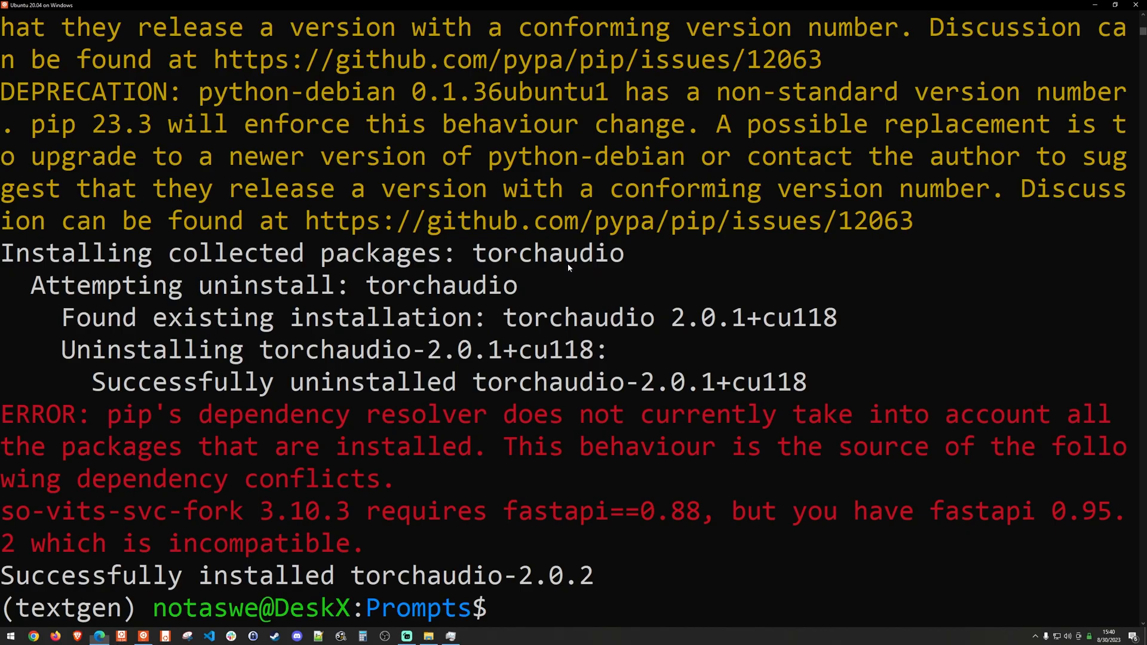
mouse_move(831, 397)
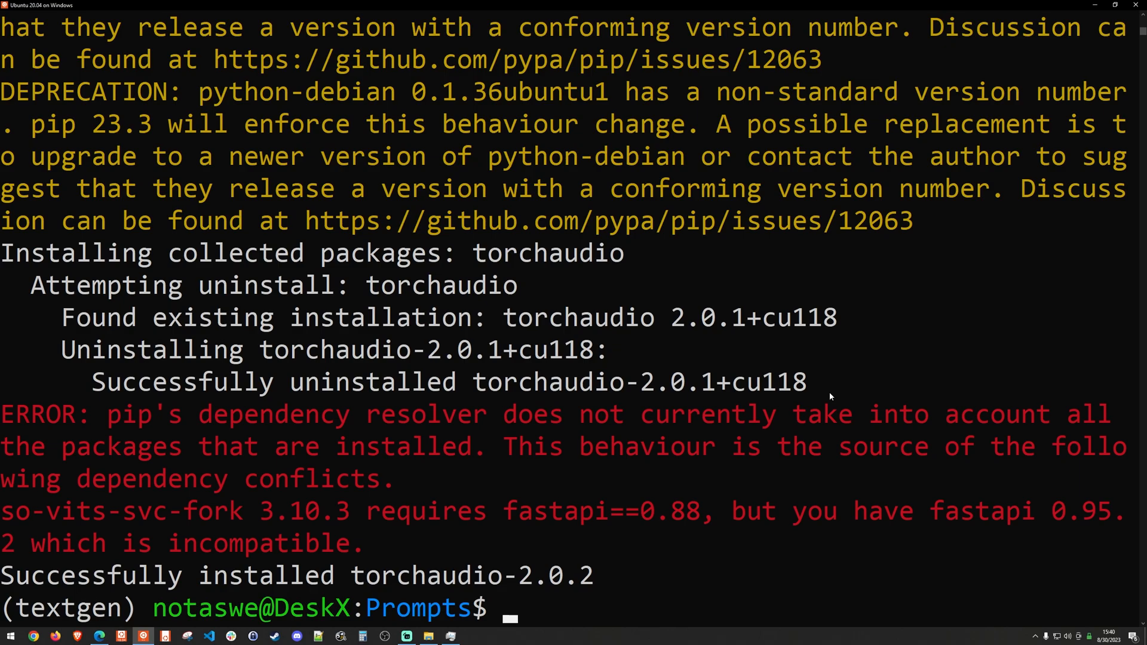
Make a demo folder, clone text-generation-webui into it, and run pip install -r requirements.txt
text(mkdir demo)
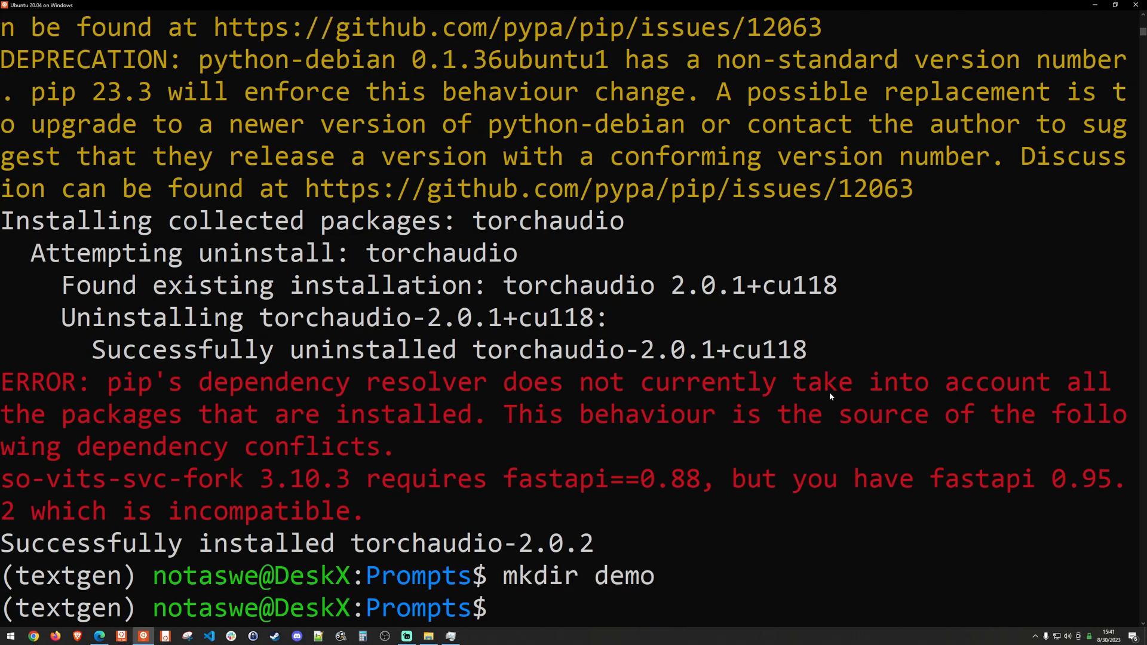
text(cd demo)
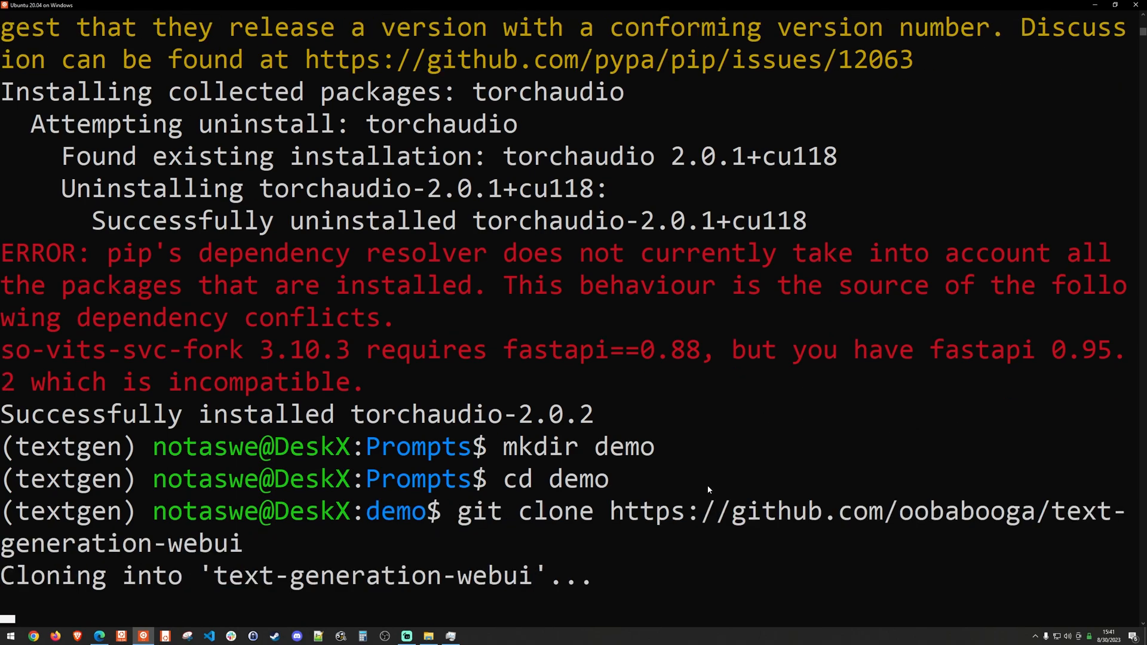
scroll(down, 3)
text(cd text-generation-webui)
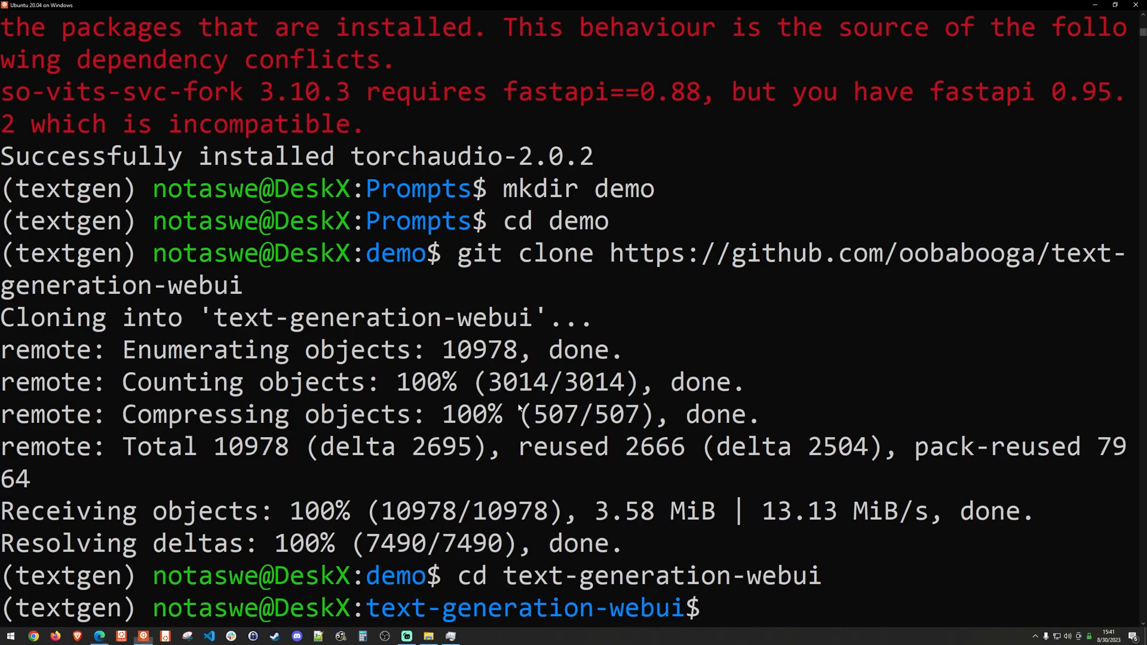
text(pip install -r requirements.txt)
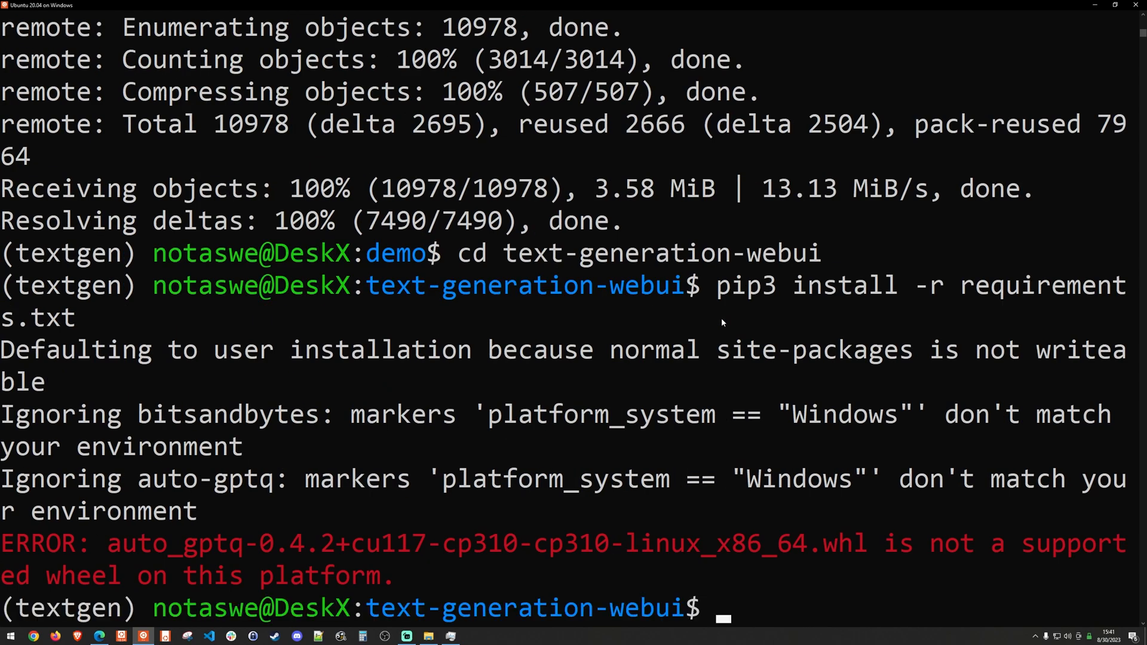
text(pip install -r requirements.txt)
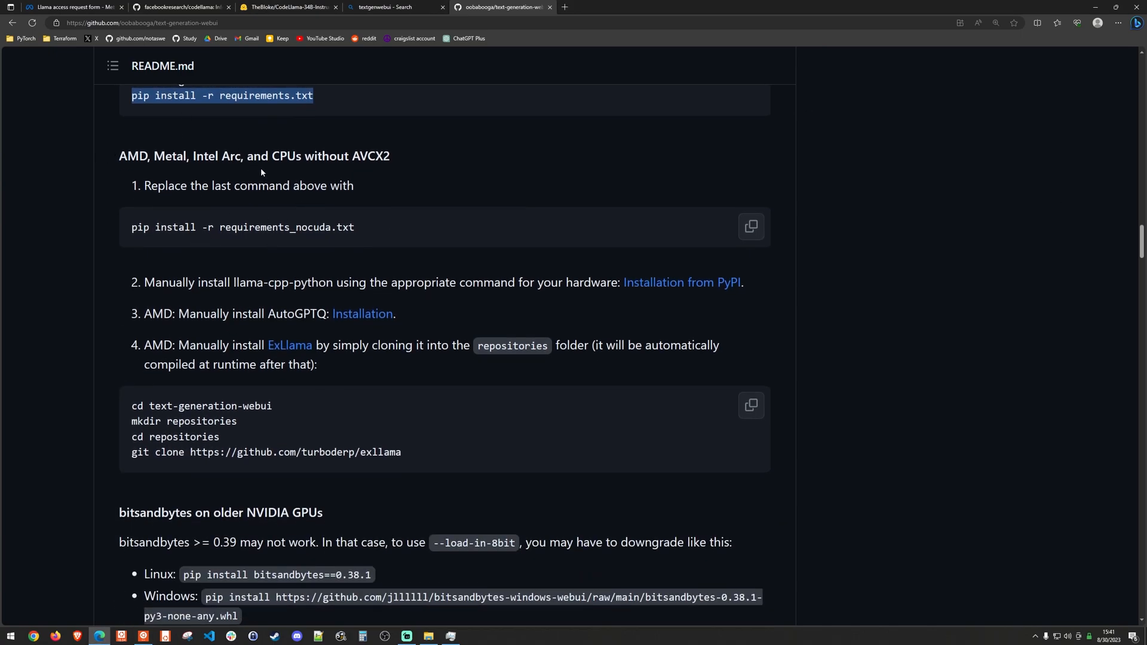
mouse_move(253, 156)
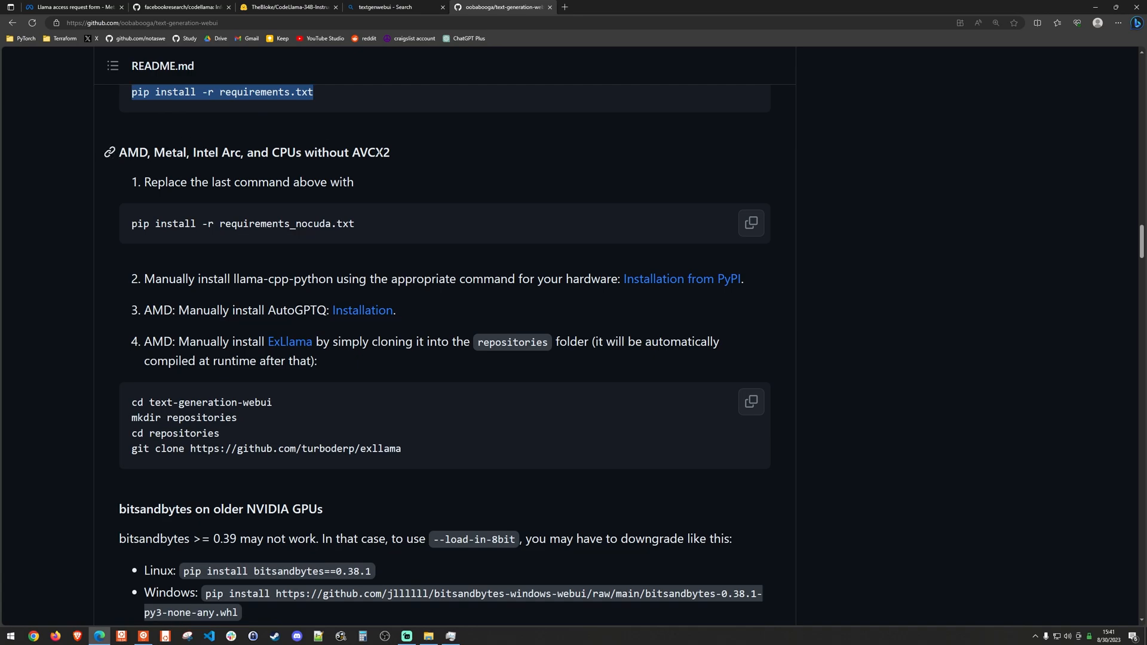
Scroll the text-generation-webui README past the Docker notes to Downloading models
scroll(down, 3)
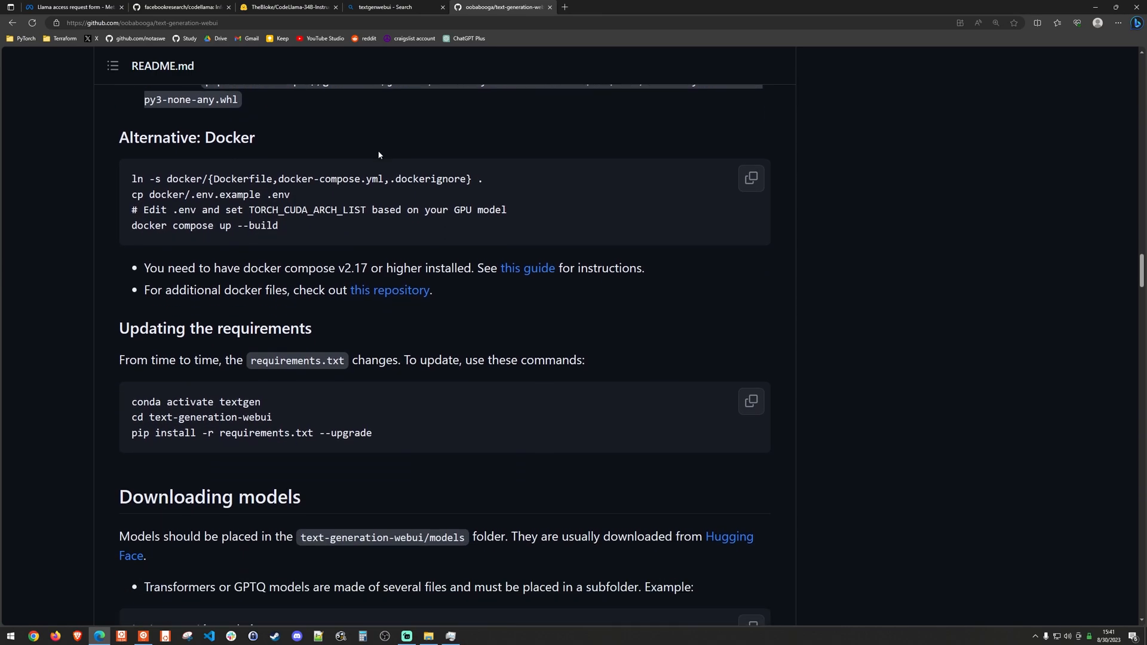
scroll(down, 3)
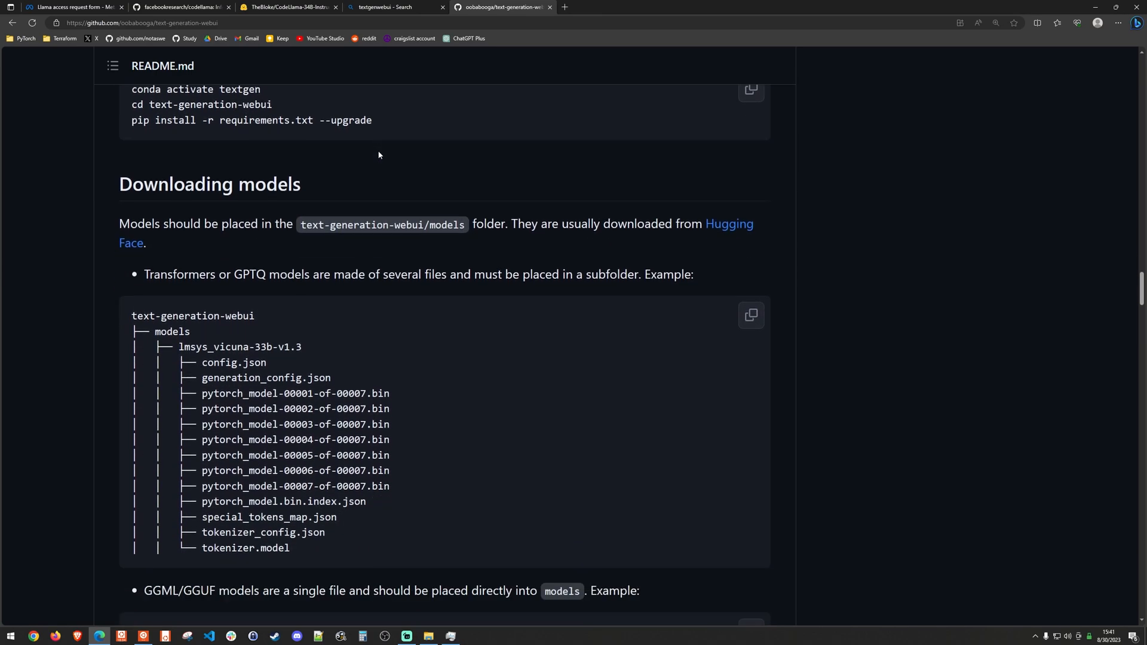
scroll(down, 3)
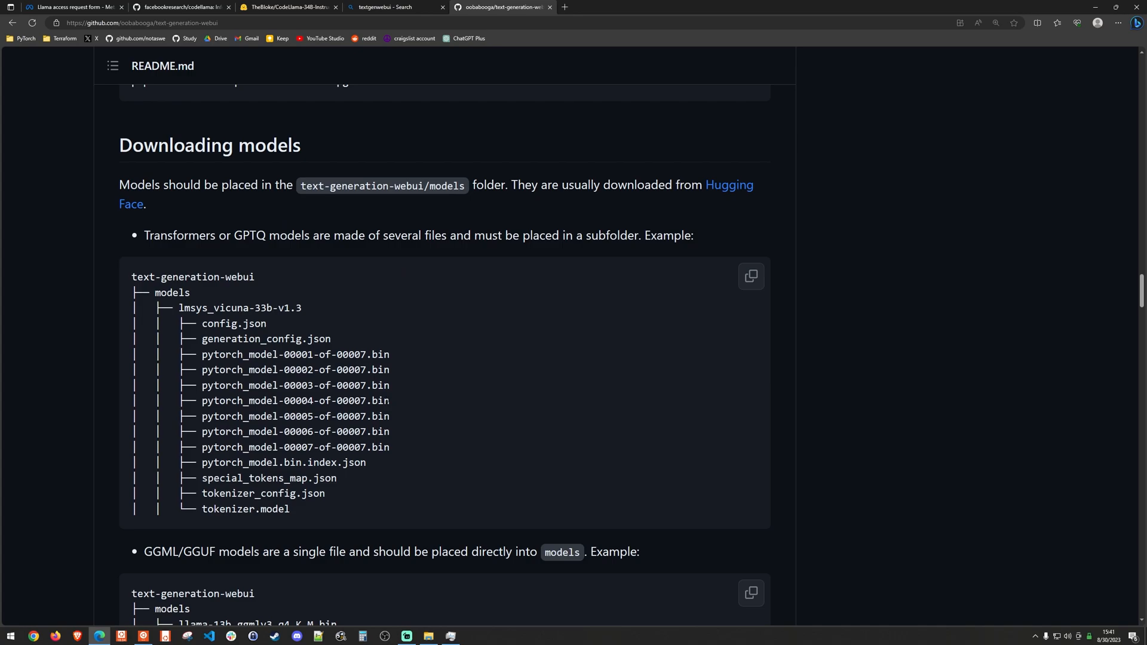
mouse_move(469, 189)
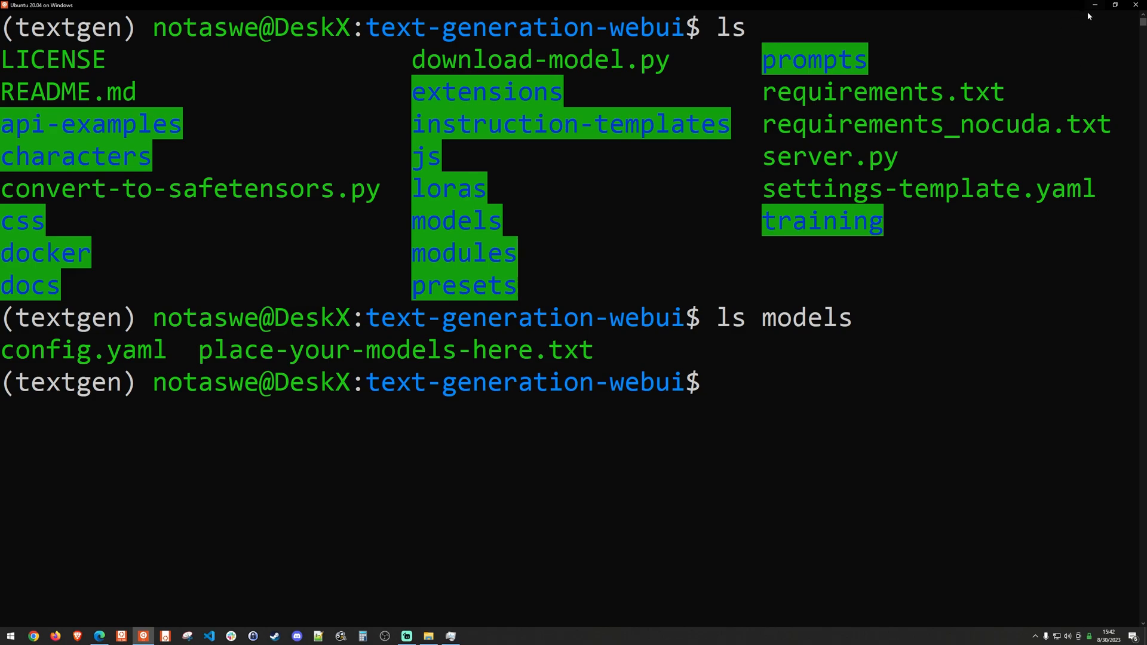
mouse_move(595, 263)
text(python3)
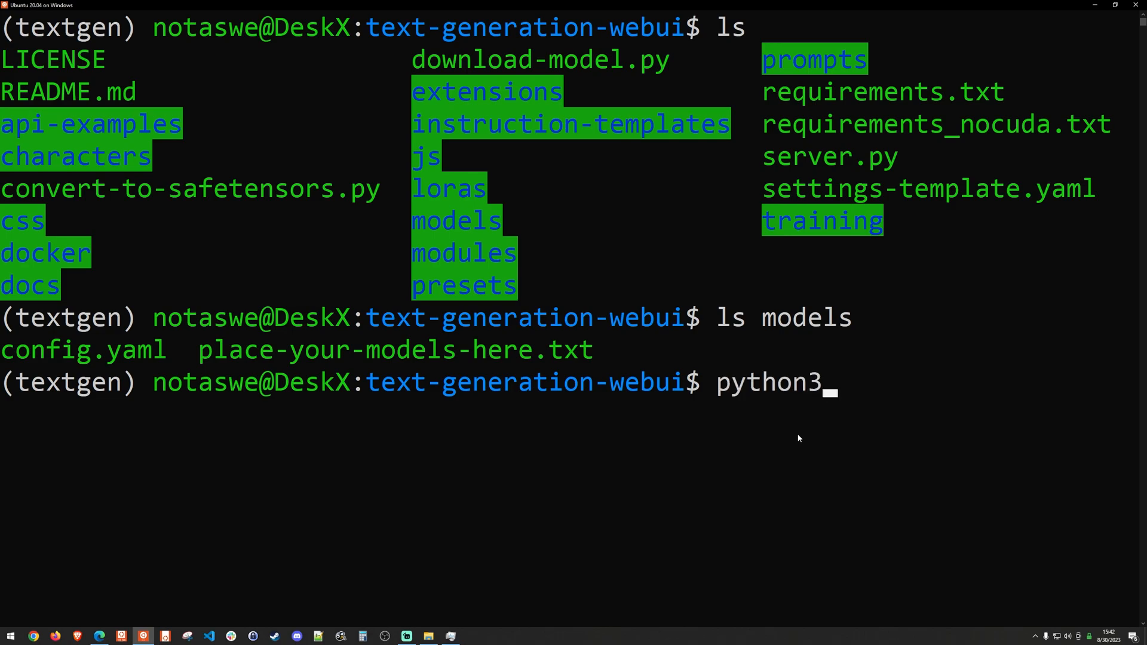
Copy the model name TheBloke/CodeLlama-34B-Instruct-GPTQ from Hugging Face into the terminal
text(download-model.py)
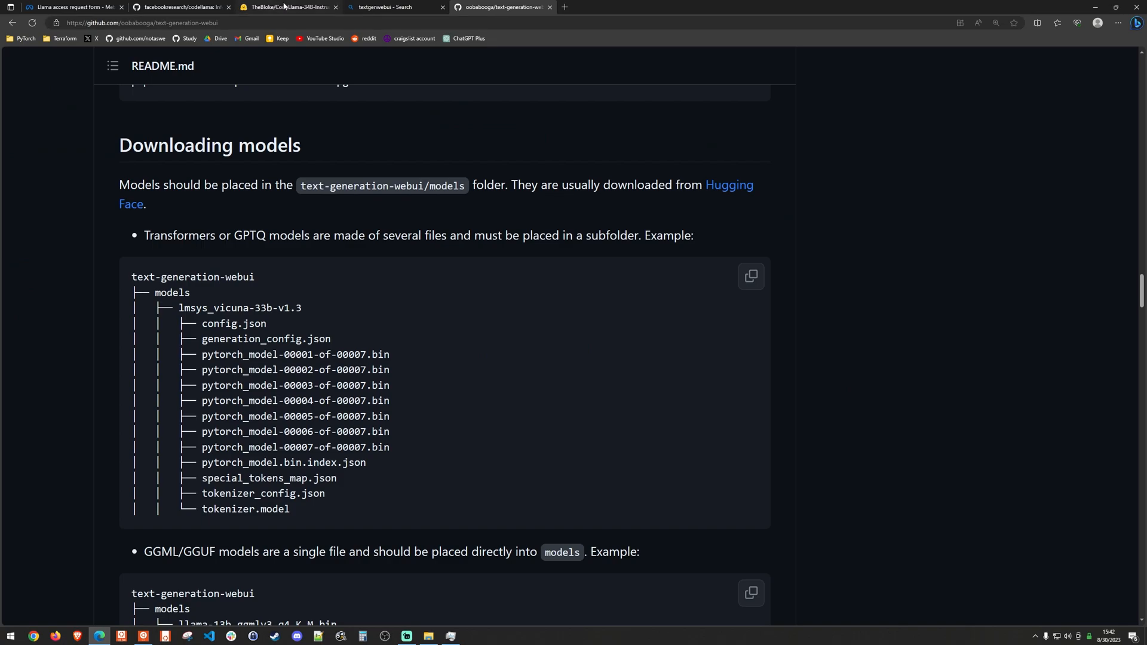
click(285, 7)
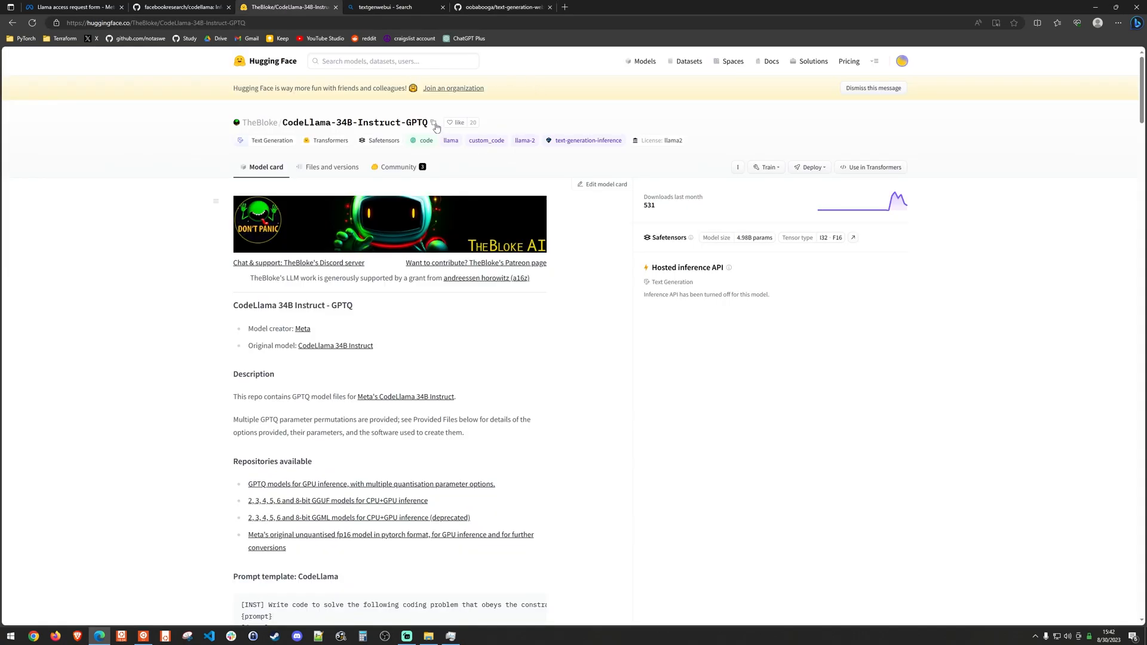
click(500, 6)
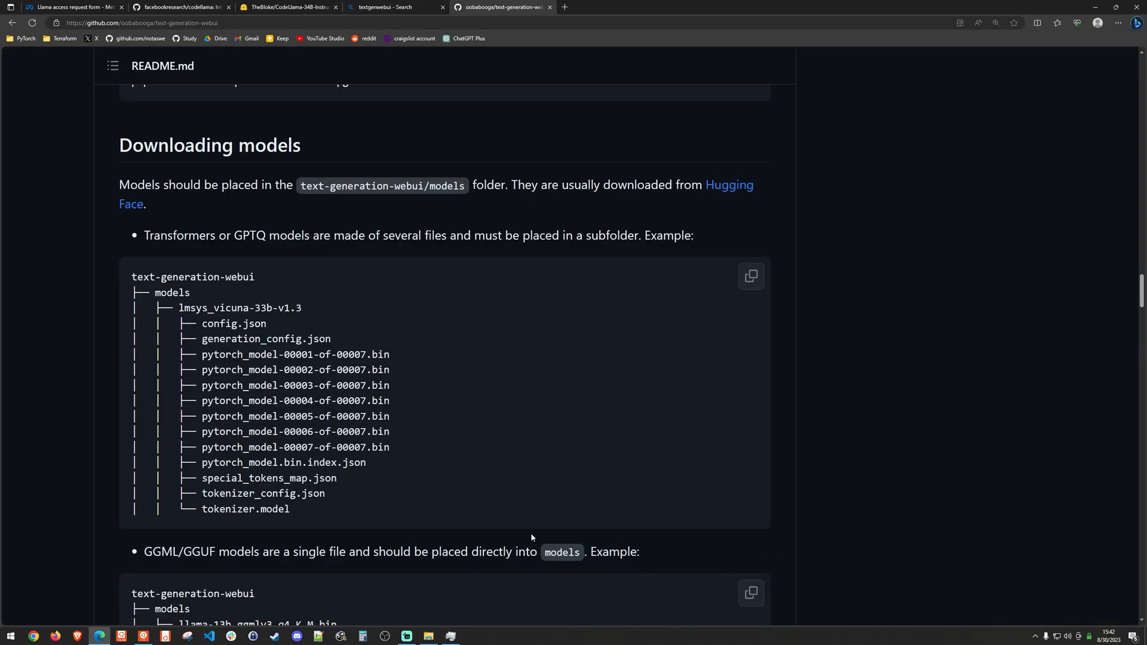
click(98, 636)
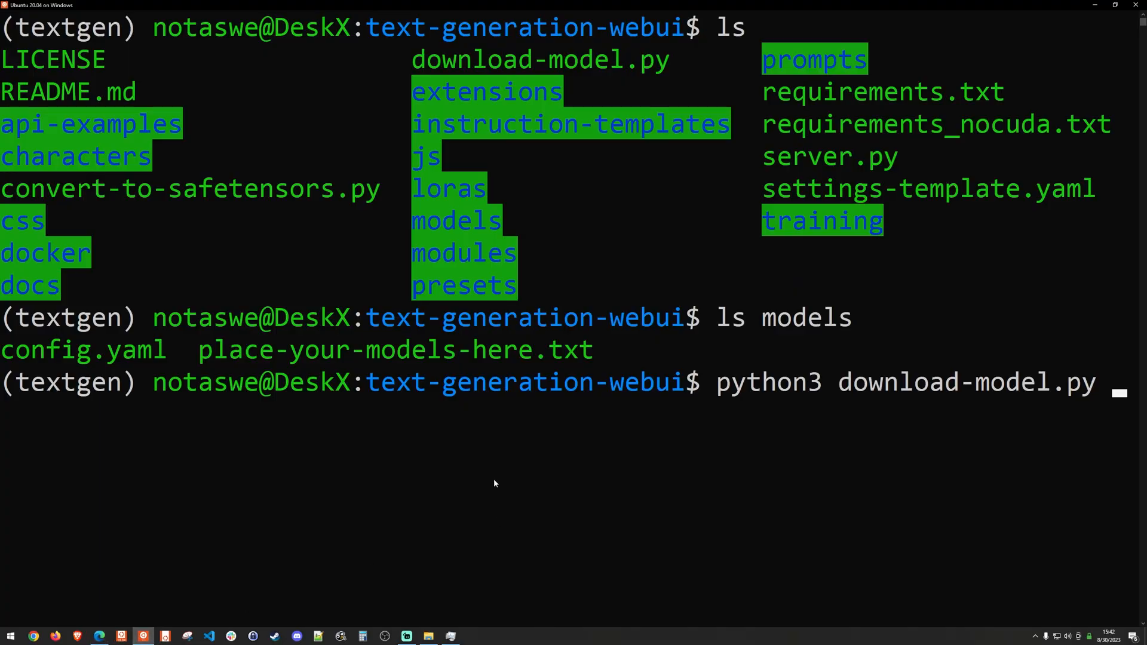
text(TheBloke/CodeLlama-34B-Instruct-GPTQ)
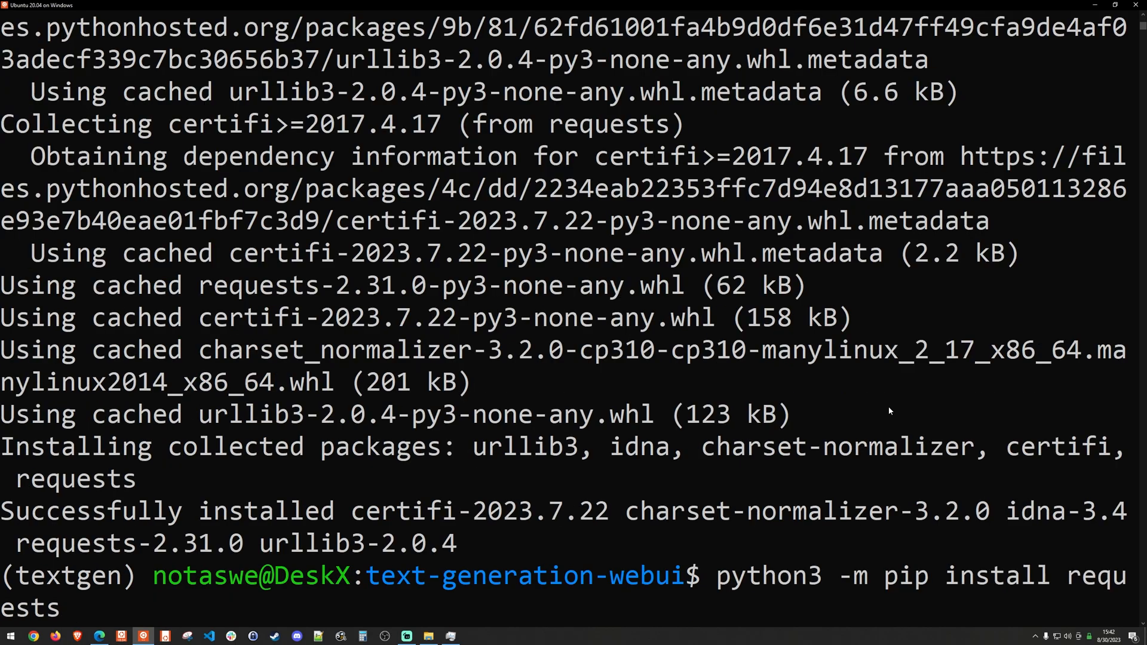
mouse_move(791, 581)
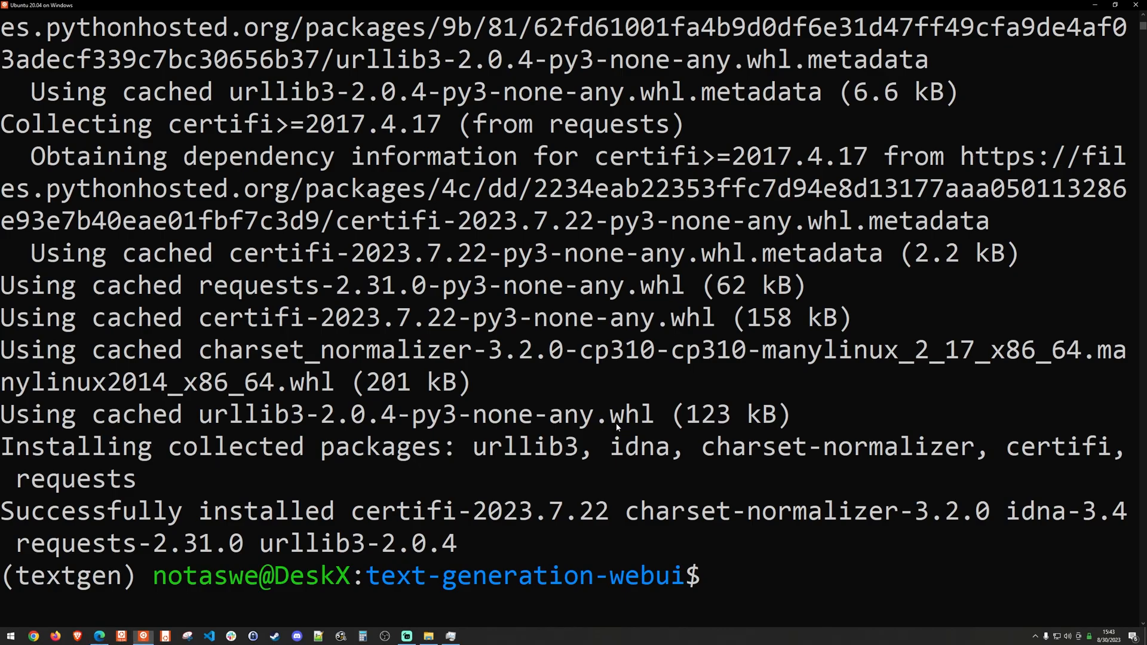
Run download-model.py for the model and pip install the missing requests and tqdm modules
text(python3 download-model.py TheBloke/CodeLlama-34B-Instruct-GPTQ)
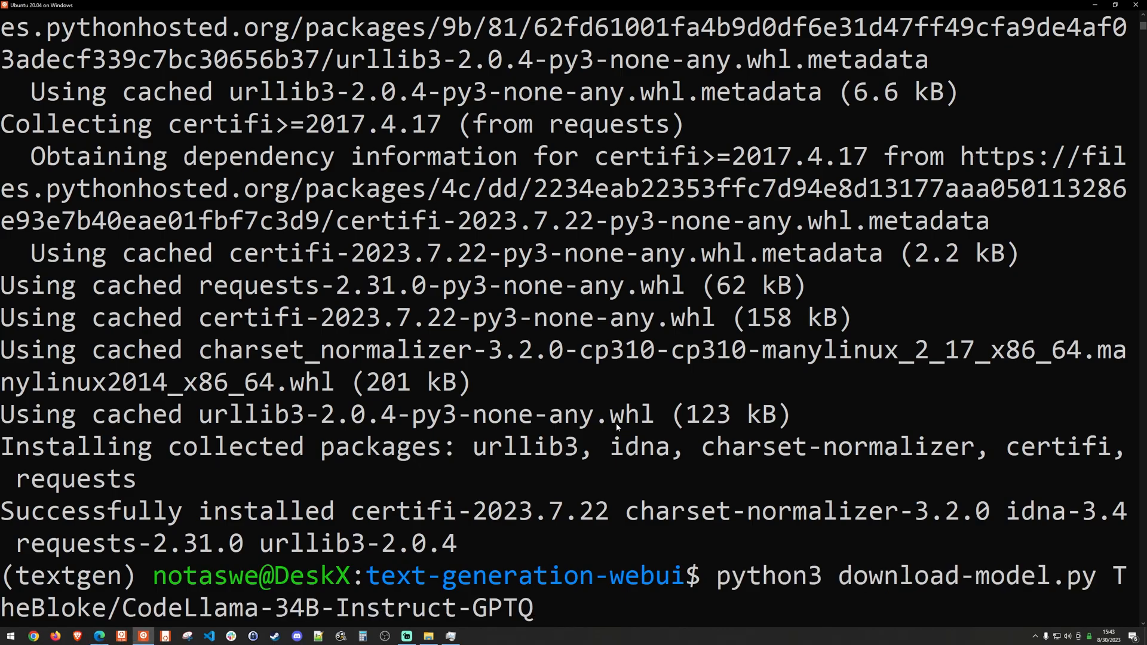
key(Return)
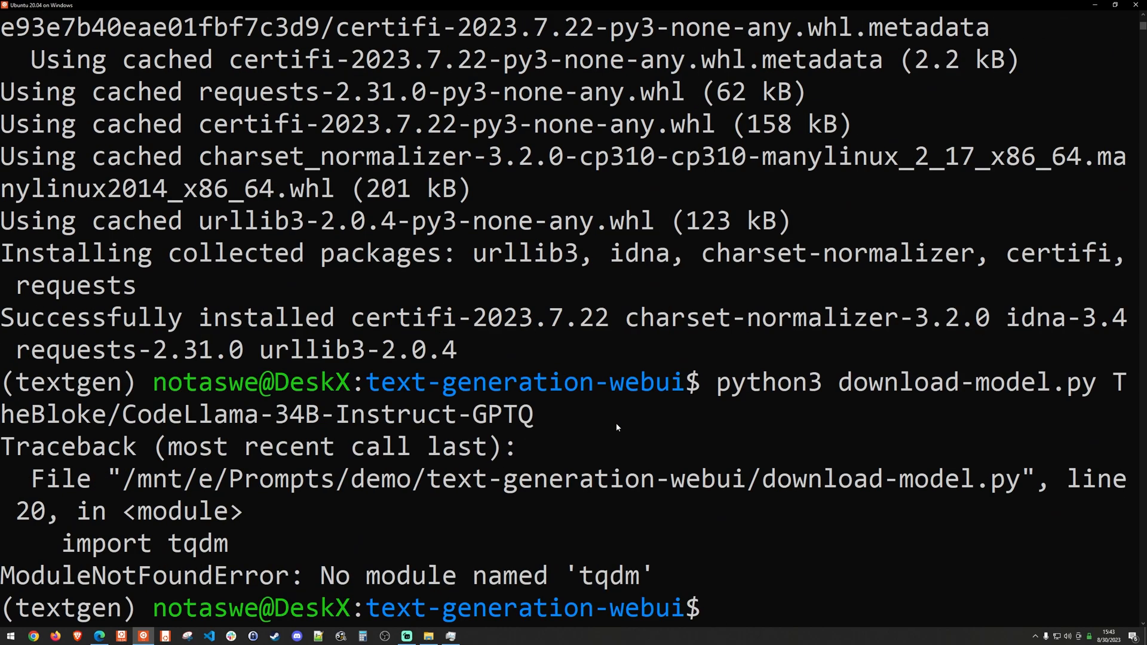
text(python3 -m pip install requests)
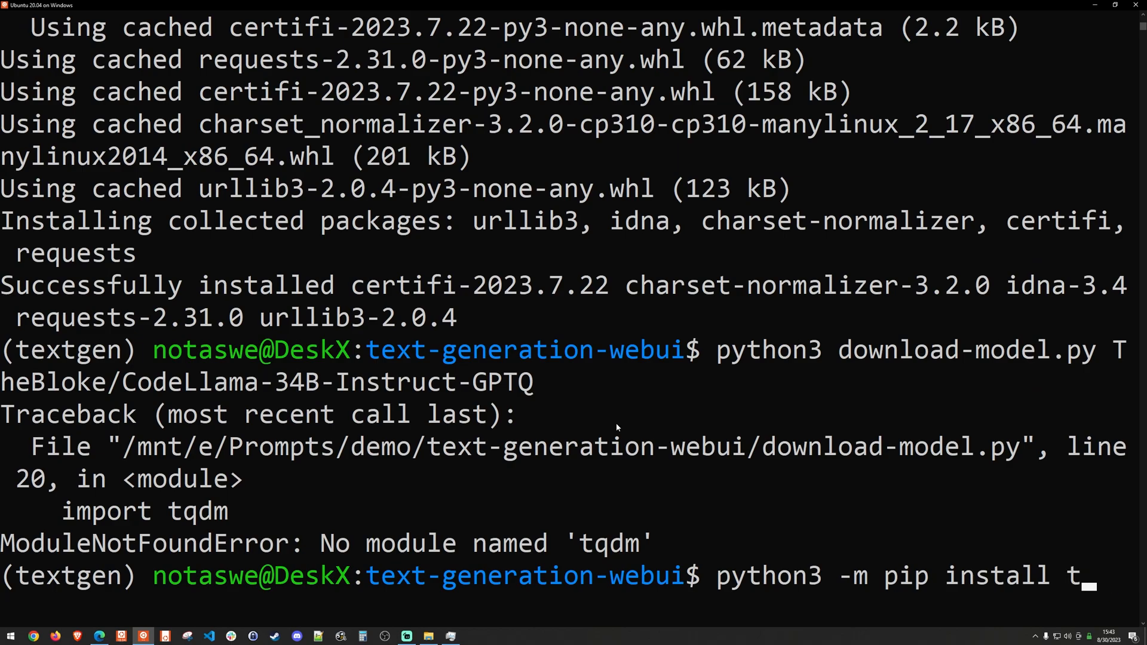
text(qdm)
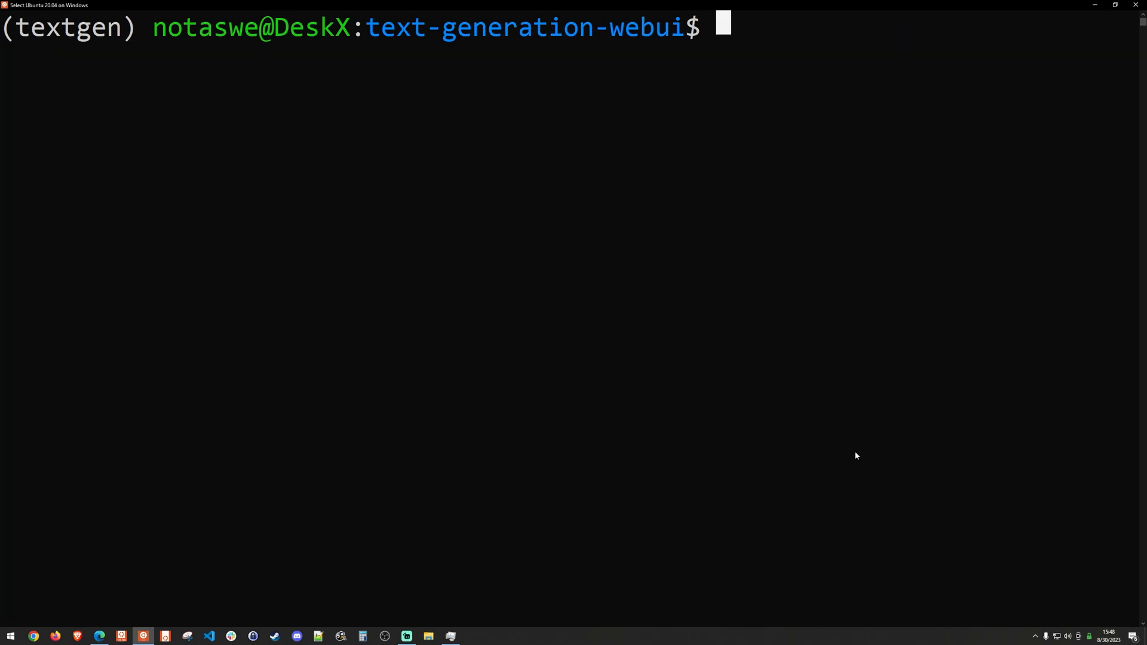
List the models folder and look up the start command in the README
text(l)
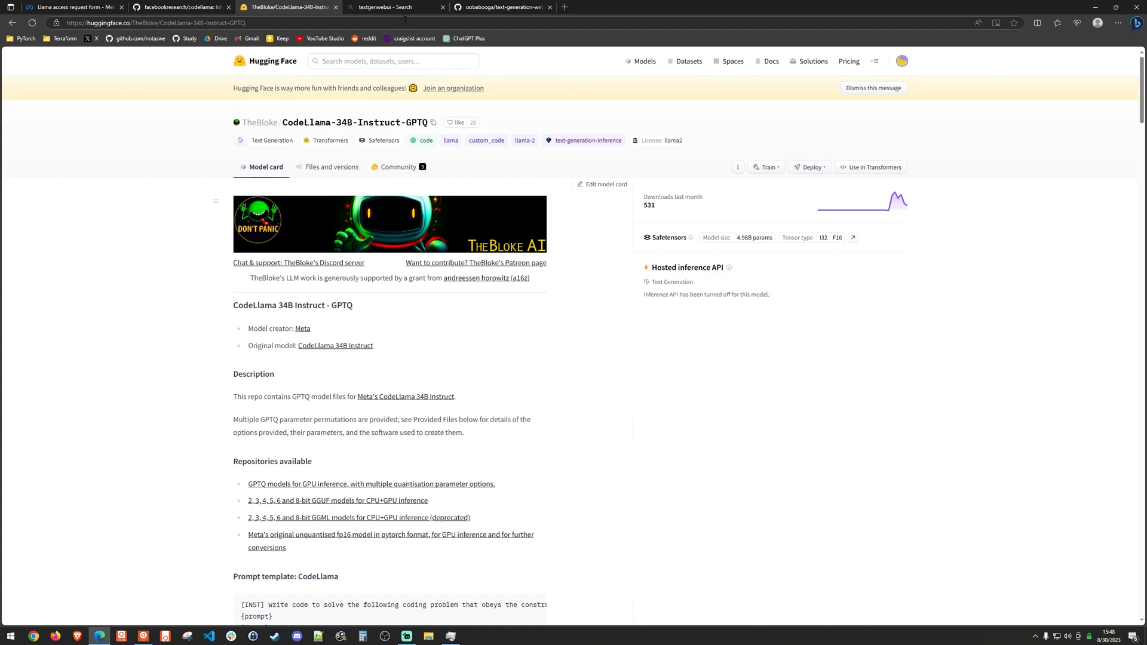
click(502, 7)
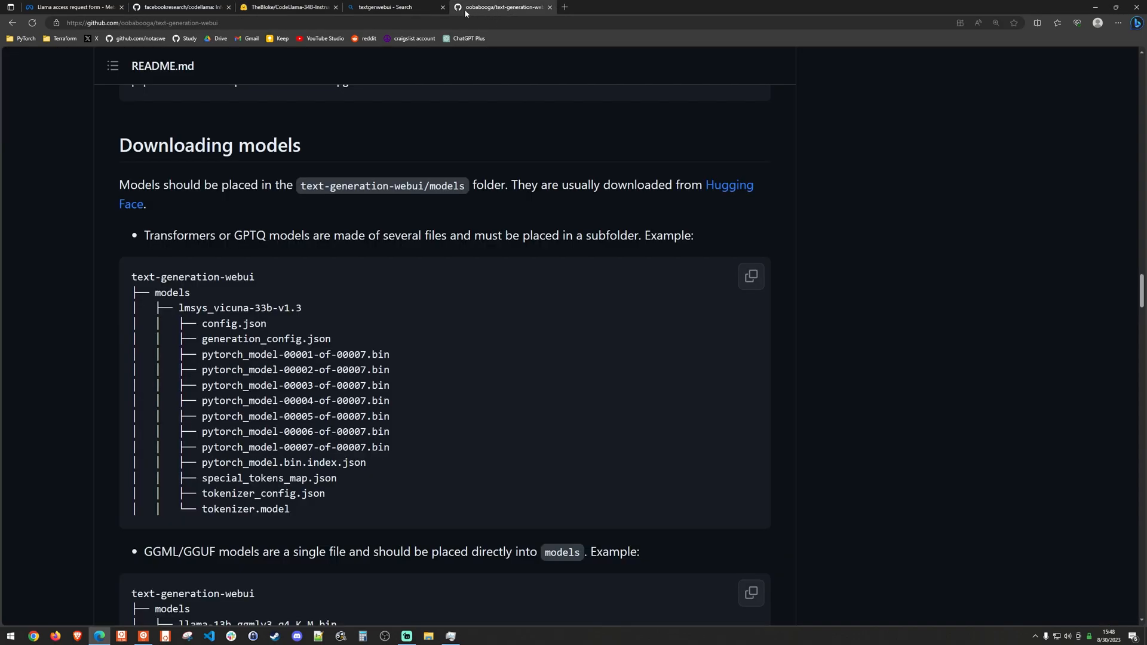
scroll(down, 3)
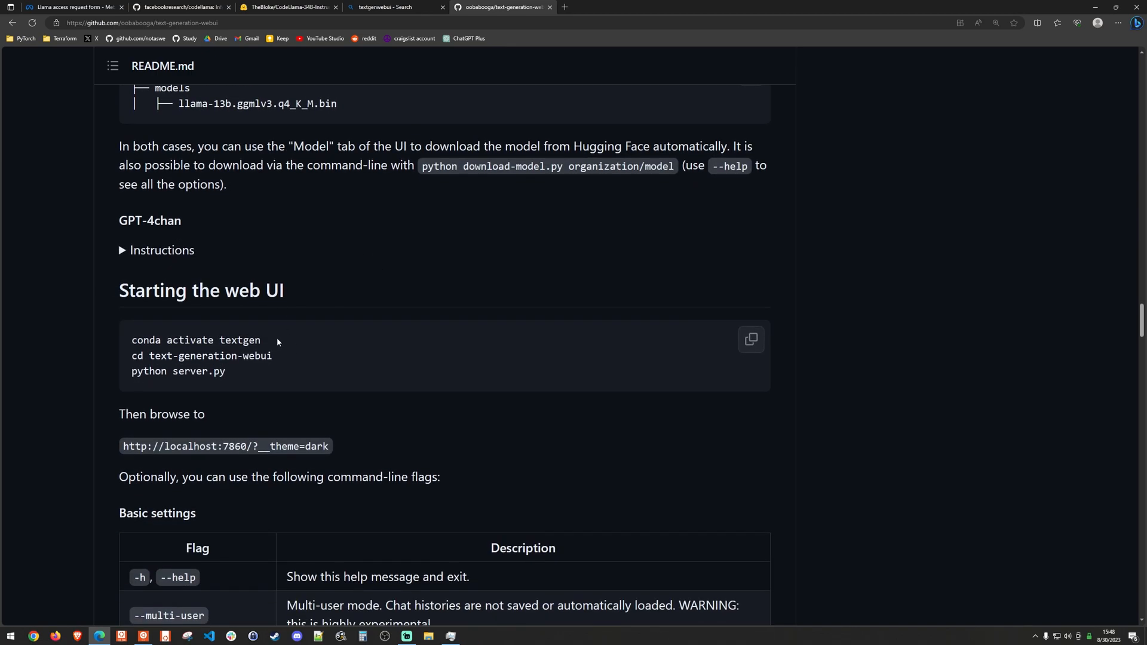
double_click(178, 372)
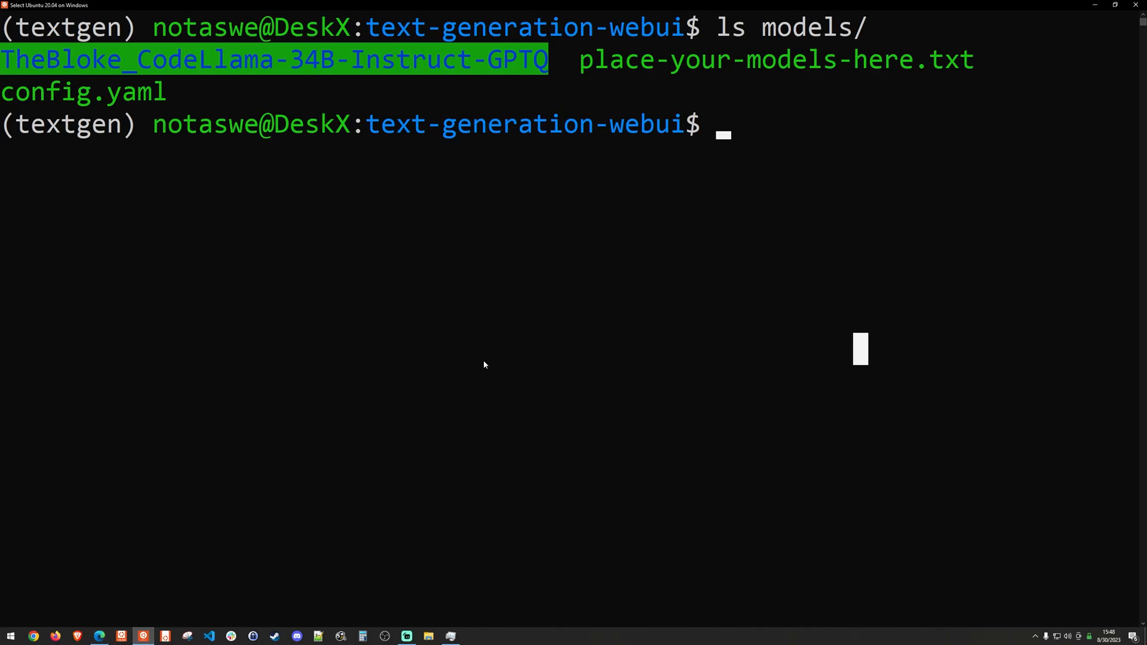
Try python3 server.py, then begin installing requirements with pip install -r
text(python3 server.py)
text(ls)
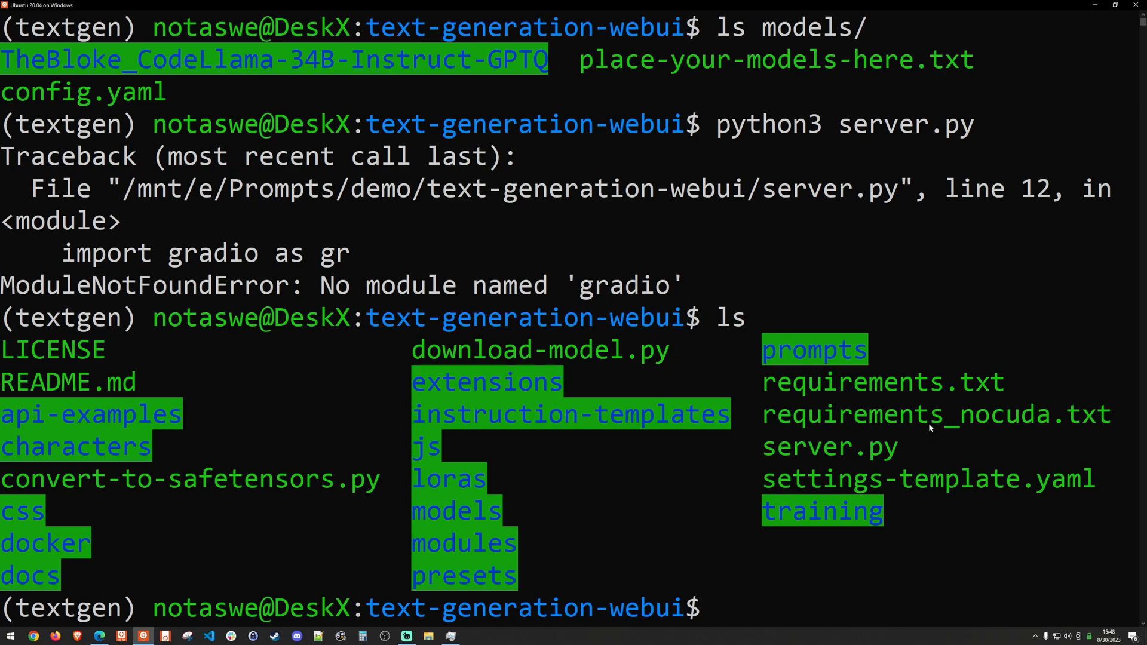
mouse_move(1002, 382)
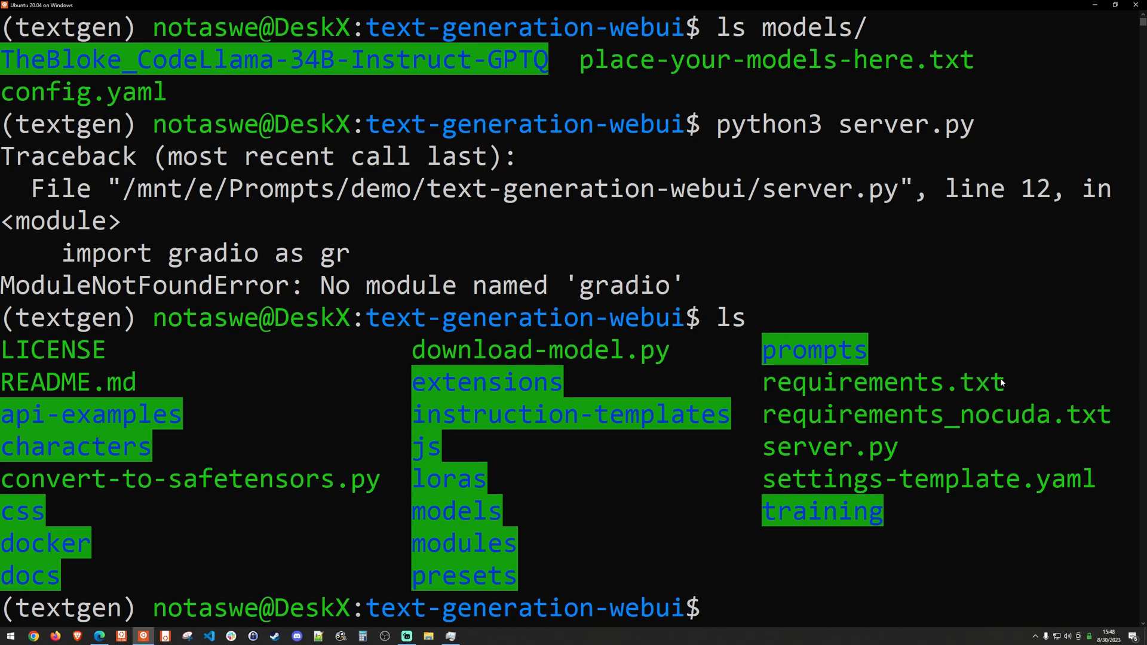
text(python3 -m pip)
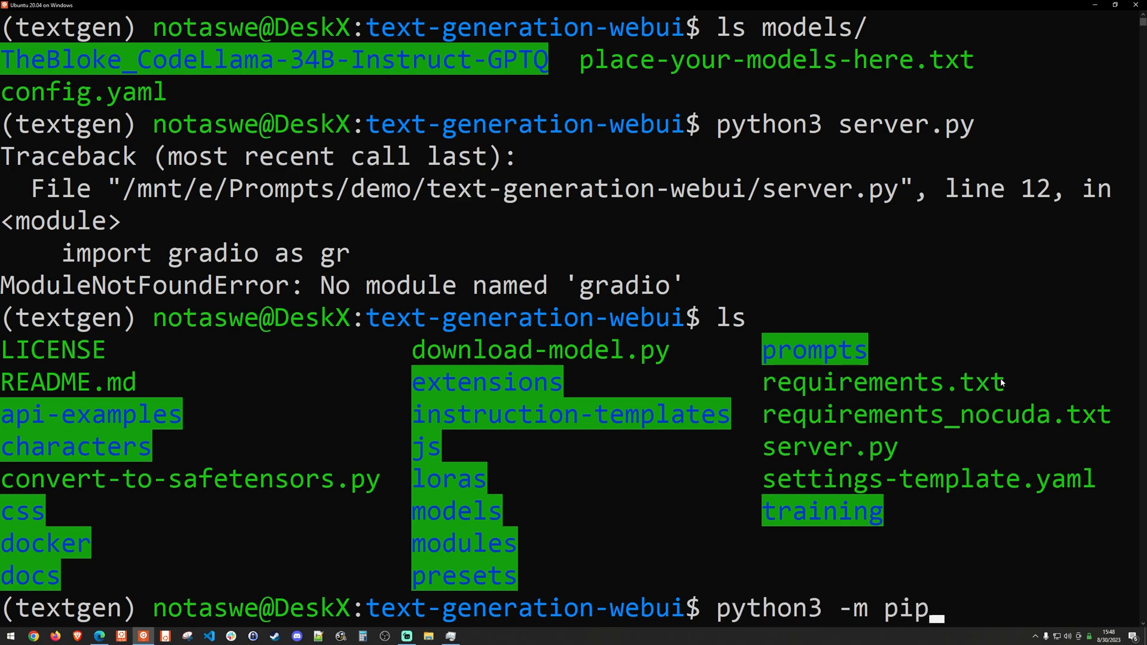
text(install -r)
text(ls)
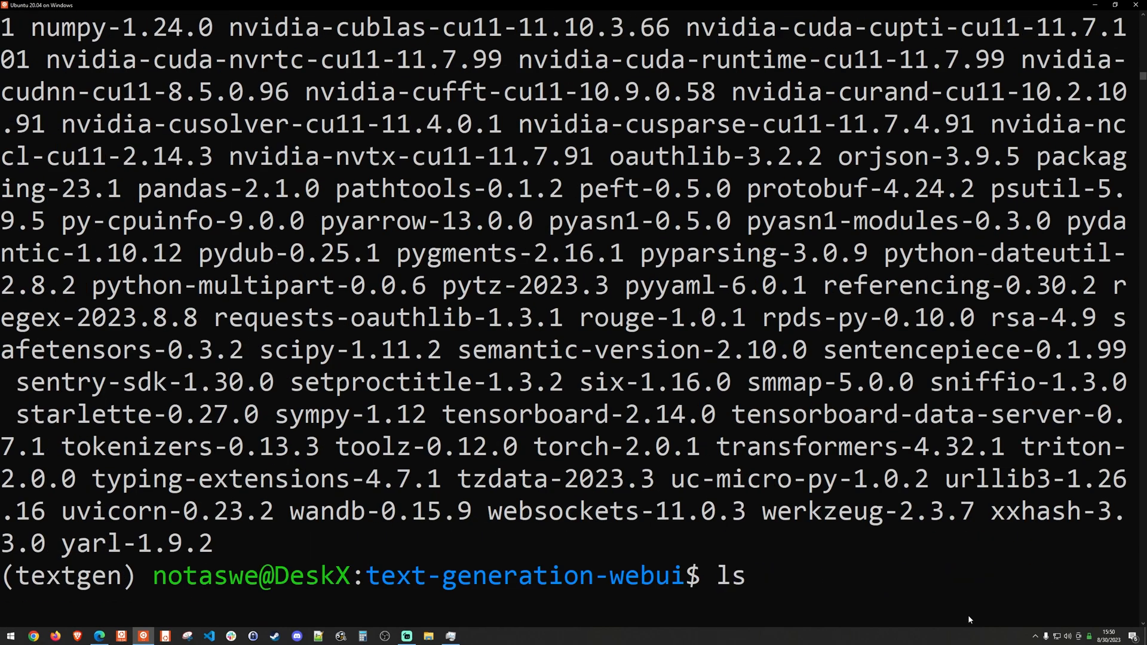
Launch the web UI server with python3 server.py
text(python3 server.py)
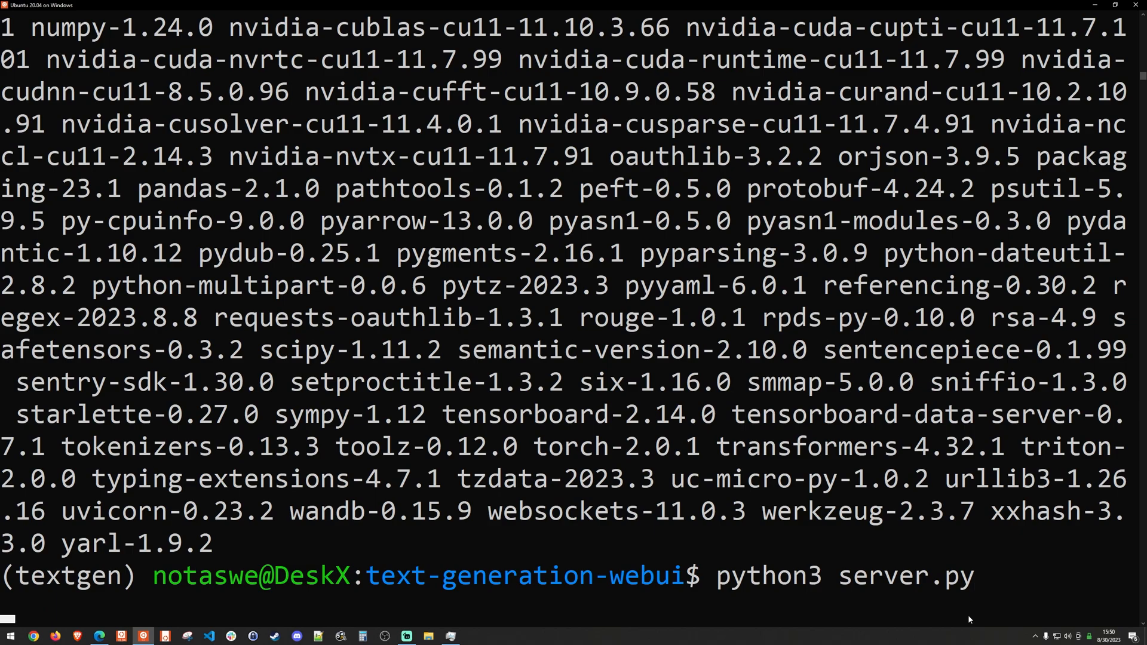
key(Return)
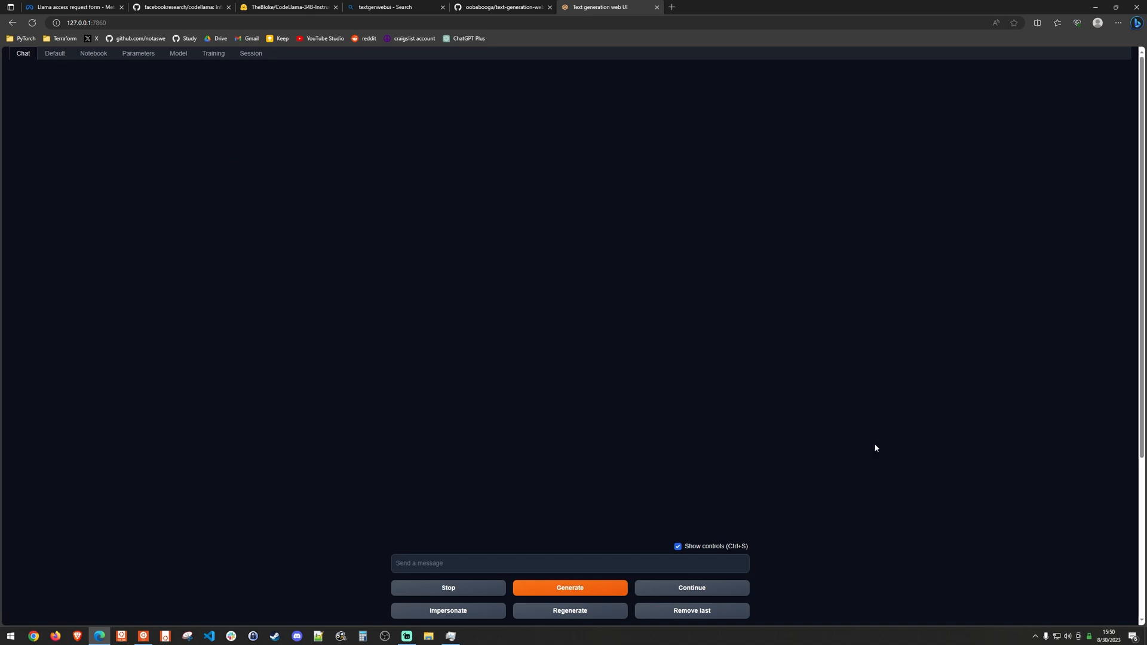
mouse_move(379, 236)
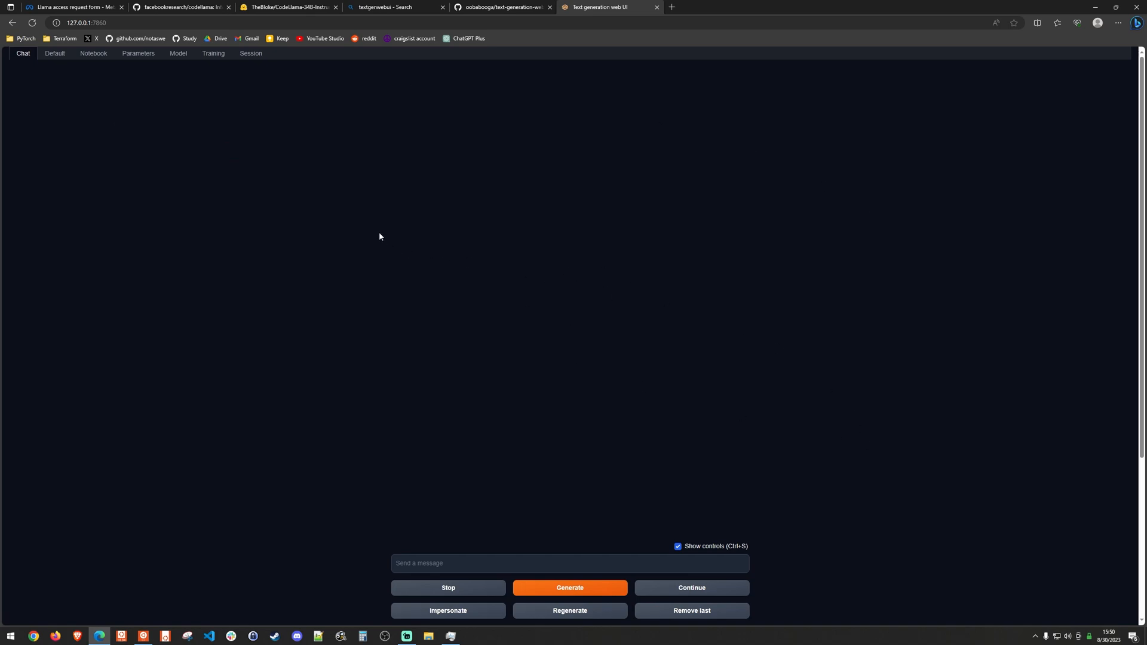
Select TheBloke_CodeLlama-34B-Instruct-GPTQ with the ExLlama_HF loader and max_seq_len 5888
click(178, 53)
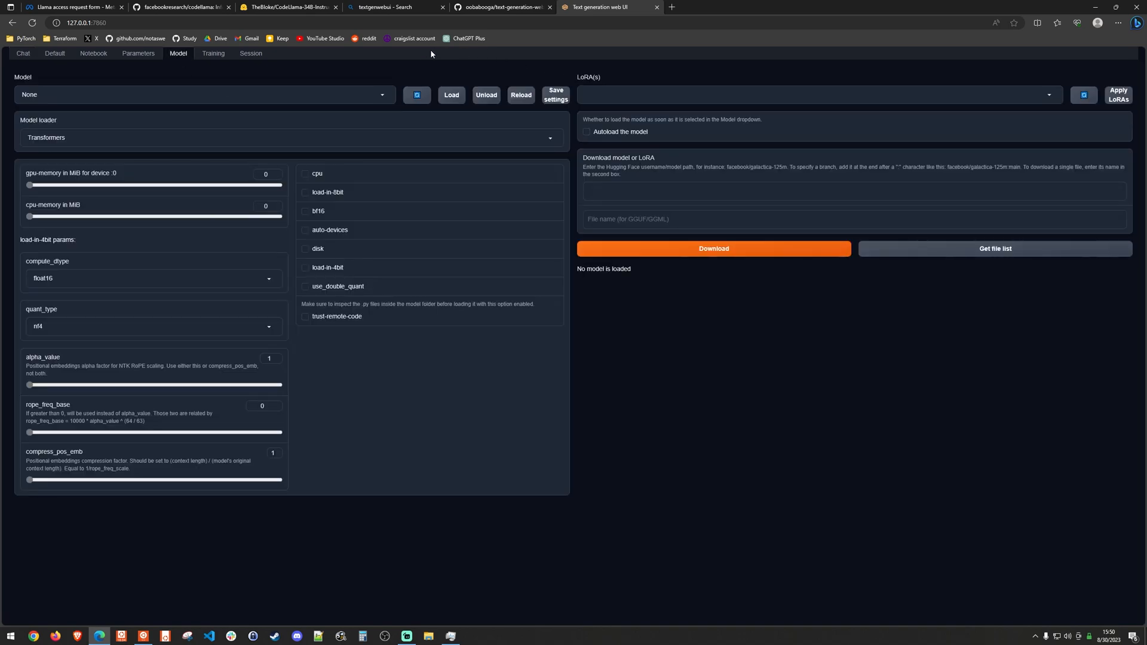
click(202, 94)
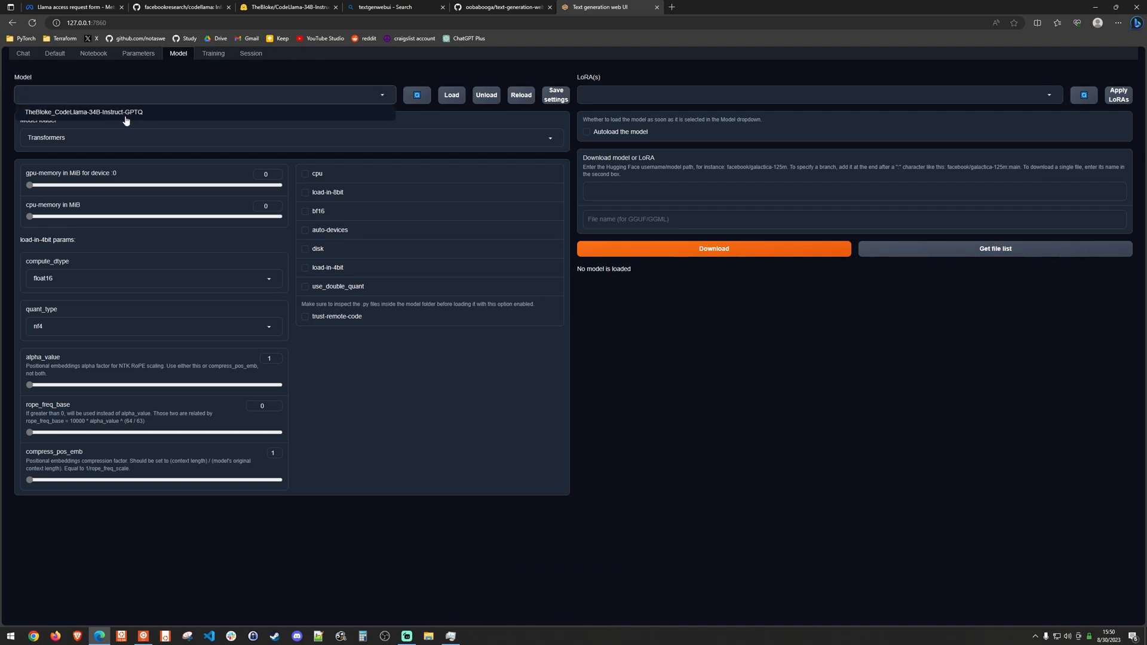
click(82, 112)
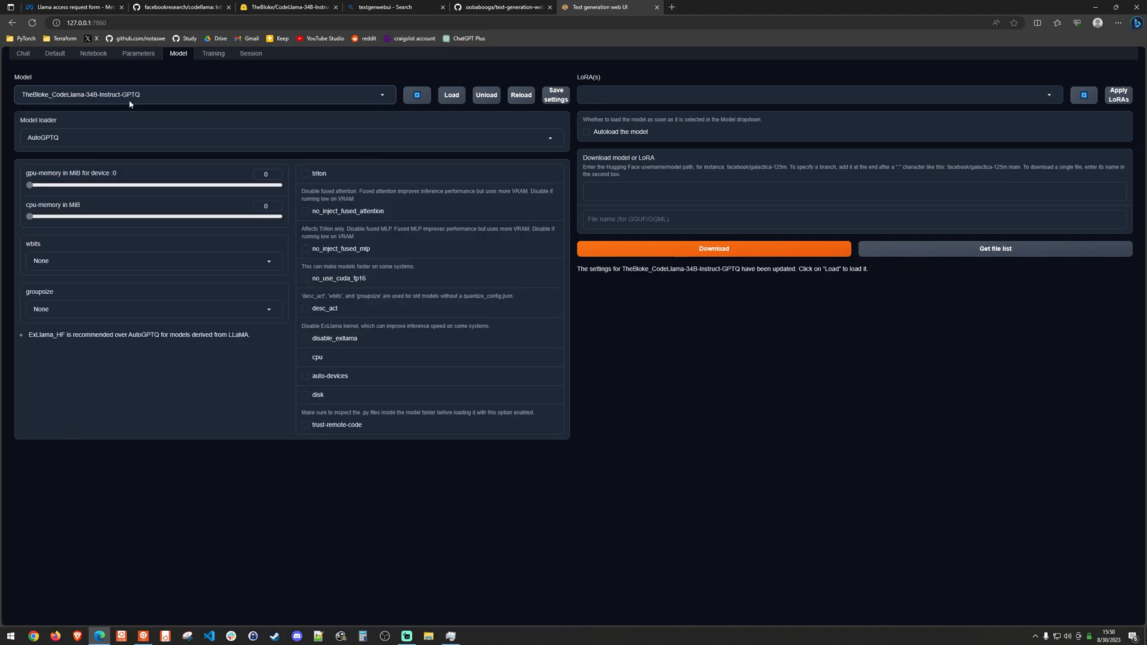
click(292, 138)
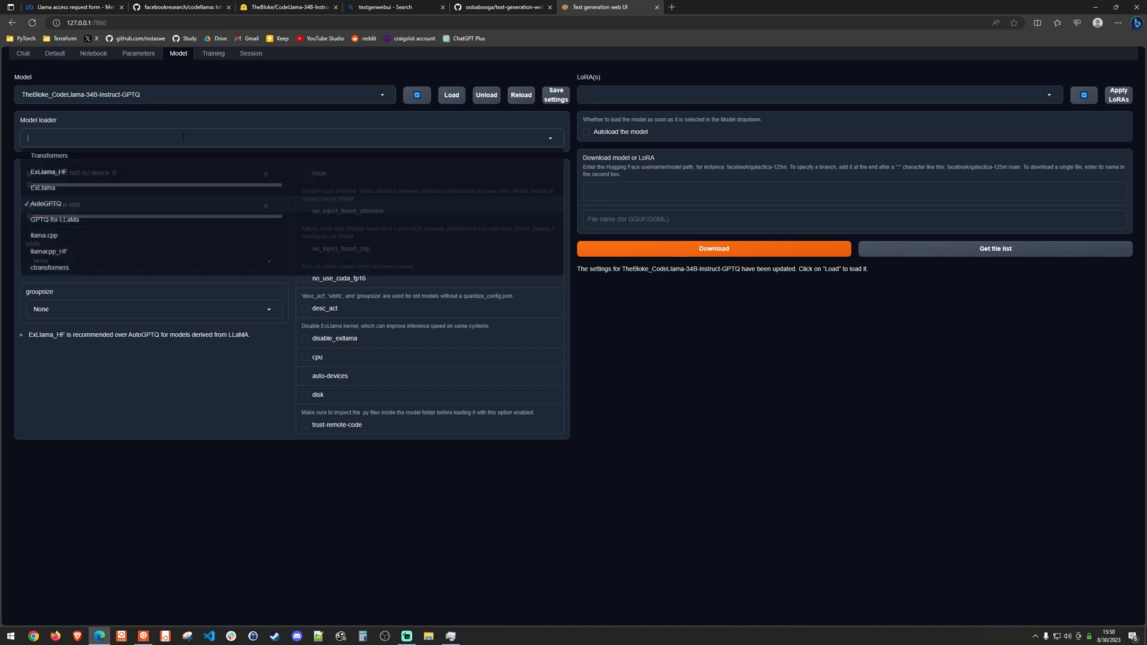
click(47, 171)
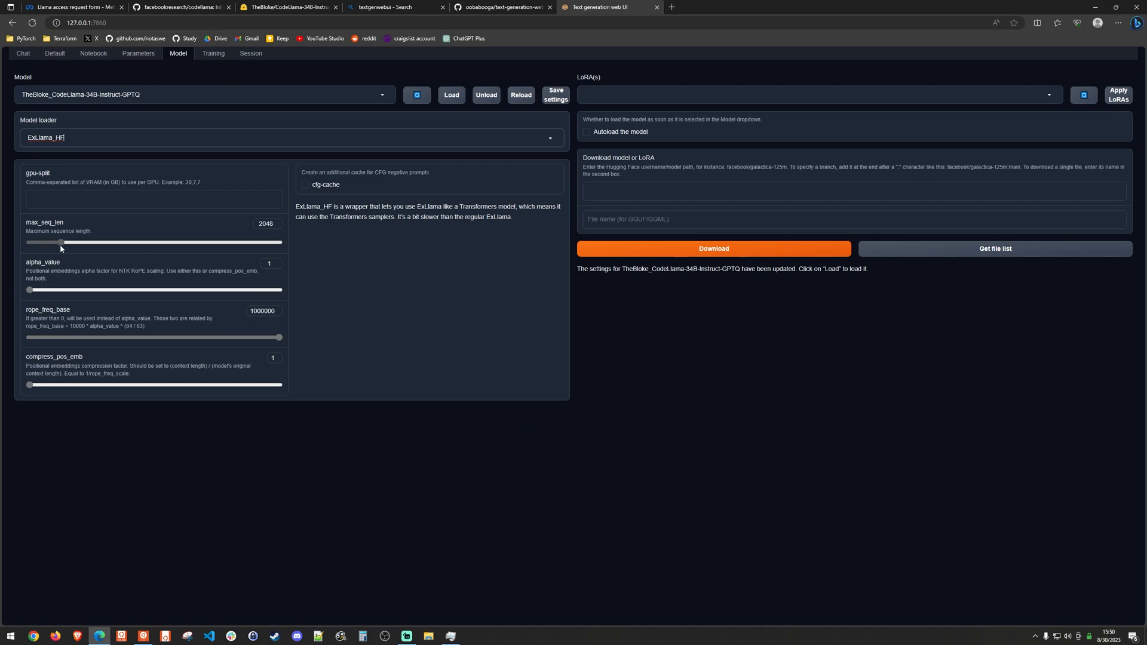
drag(61, 242, 88, 242)
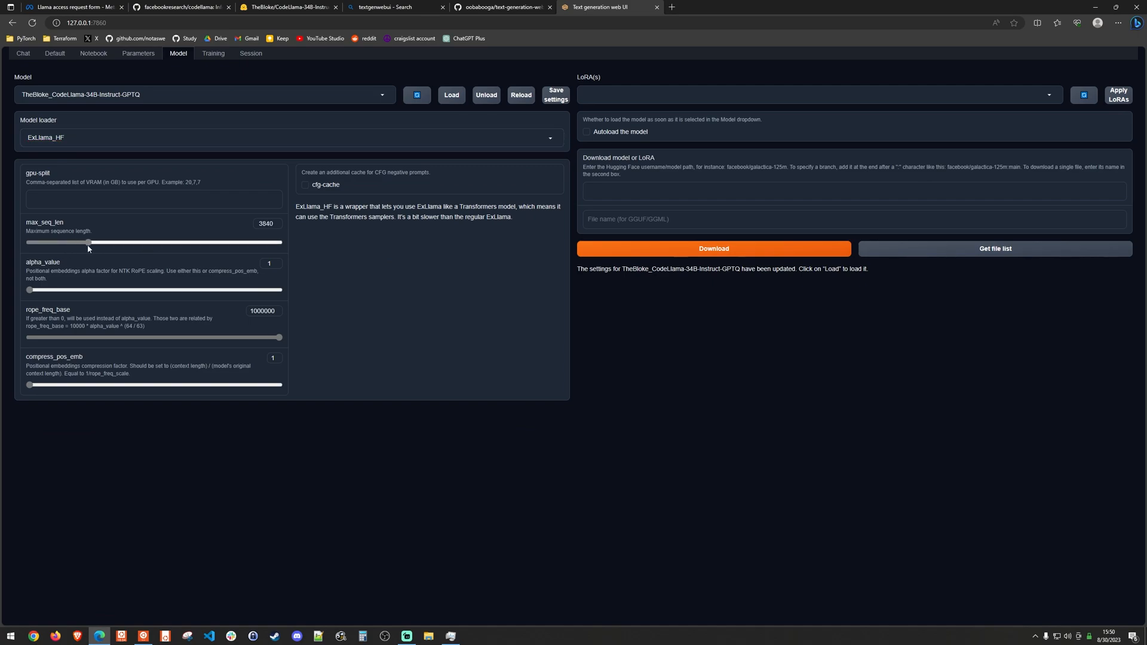
drag(88, 242, 108, 242)
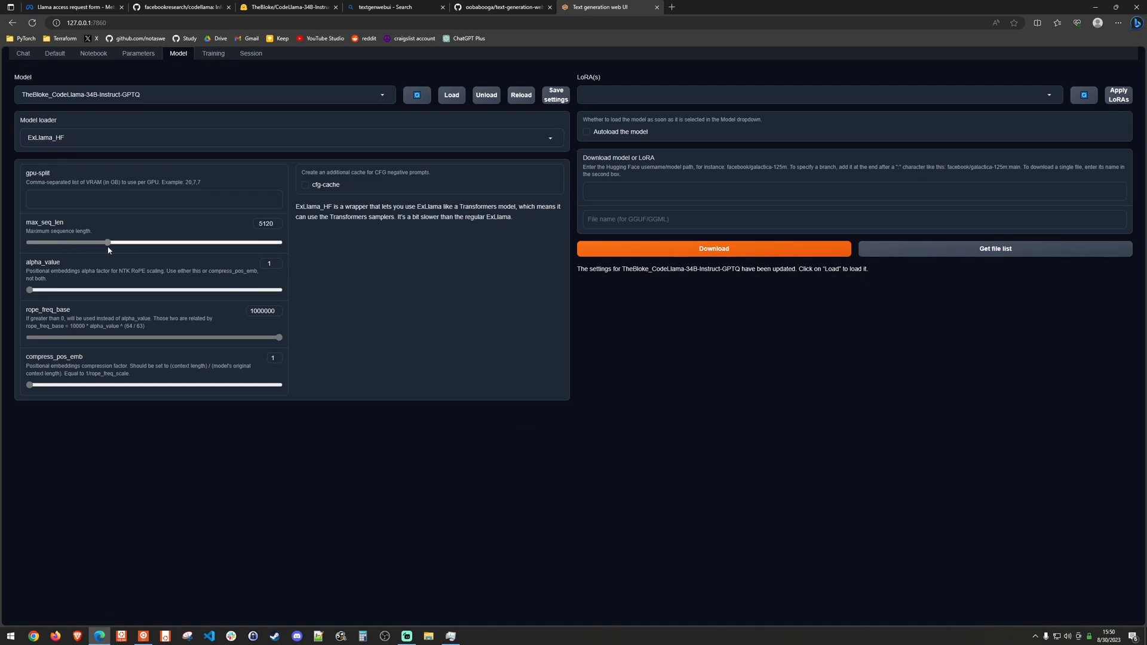
drag(108, 242, 119, 241)
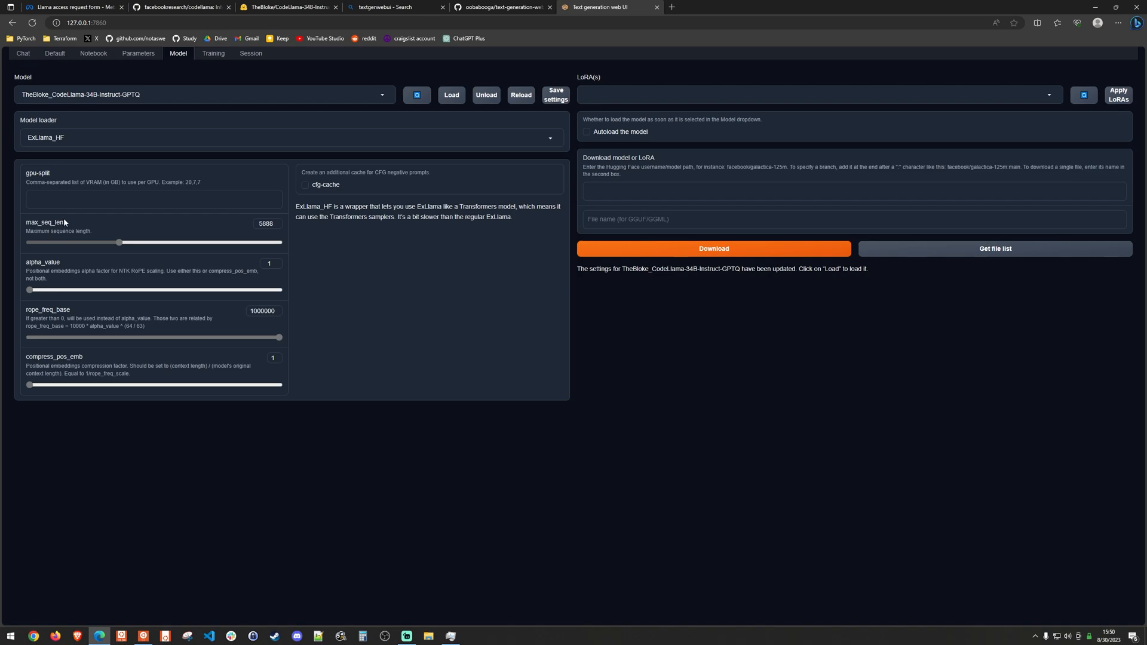
mouse_move(472, 414)
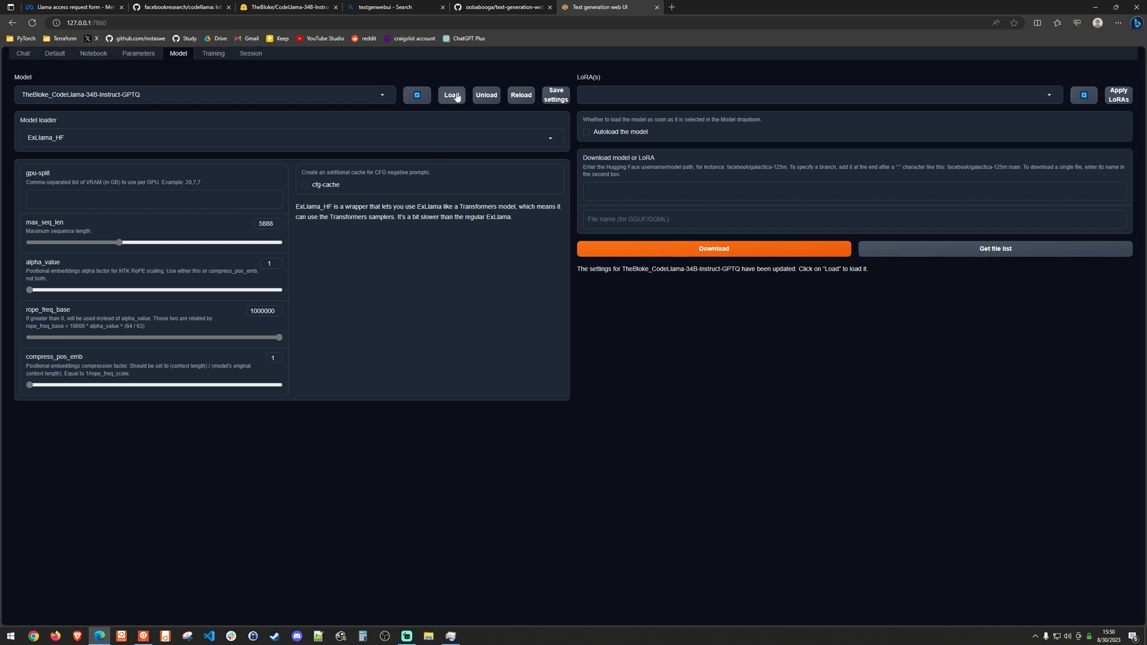
Load the TheBloke_CodeLlama-34B-Instruct-GPTQ model
click(450, 94)
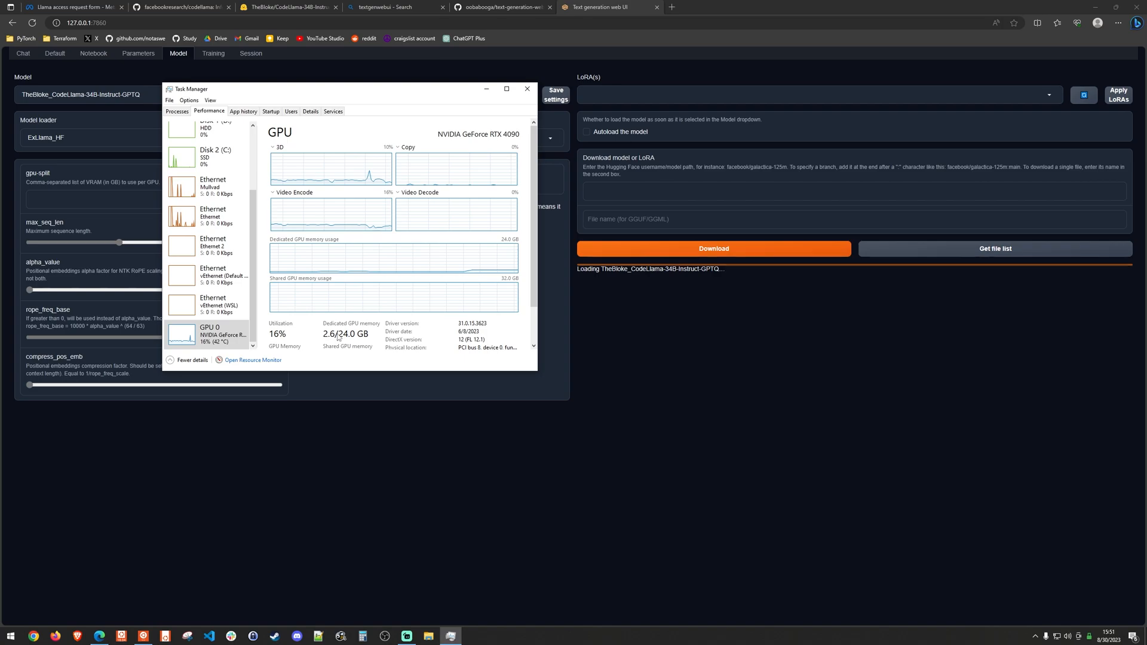
mouse_move(342, 357)
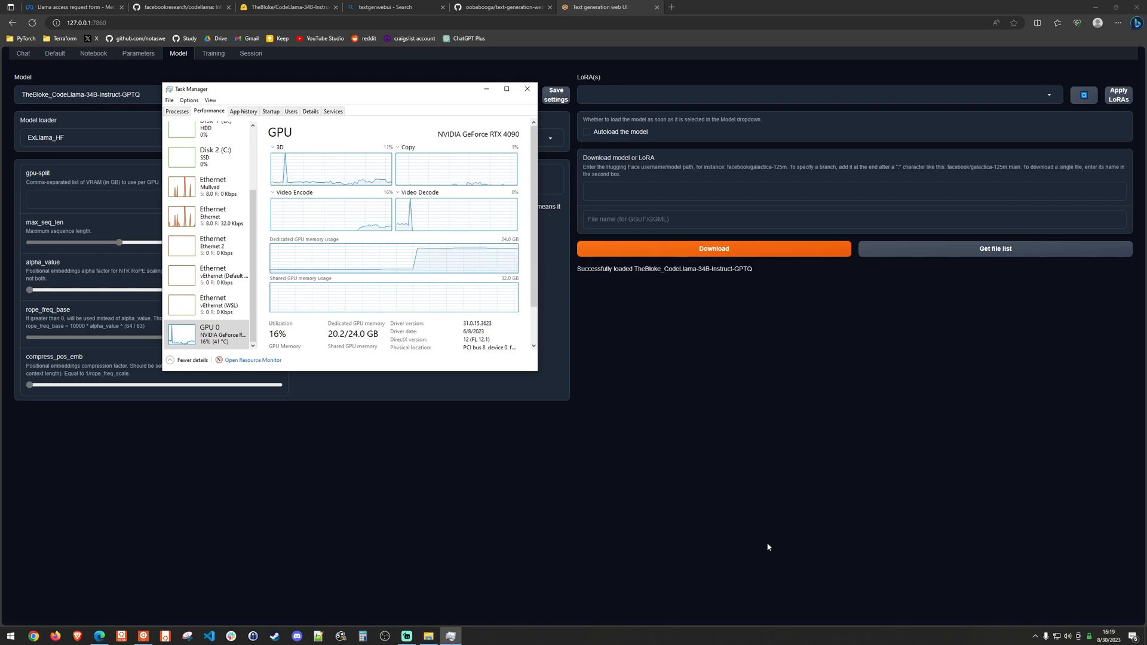
mouse_move(541, 492)
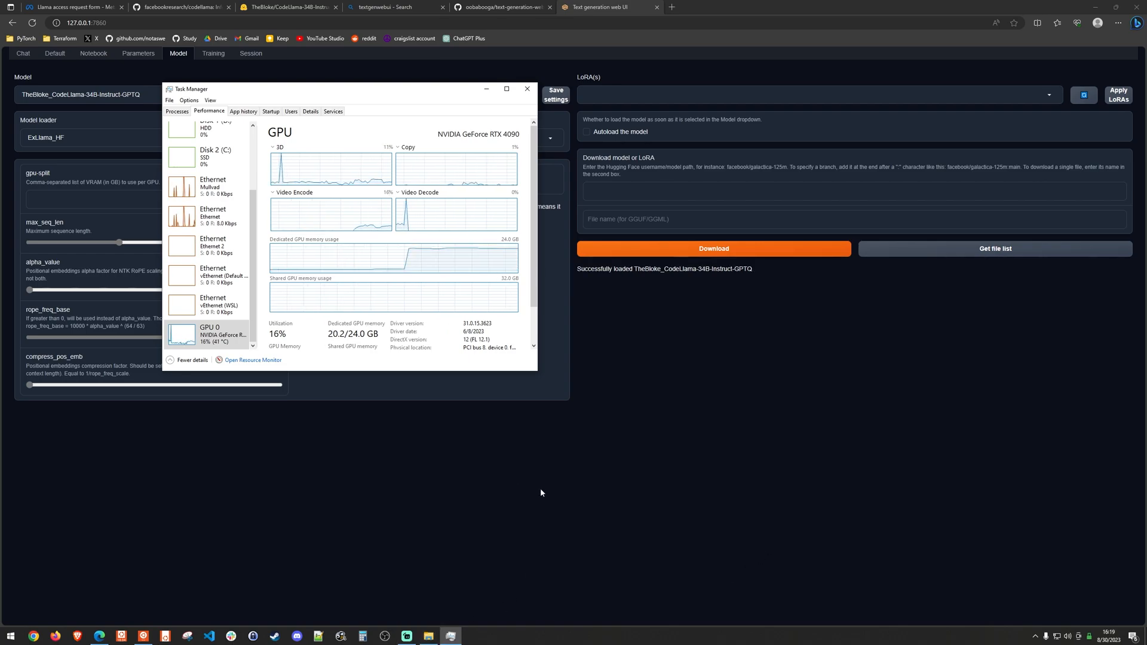
mouse_move(364, 357)
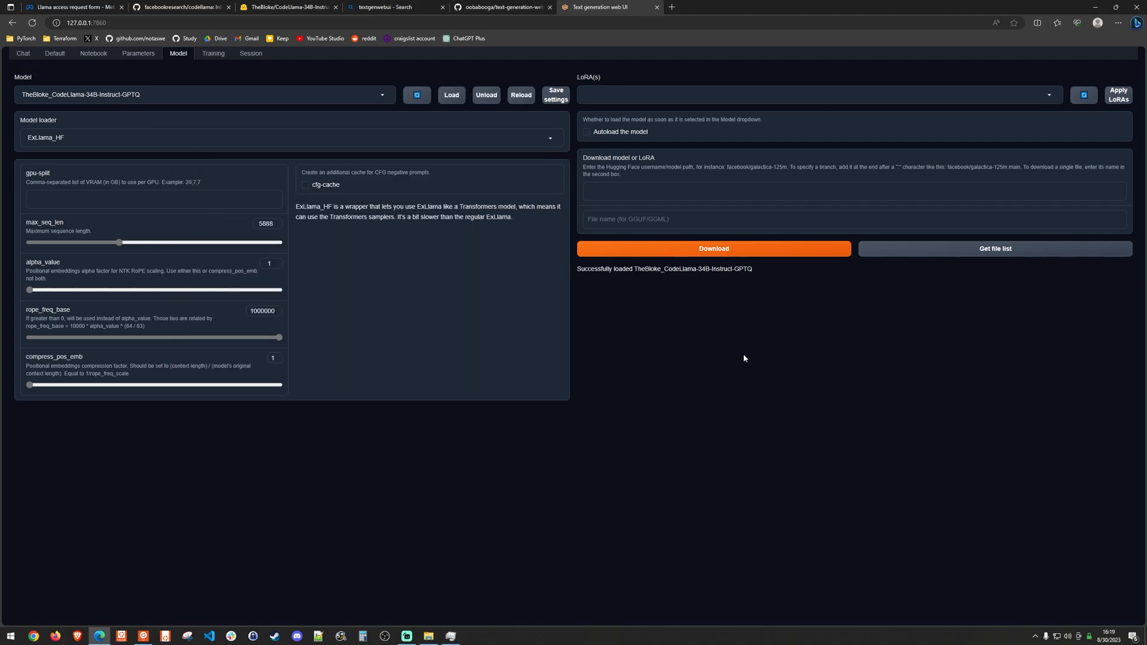
mouse_move(37, 85)
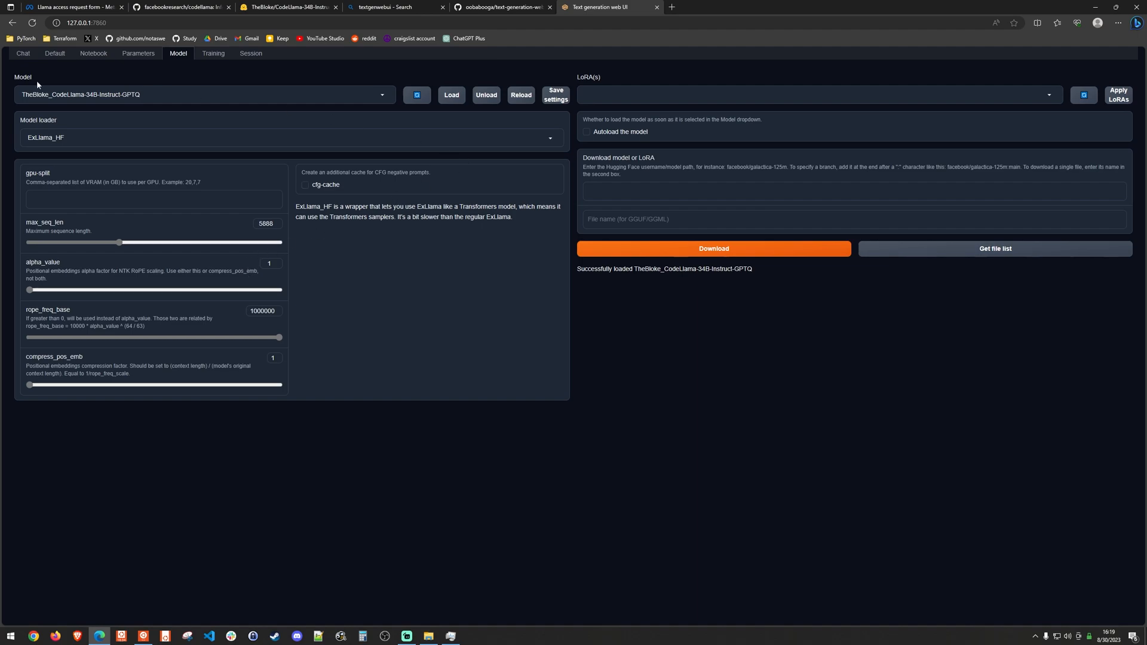
In Chat, send a prompt for a Python 1-100 number-guessing game with 5 guesses
click(23, 53)
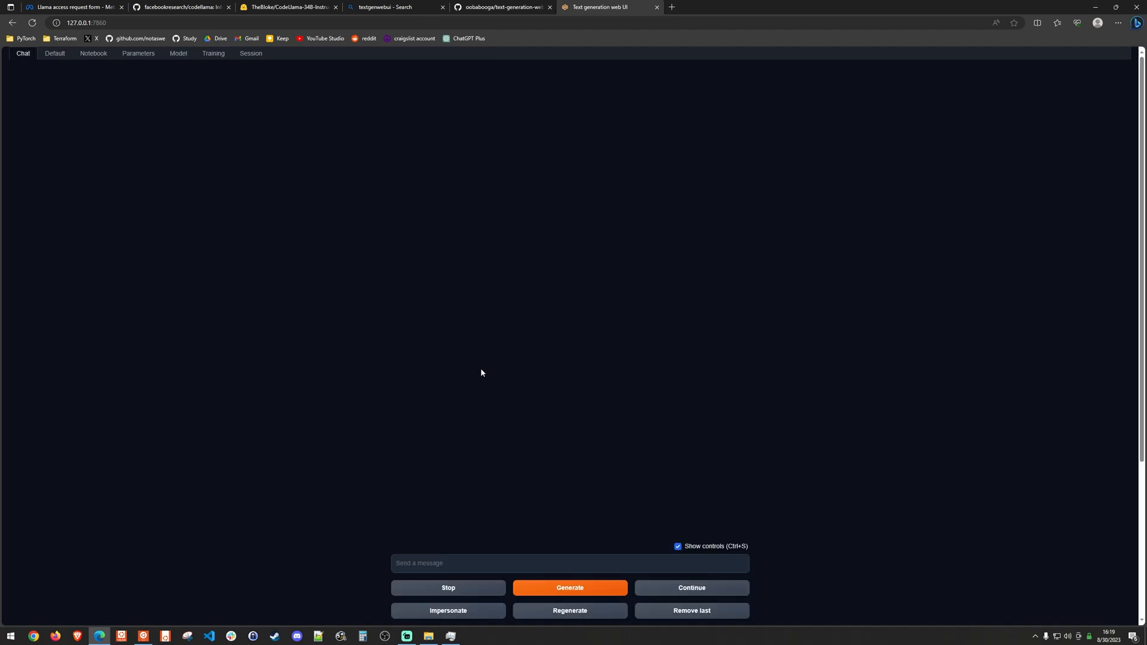
mouse_move(934, 520)
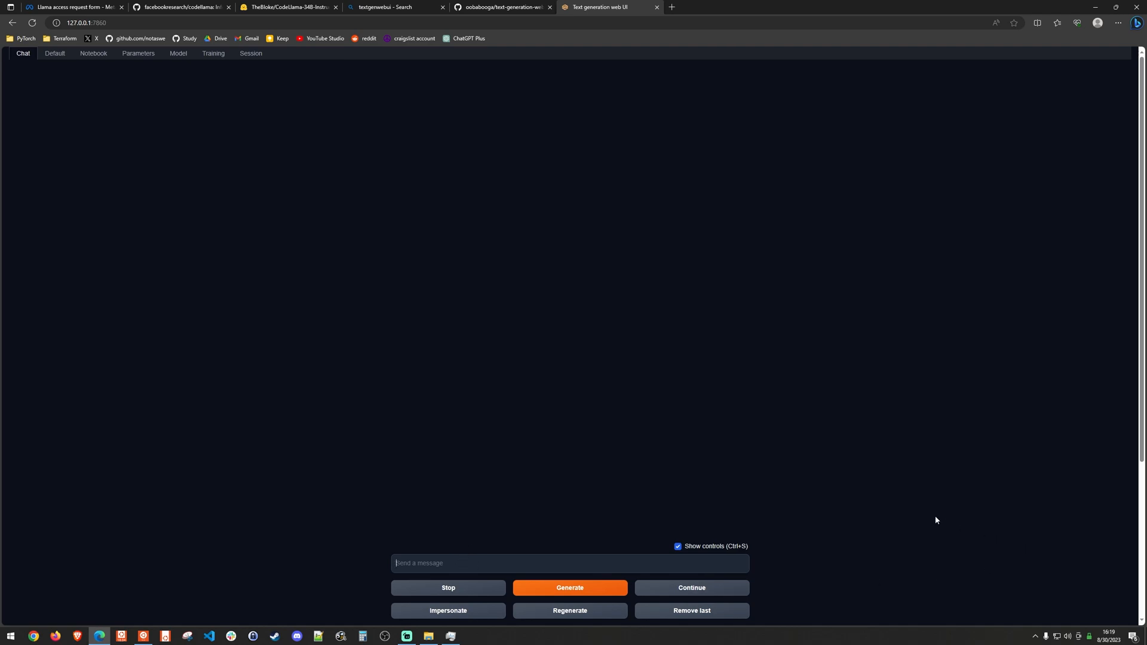
text(Let's make)
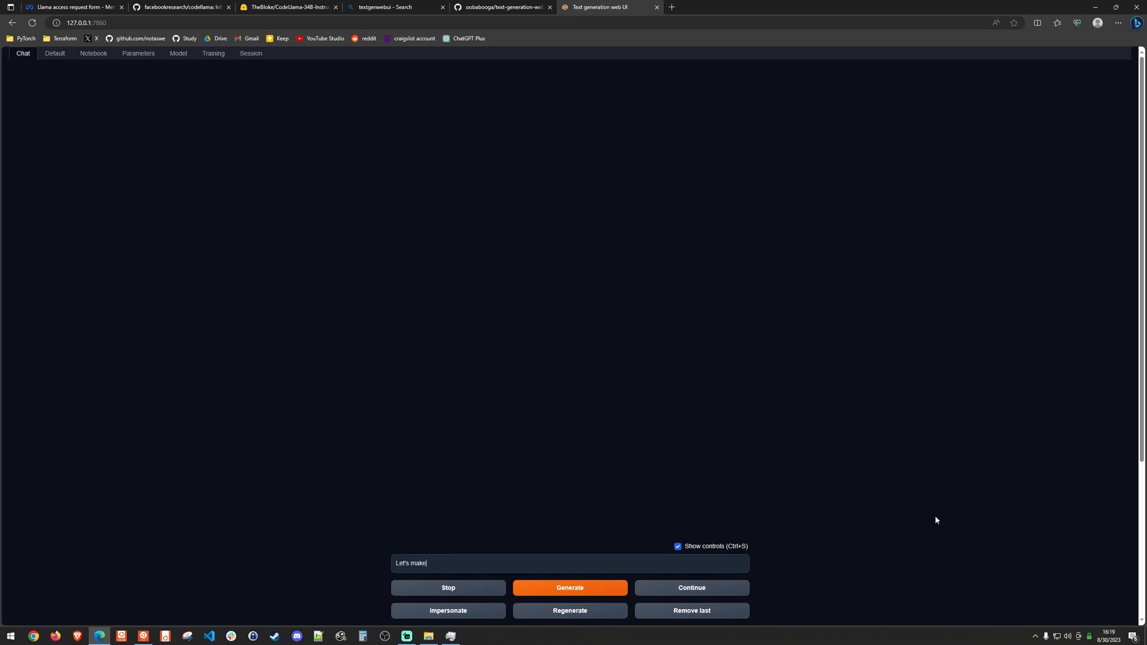
text(a game in python)
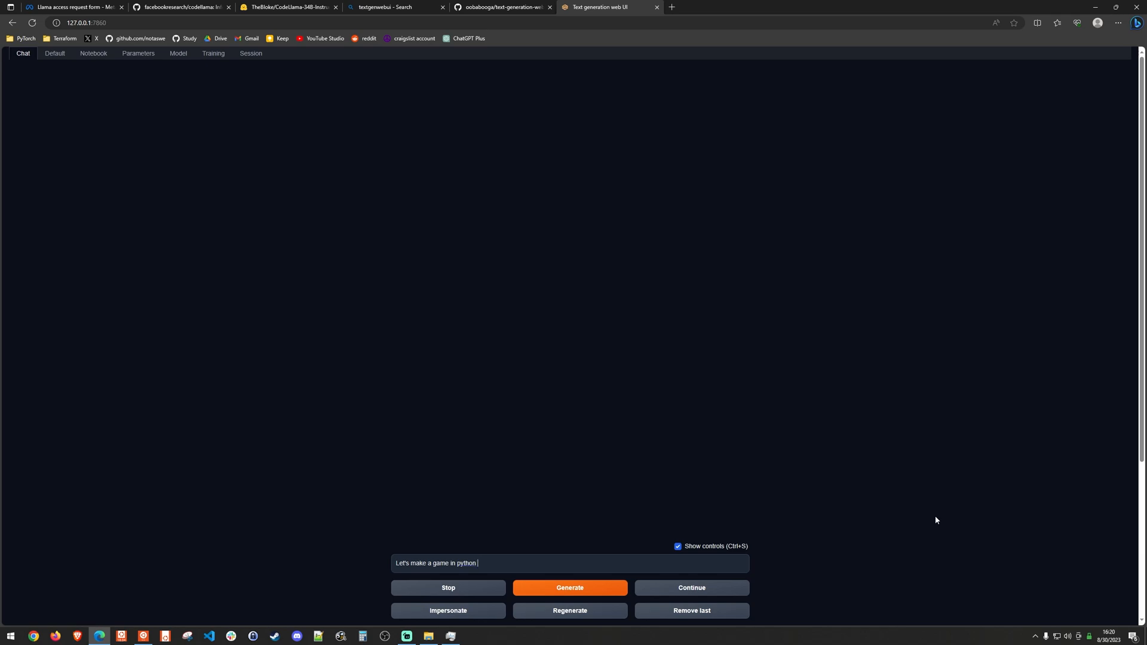
text(where you)
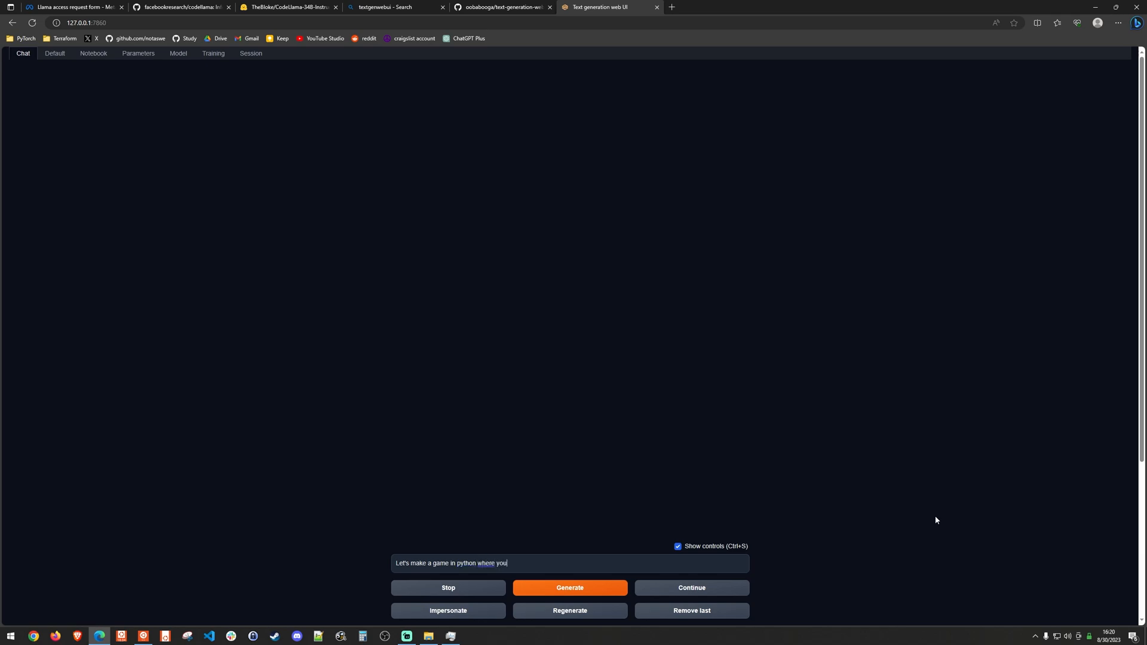
text(generate a number)
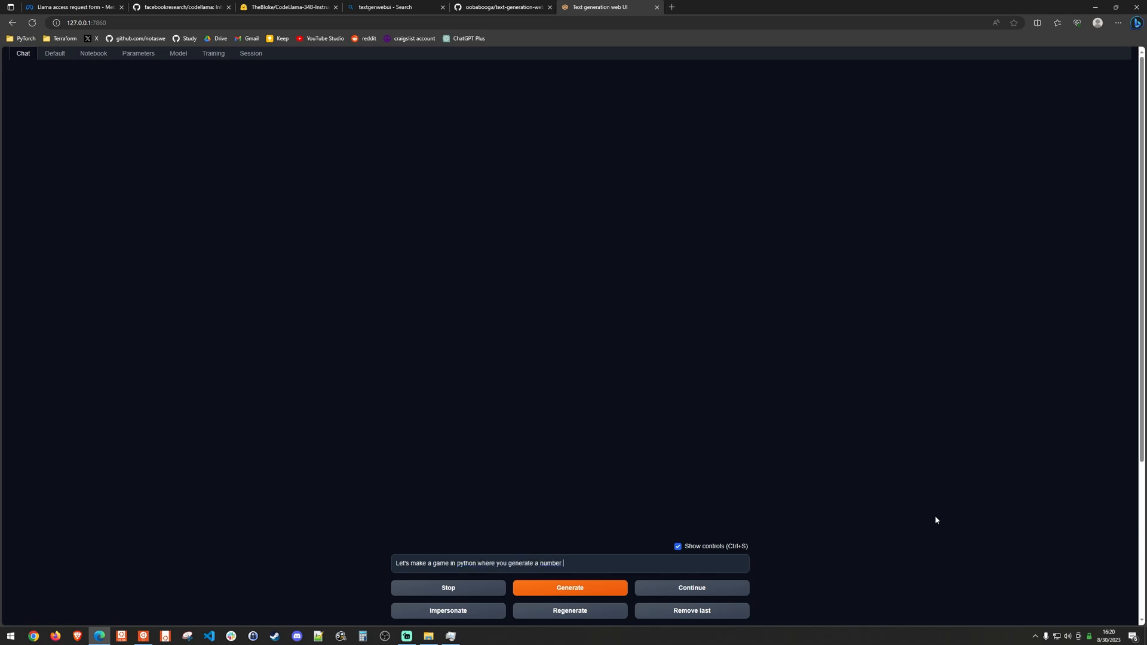
text(between 1 and 100)
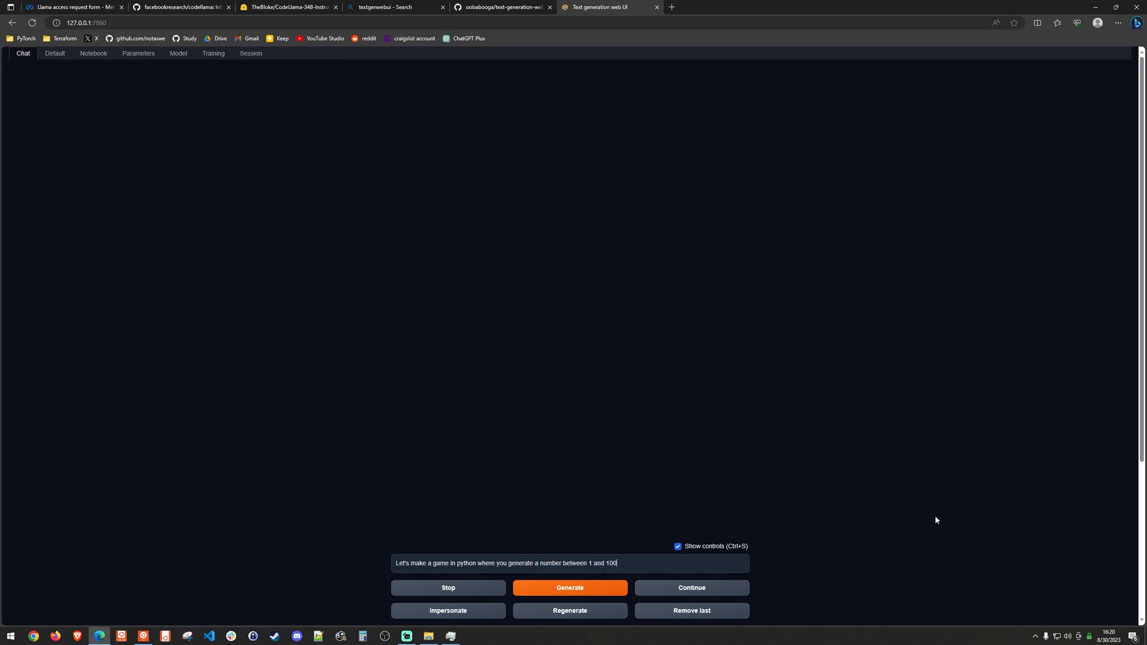
text(The user can then enter a guess)
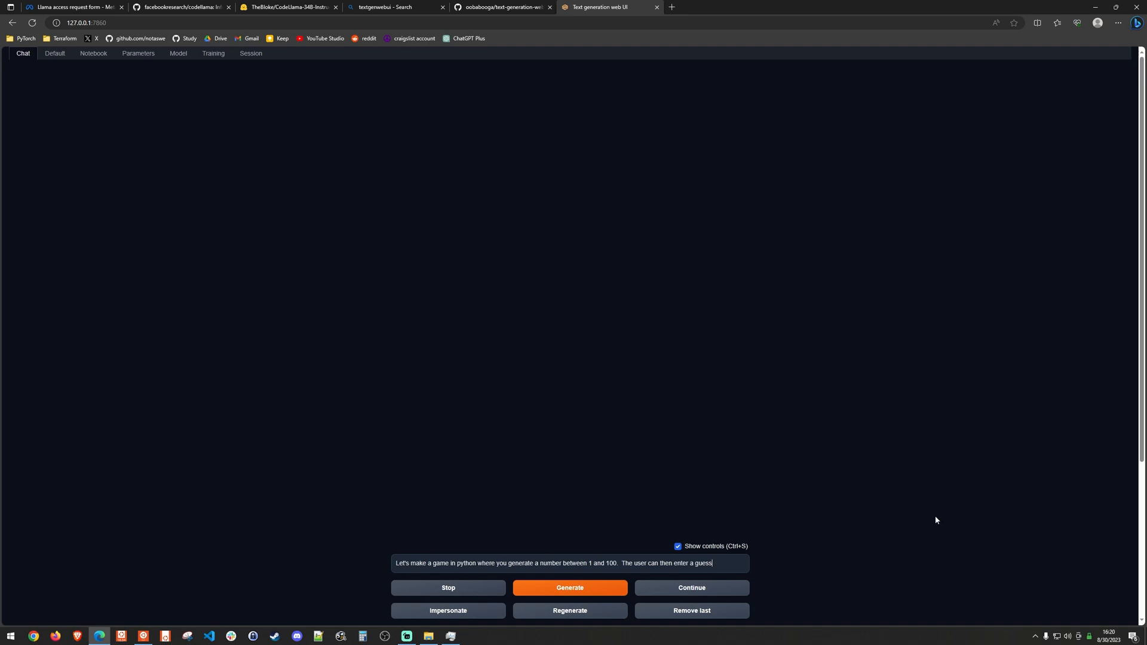
text(and the)
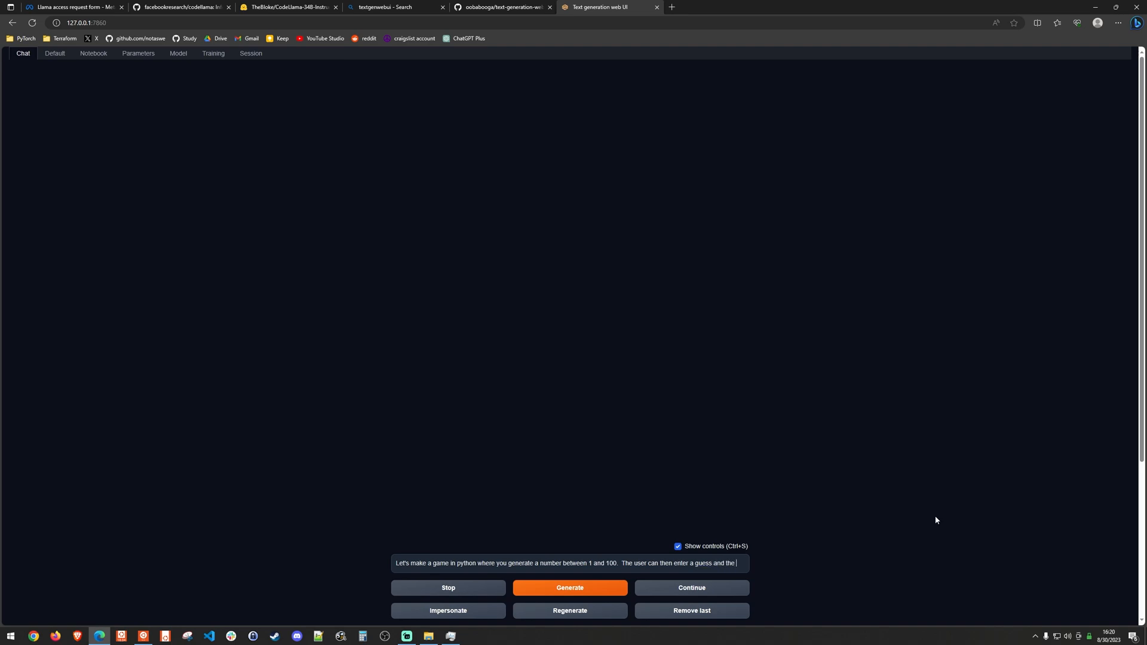
text(computer will tell if)
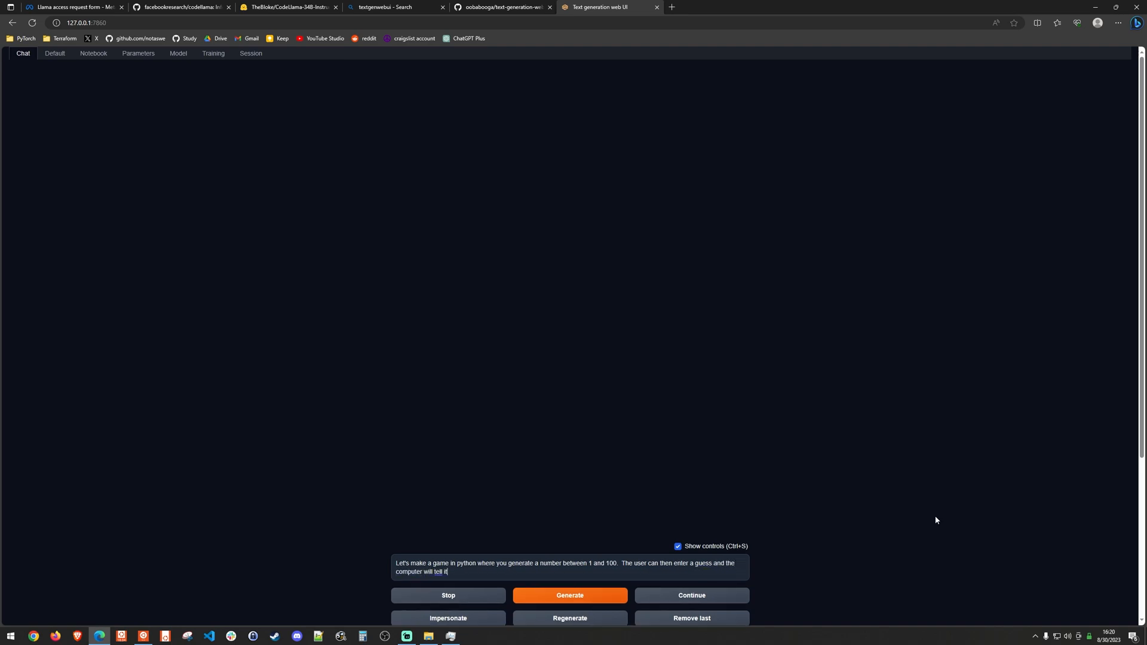
text(if the)
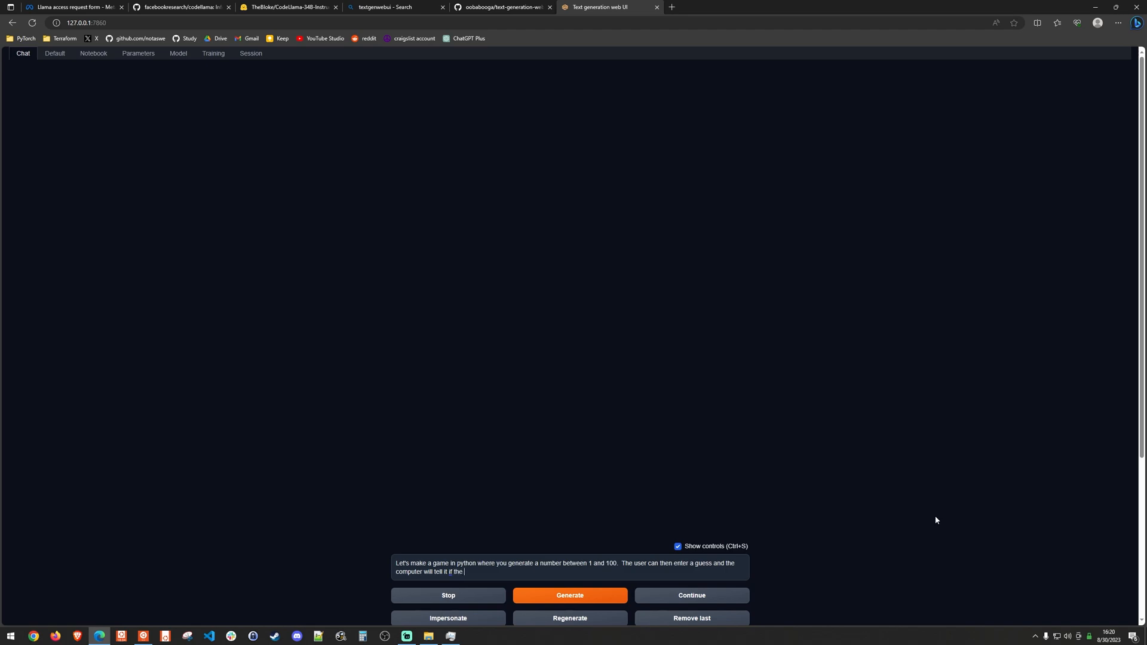
text(guess is too low or too high or)
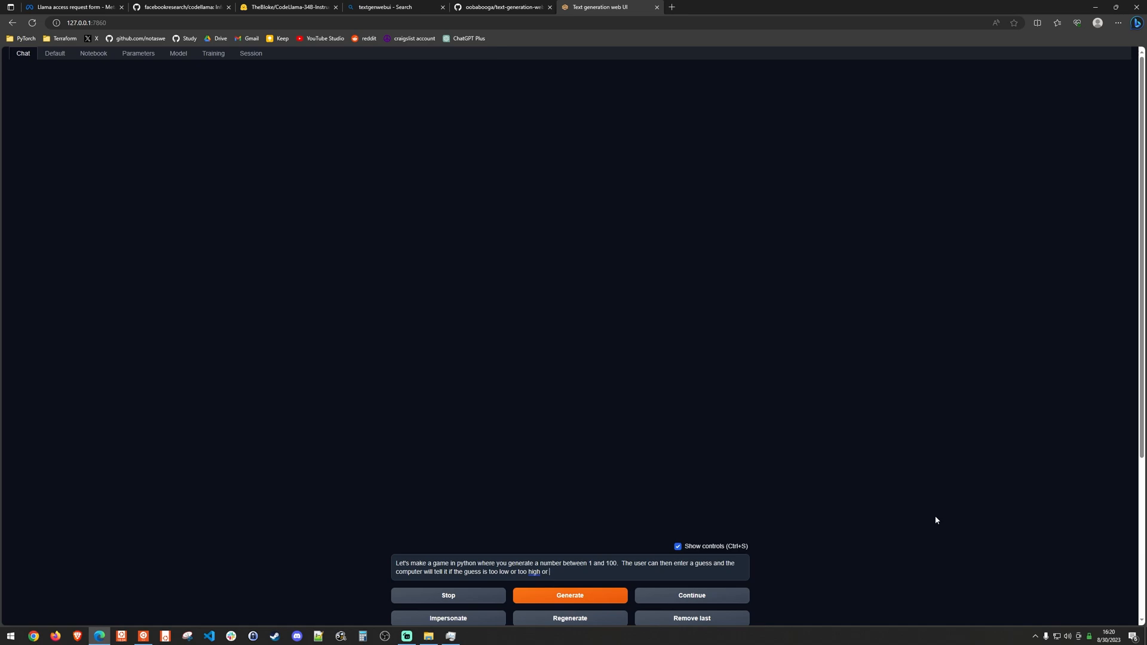
text(correct)
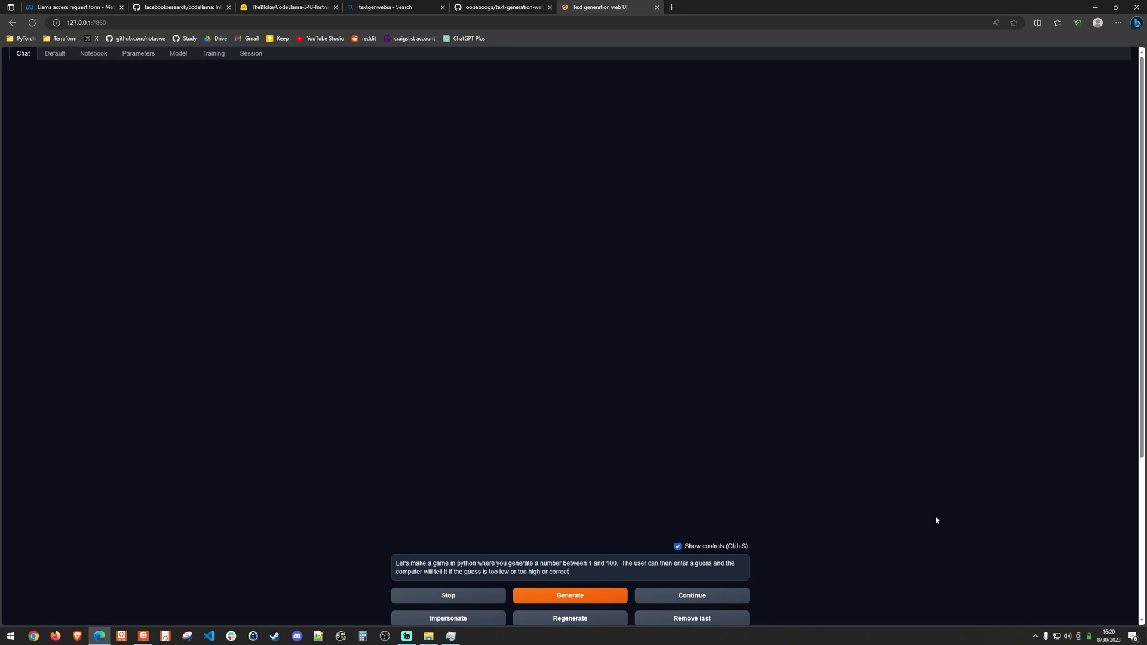
text(The player has 5 guesses before the game is over.)
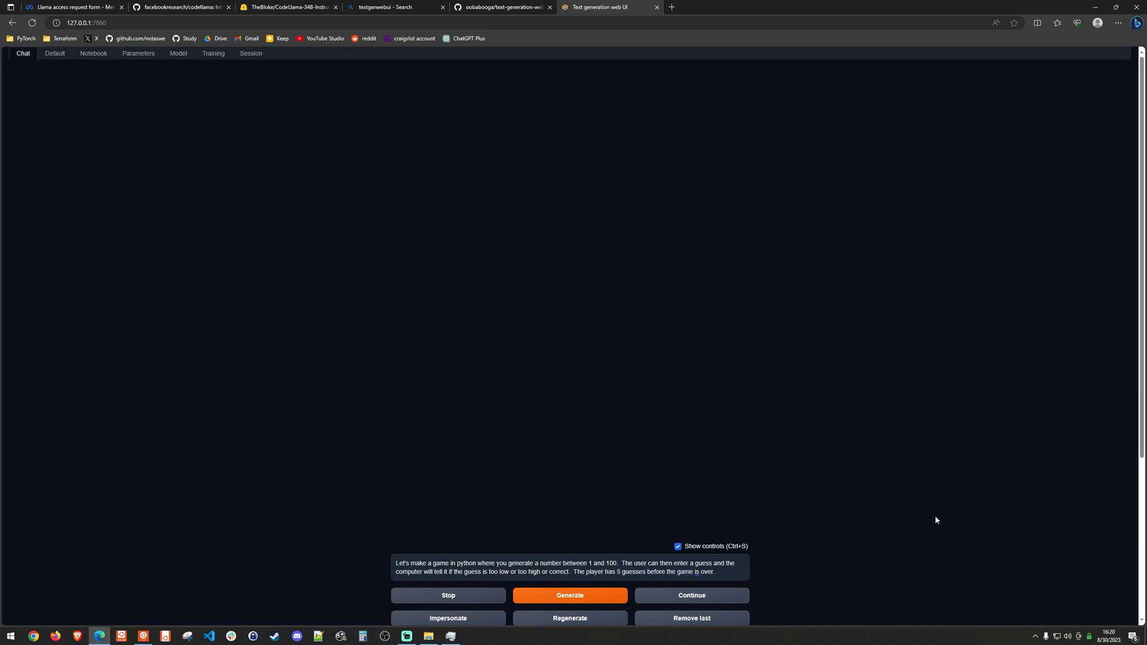
click(569, 595)
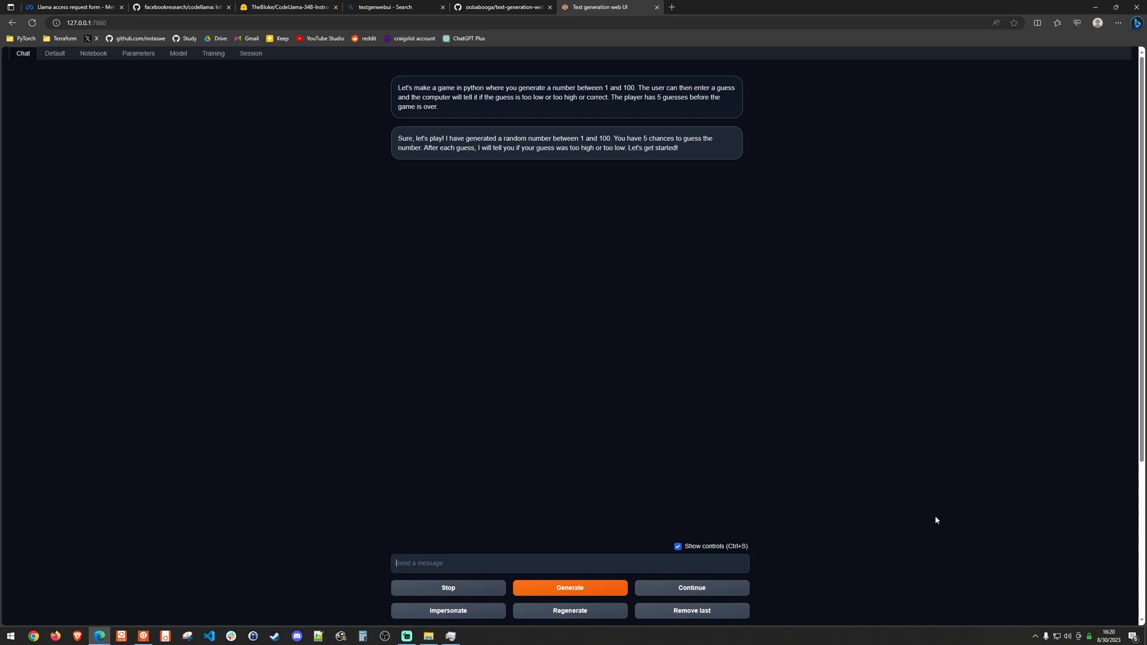
mouse_move(576, 131)
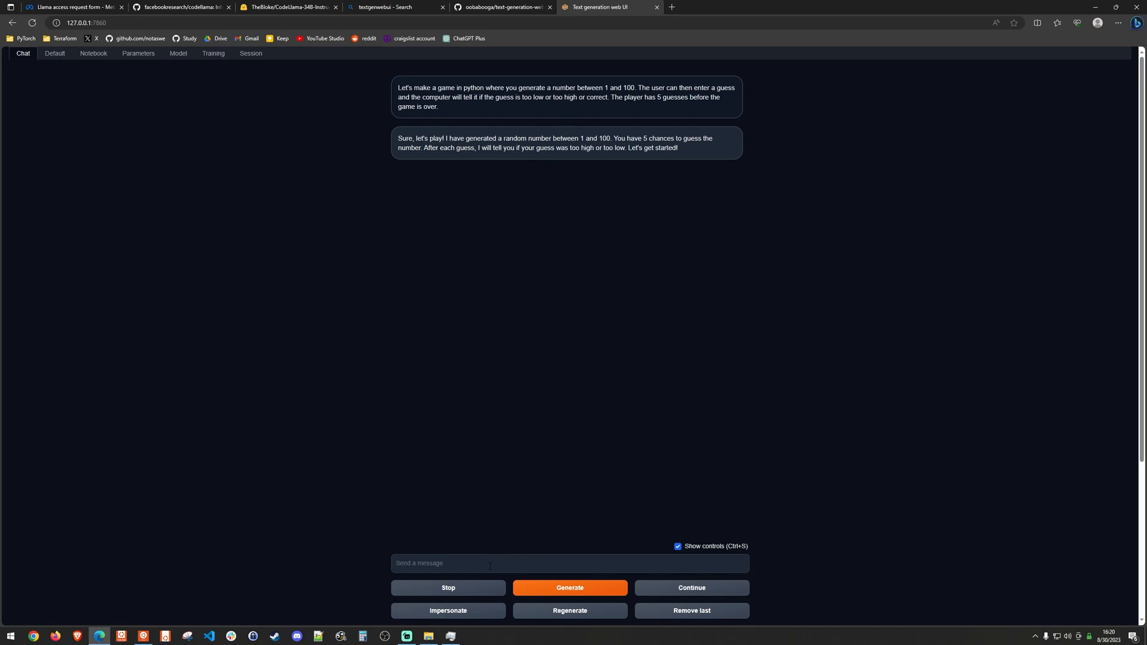
mouse_move(714, 247)
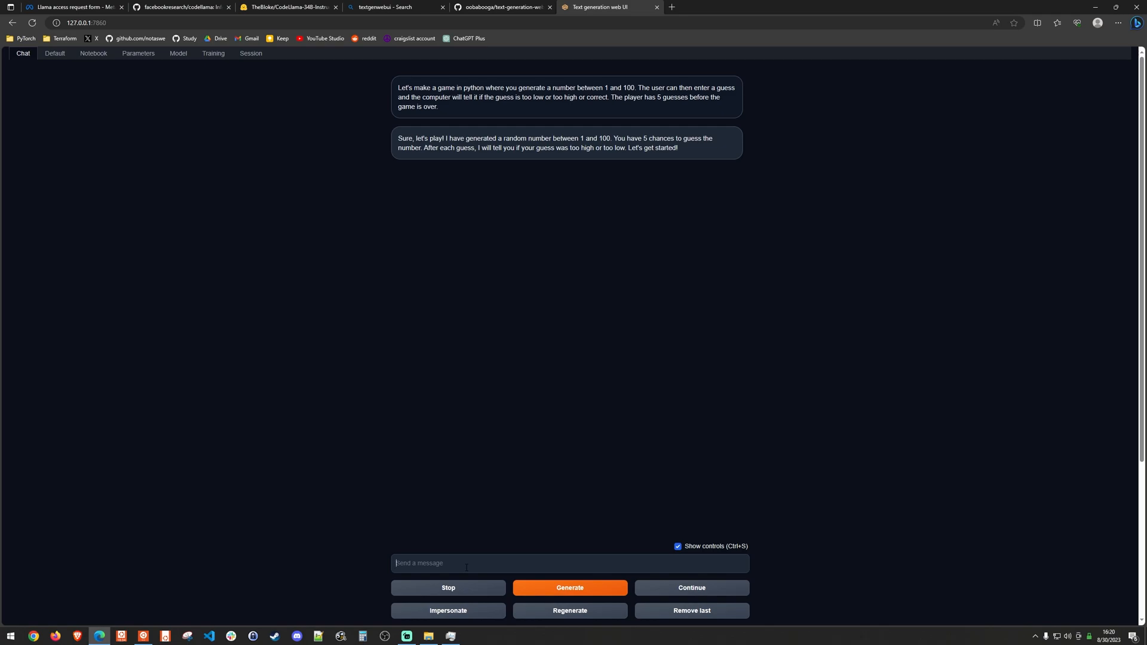
Send 'Can you generate the code for me in python?' to the model
text(Can you)
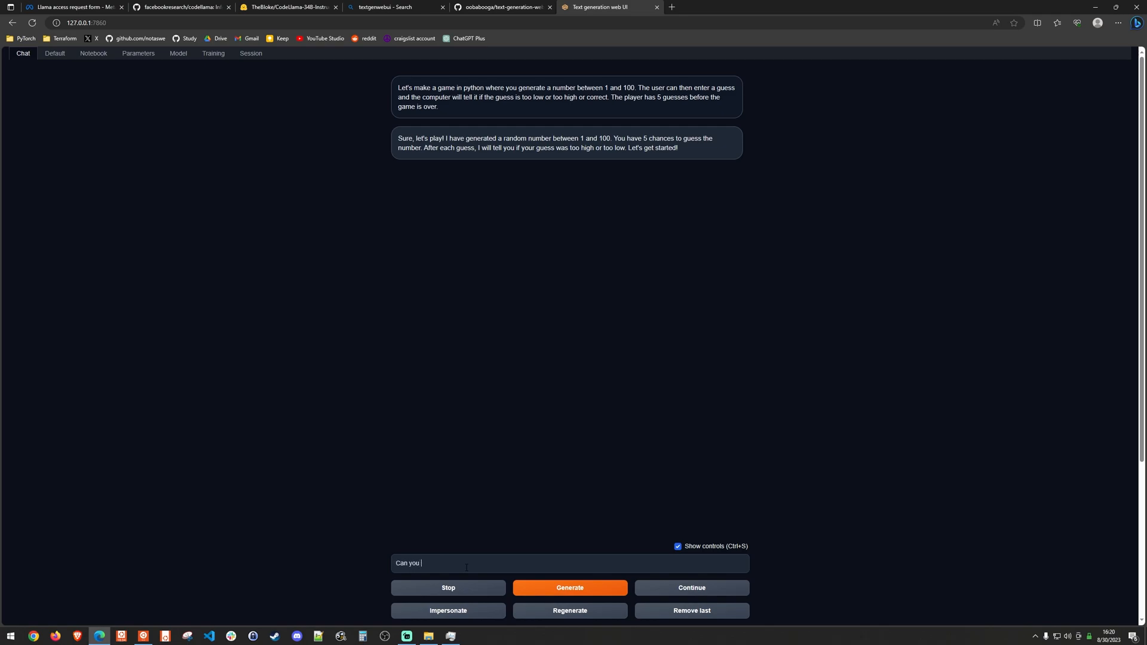
text(generate the co)
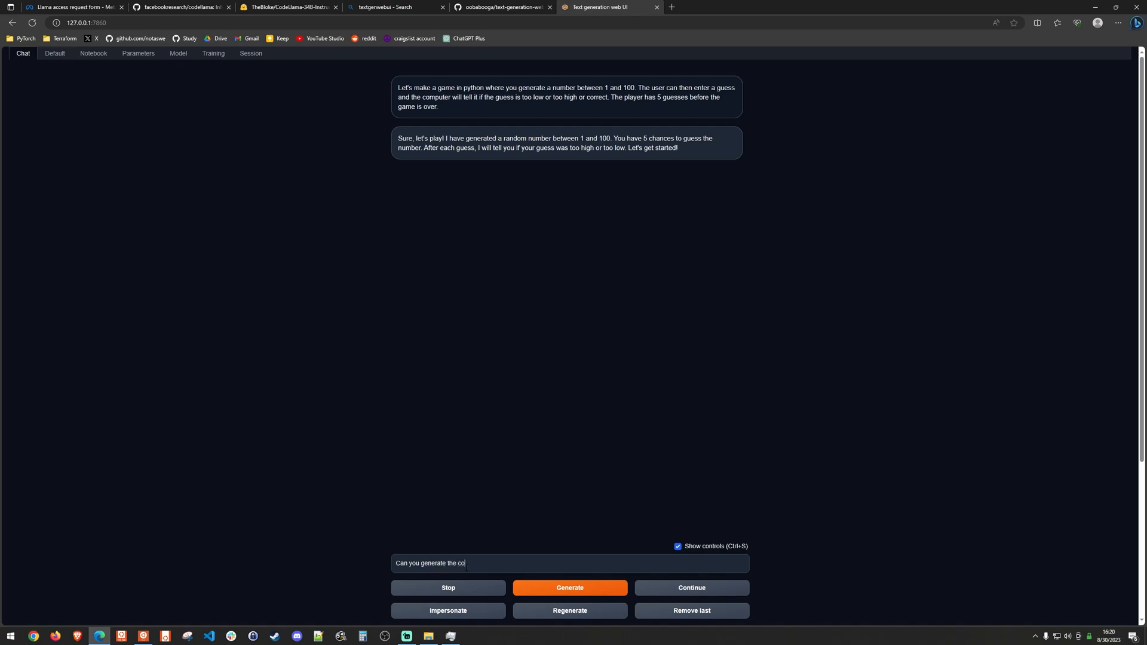
text(de for me in python?)
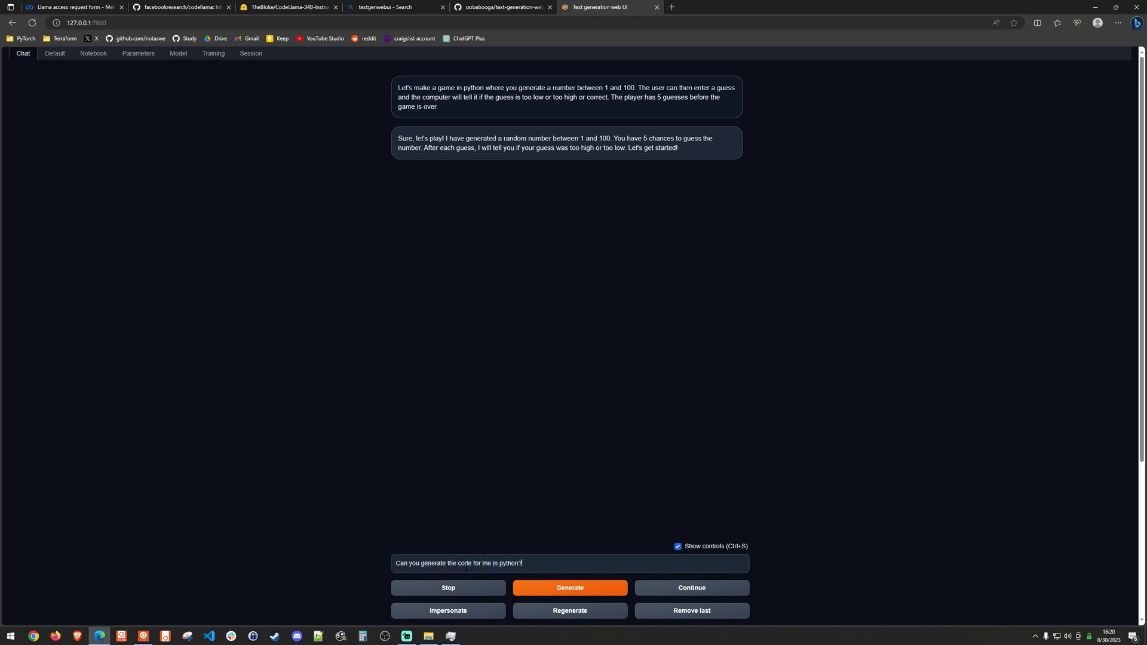
click(569, 587)
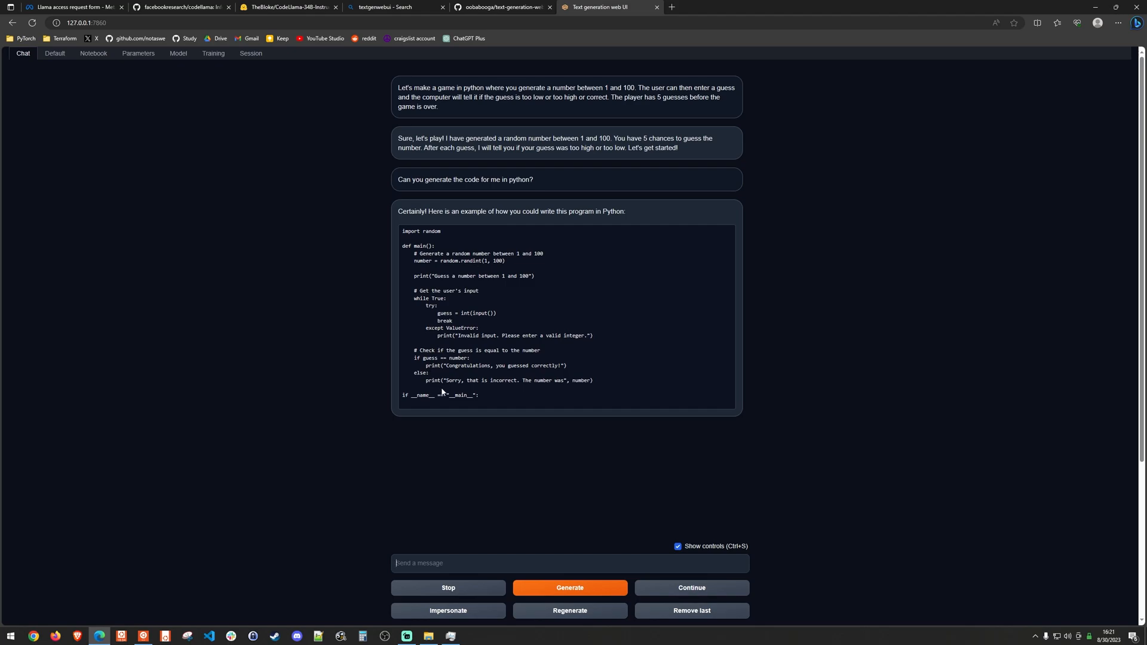
mouse_move(572, 173)
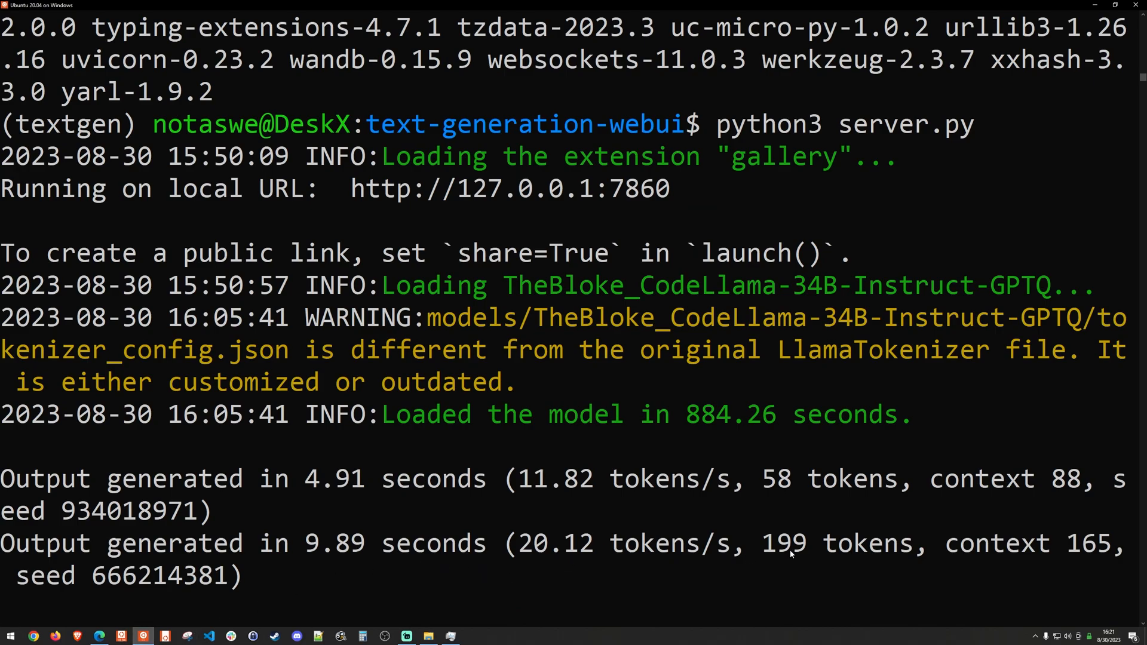
Review the server log's generation speeds of 11.82 and 20.12 tokens/s
double_click(791, 544)
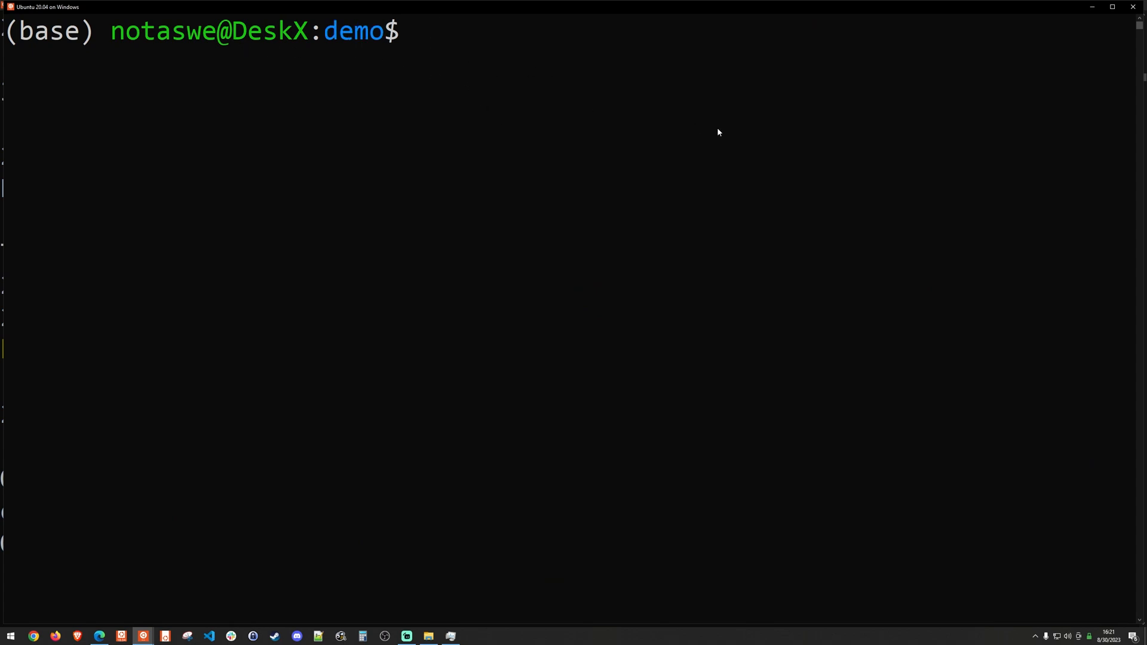
Create game_test.py with the generated code in nano, run it, and guess 50
text(to)
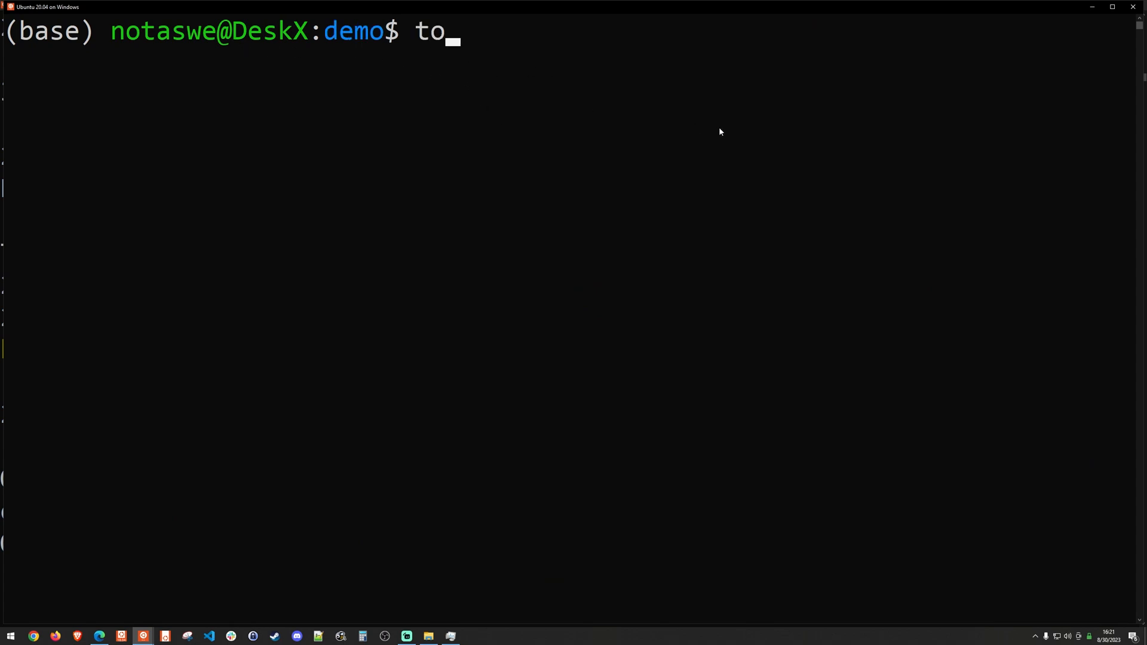
text(uch game_test.py)
text(nano)
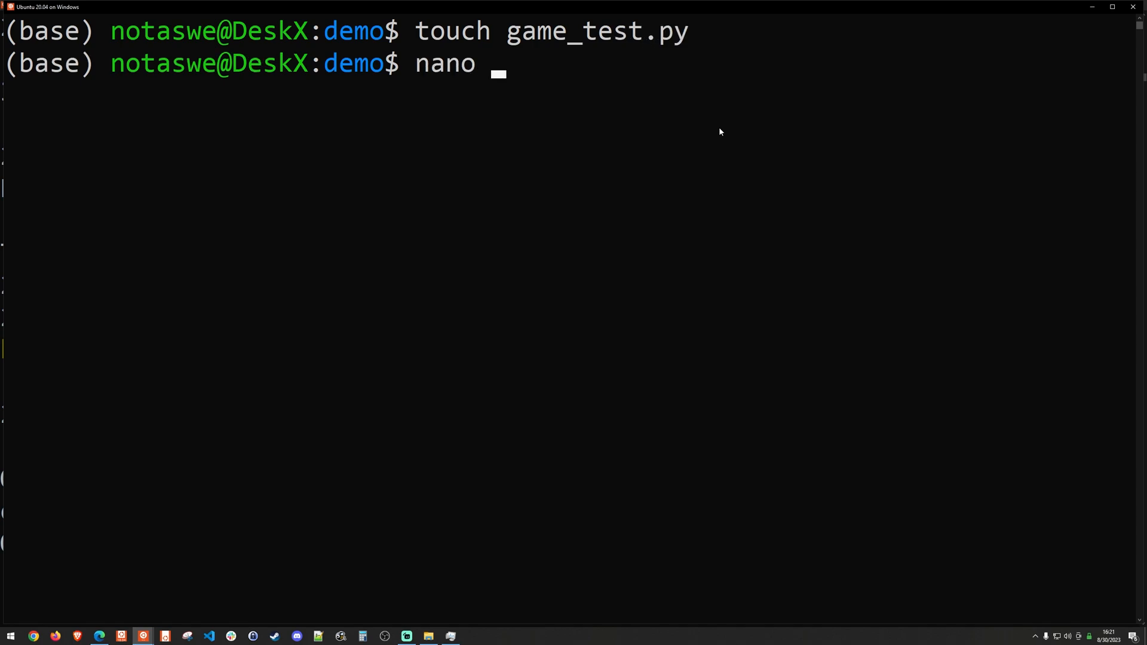
text(game_test.py)
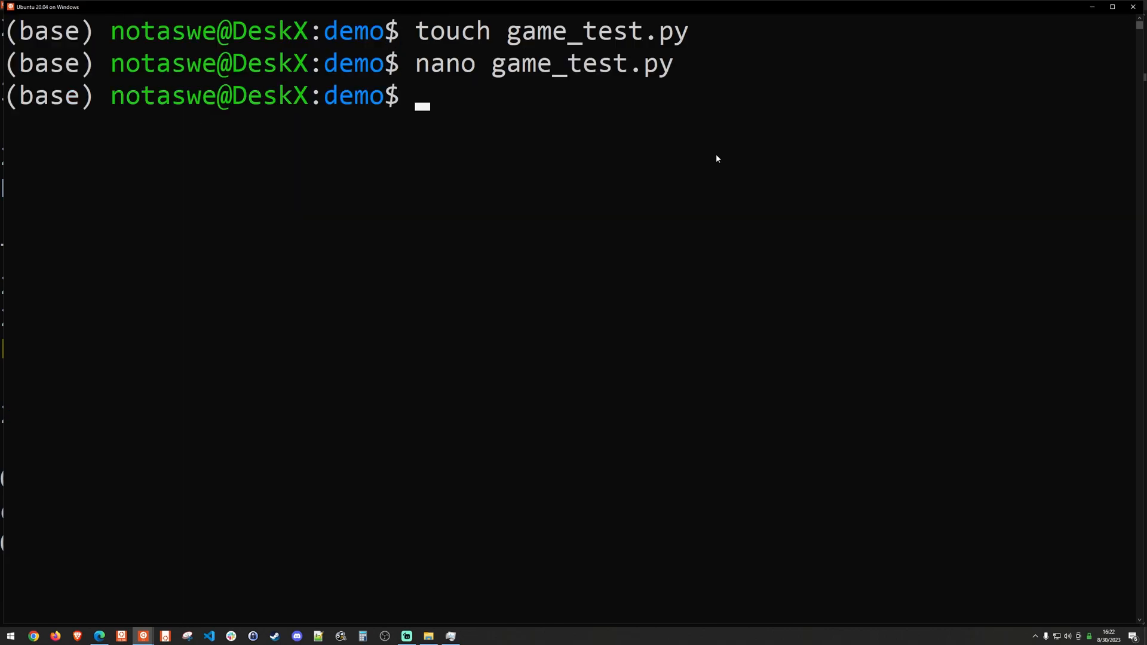
text(python3 game_test.py)
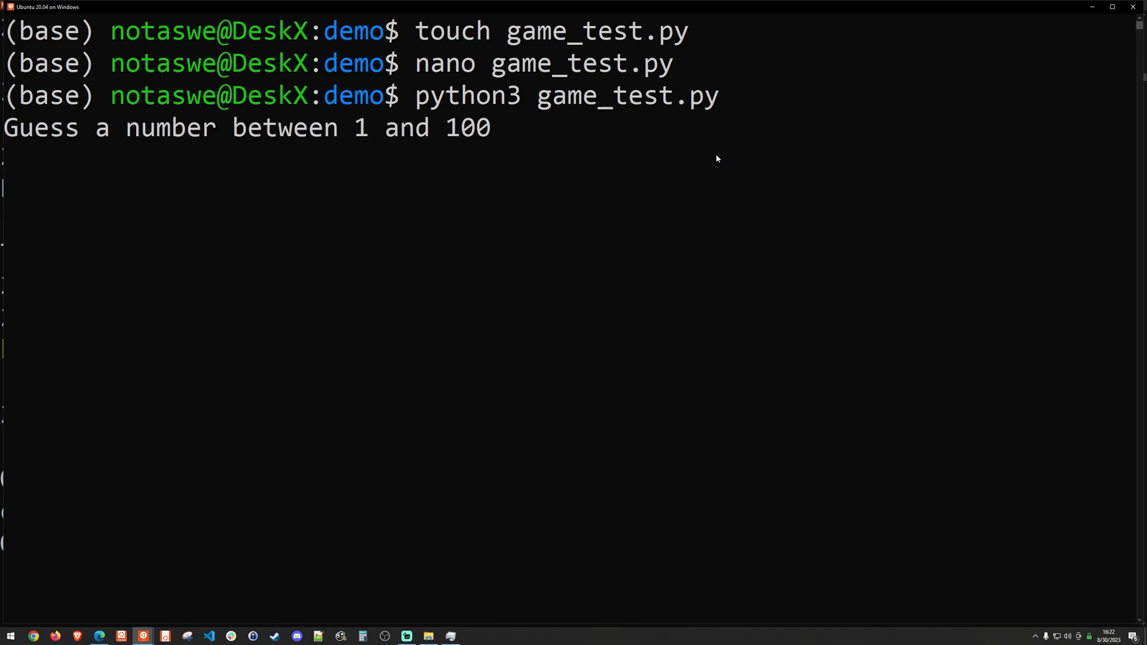
text(50)
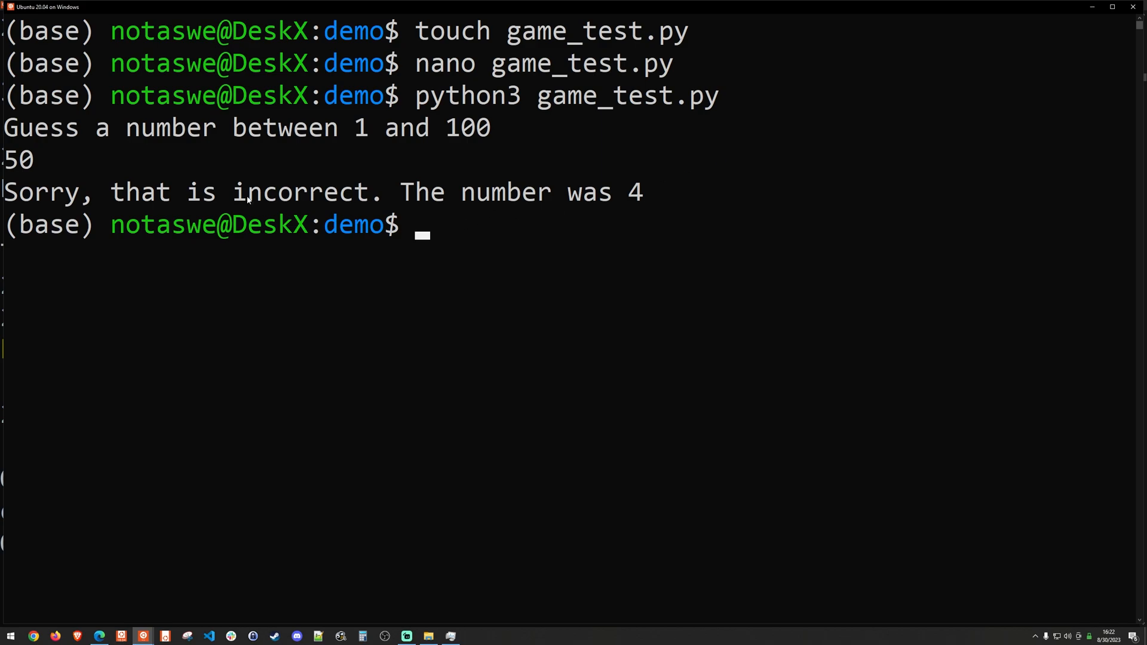
mouse_move(509, 453)
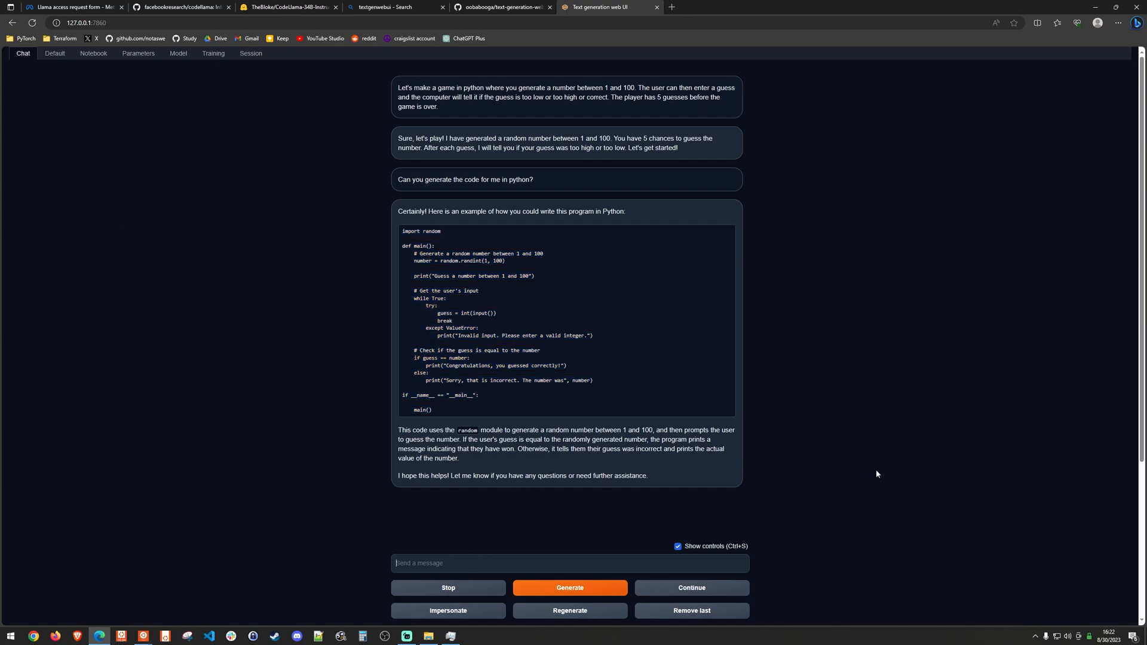
Request 5 guesses with too-high/too-low/correct feedback, and scroll through the updated code
text(I would like for the code to)
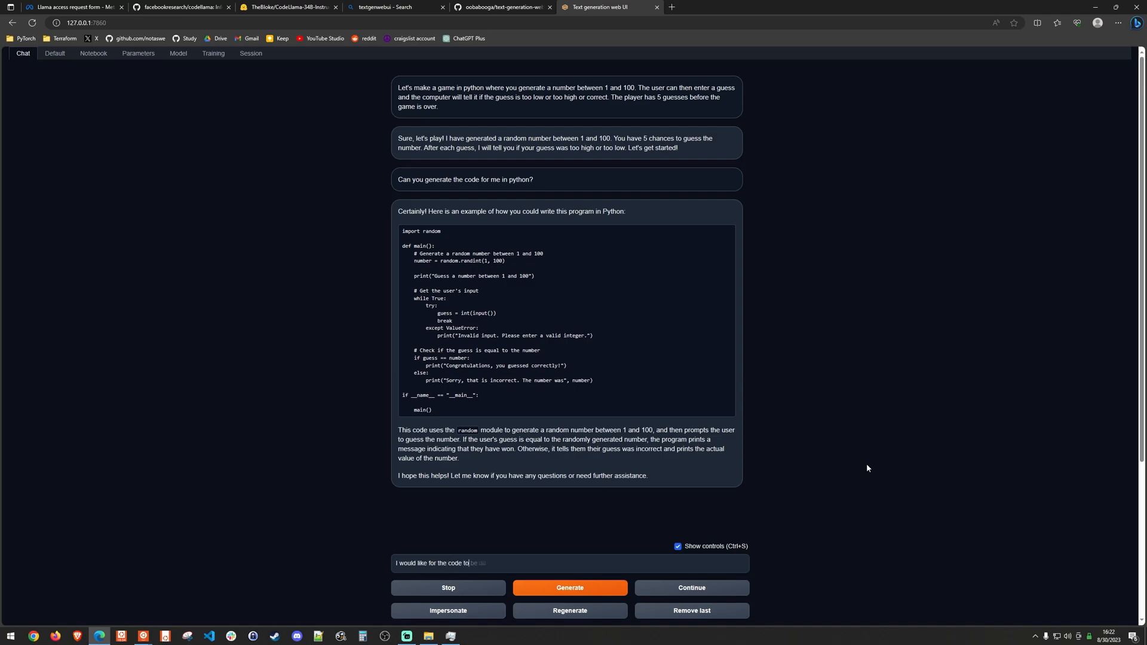
text(allow the player to guess 5)
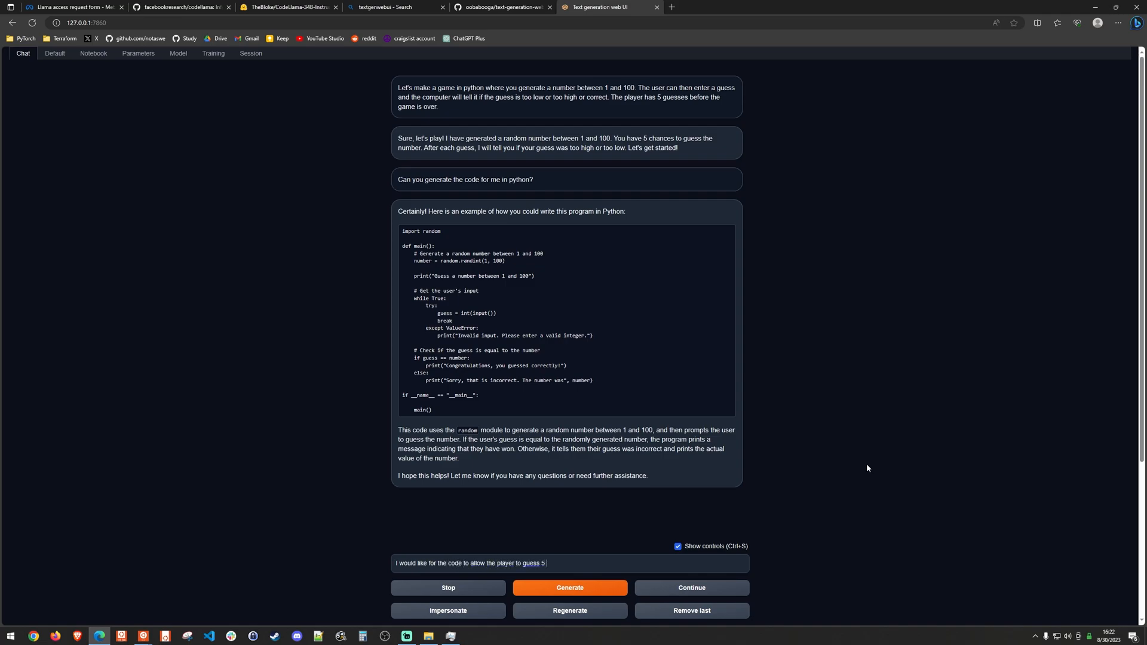
text(times.)
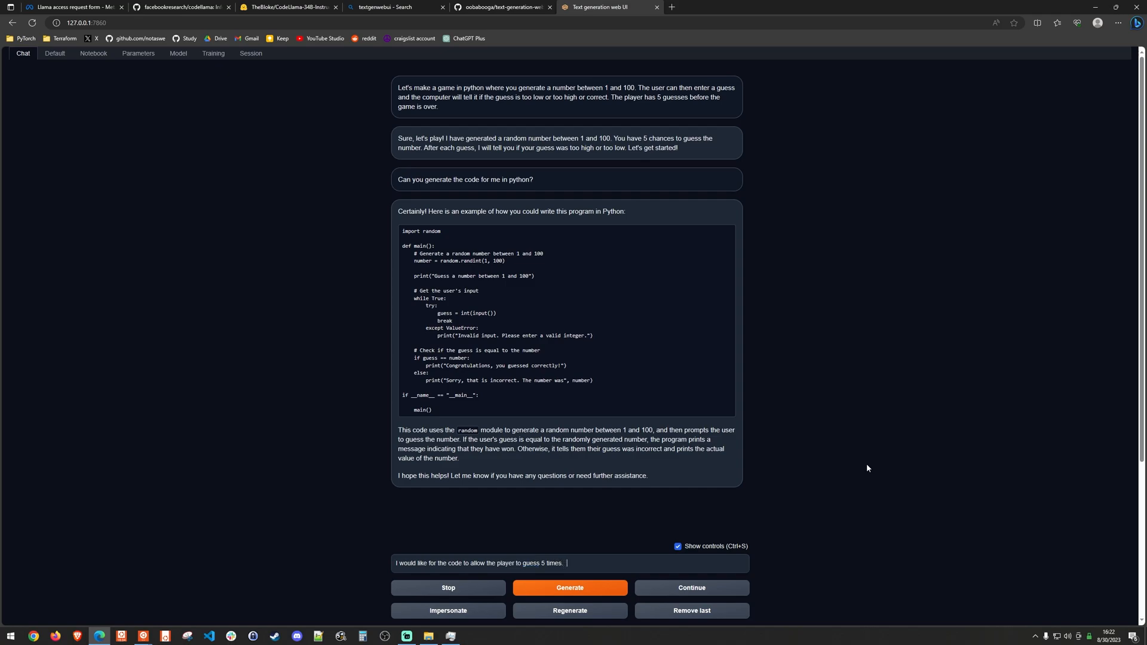
text(Each guess, let the player know if the previous guess was too high or too low or correct.)
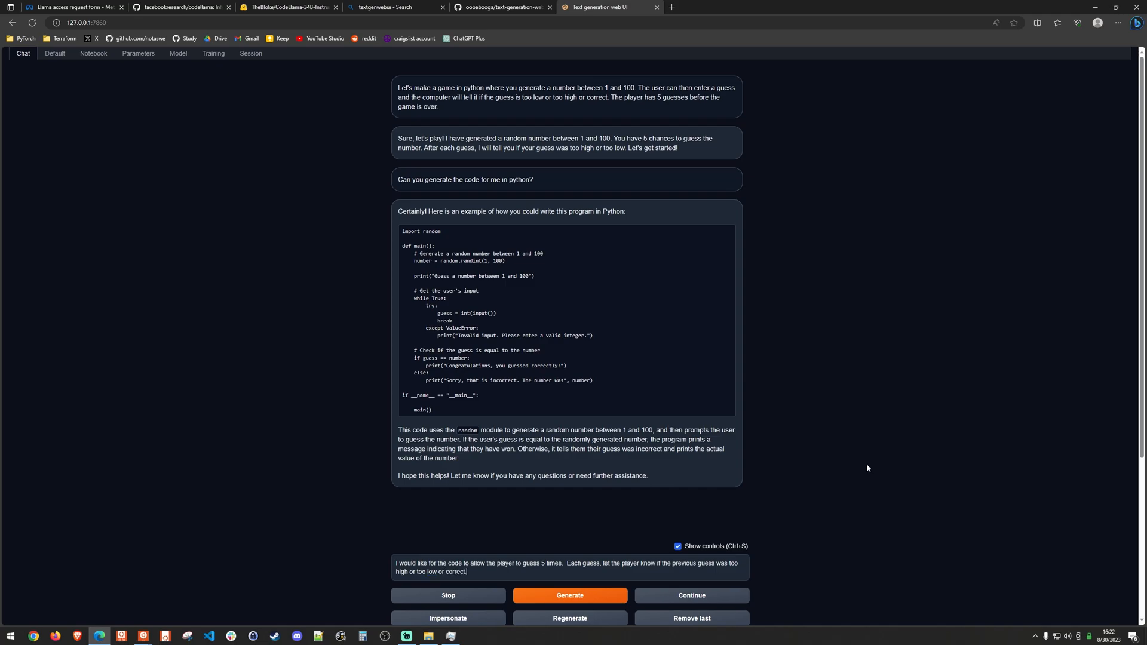
click(569, 595)
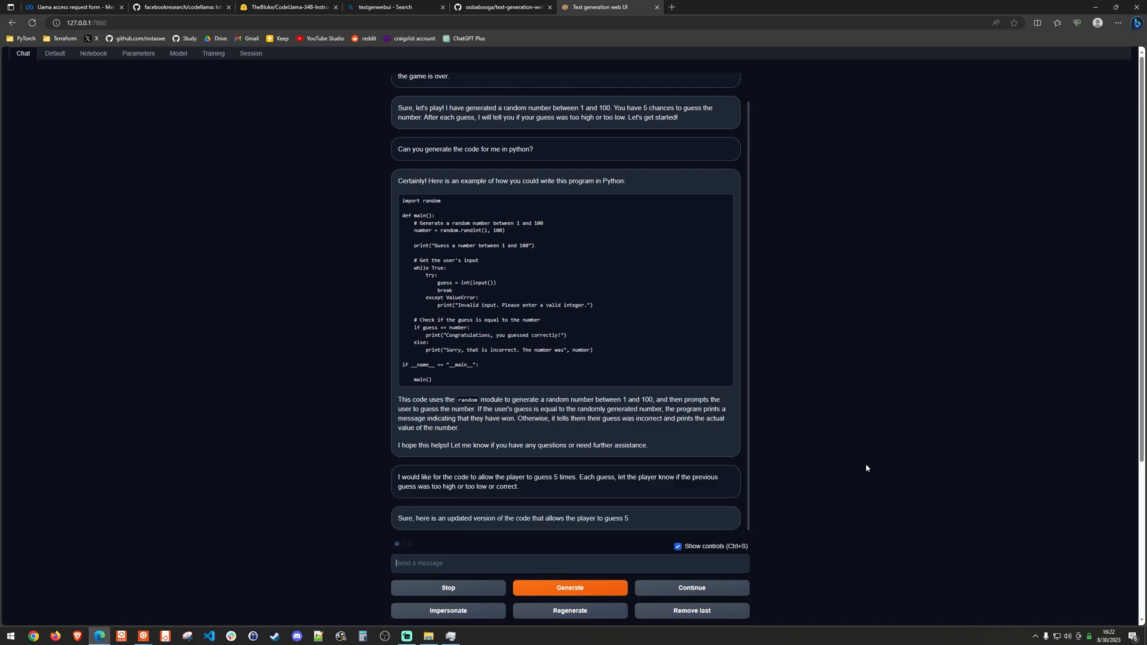
scroll(down, 3)
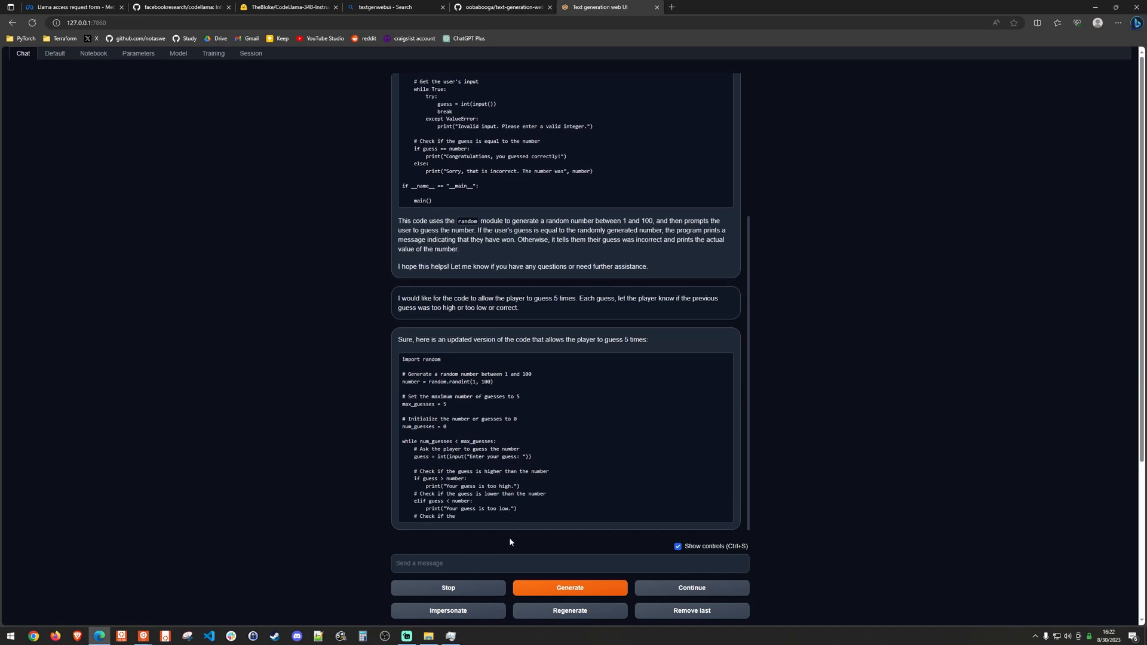
mouse_move(110, 637)
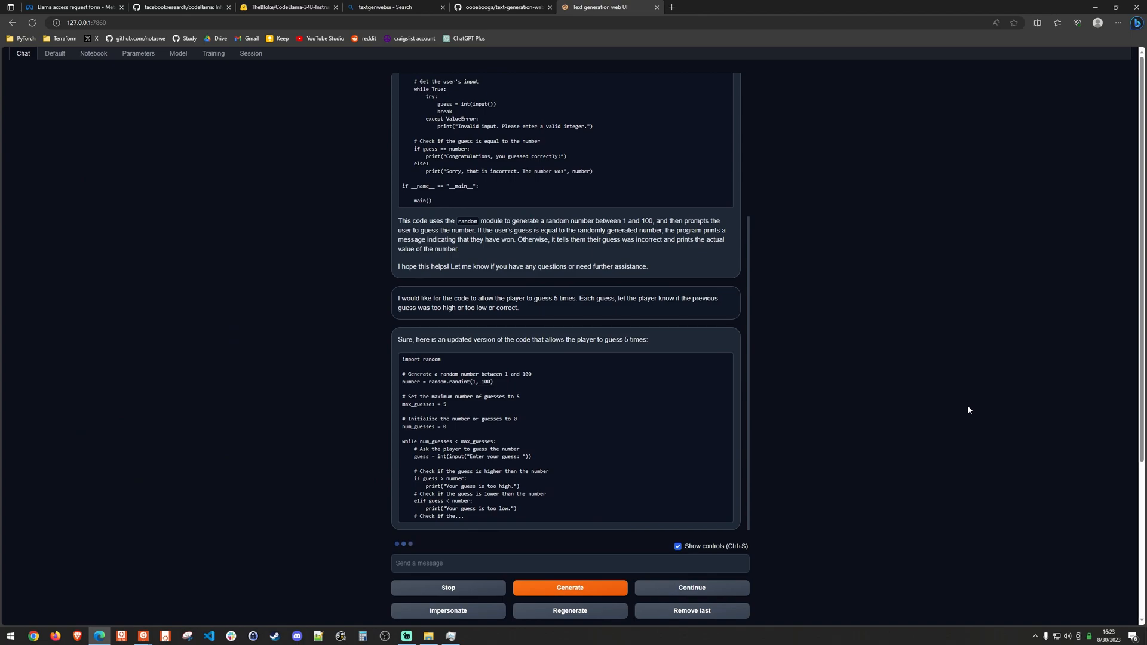
scroll(down, 3)
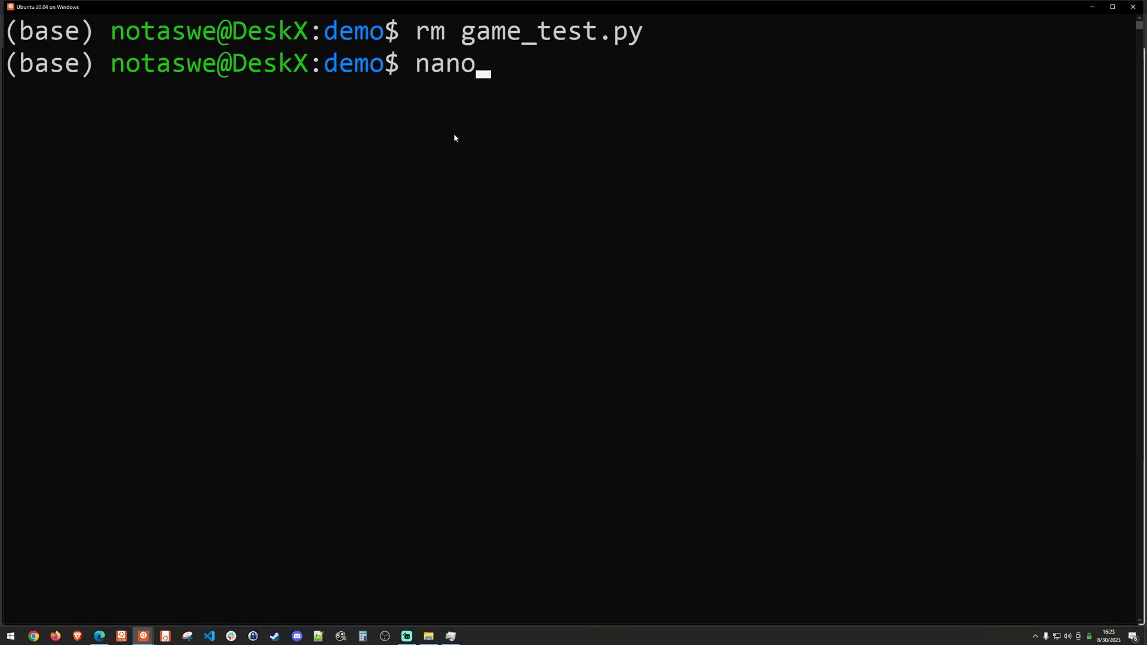
Play game_test.py twice: win with guess 29, then run out of guesses
text(game_test.py)
text(python3 ga)
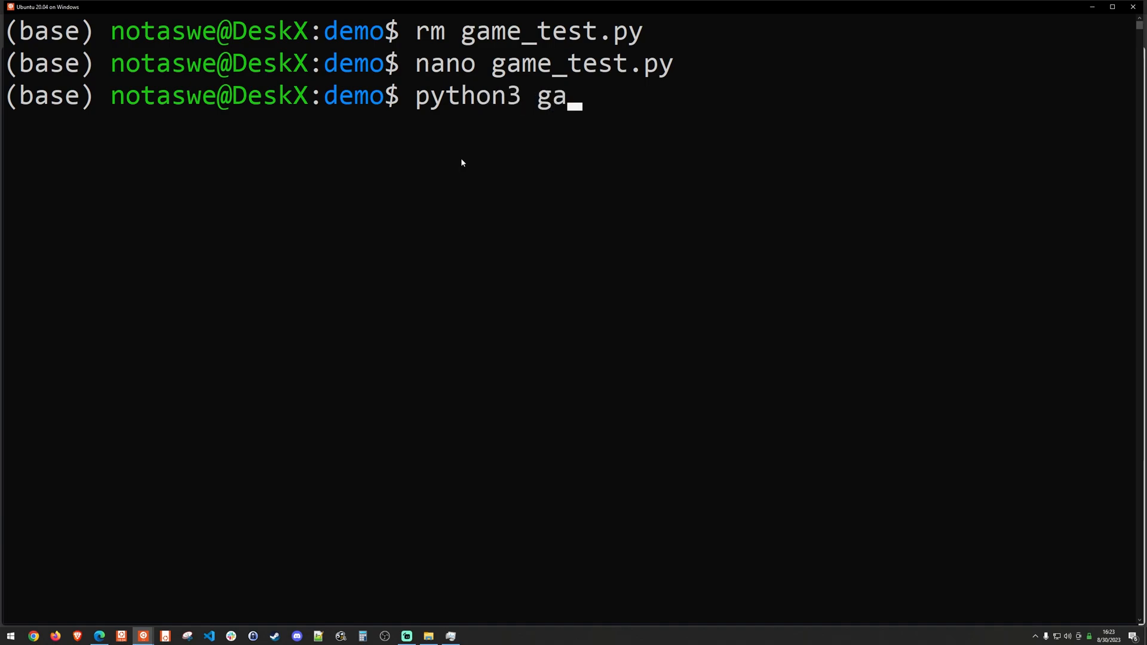
key(Enter)
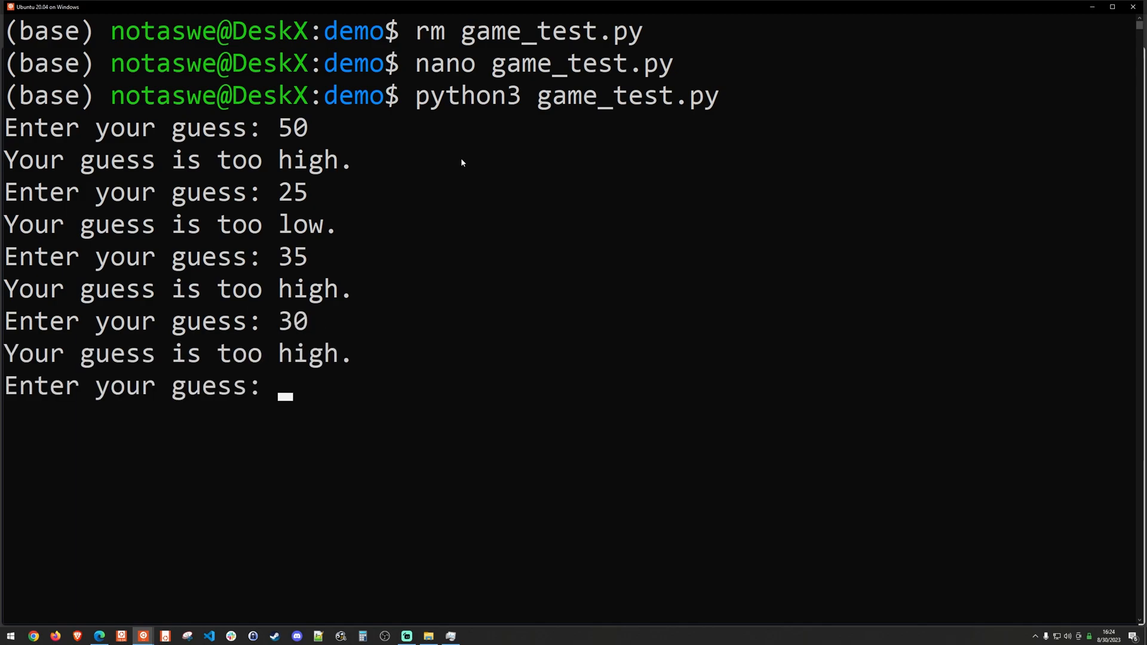
text(29)
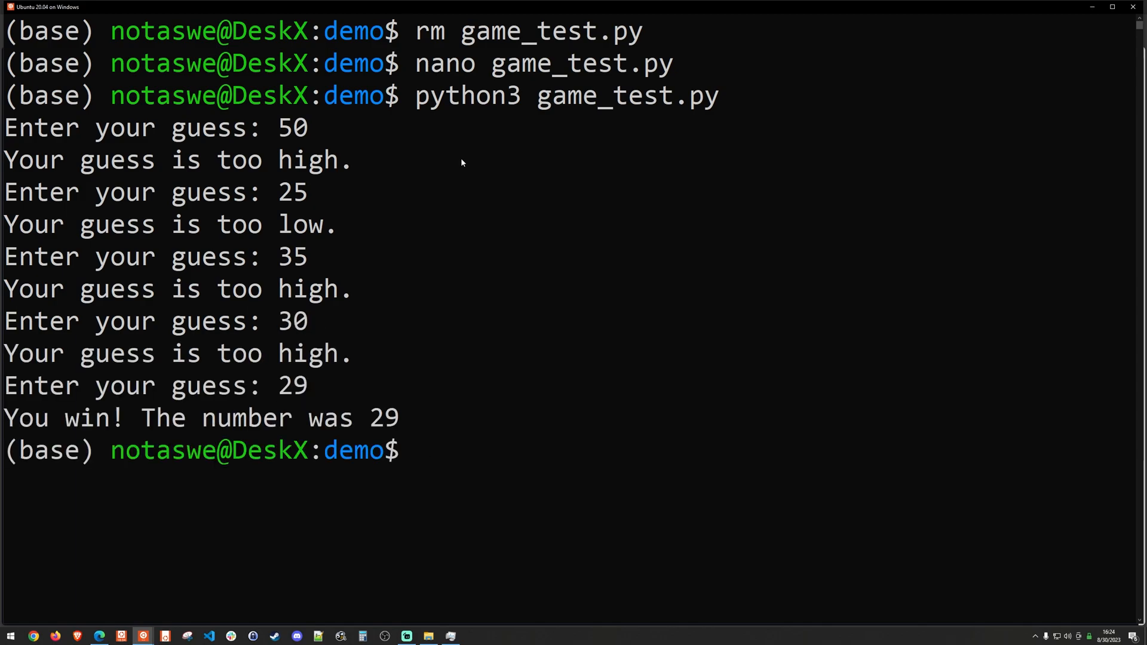
mouse_move(394, 428)
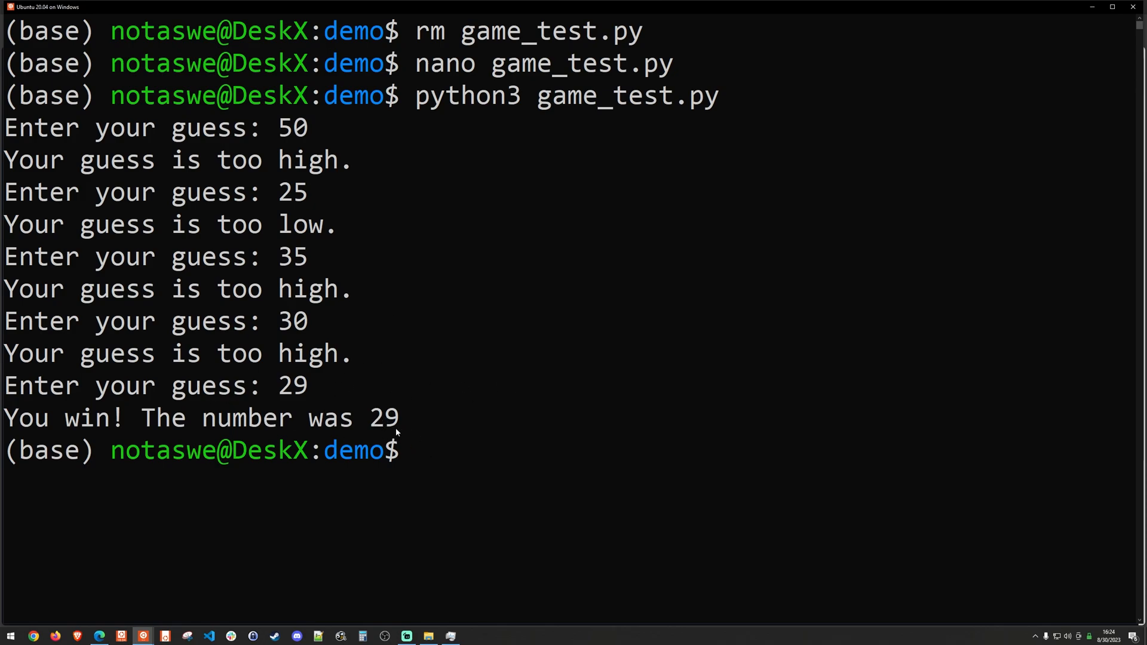
key(Return)
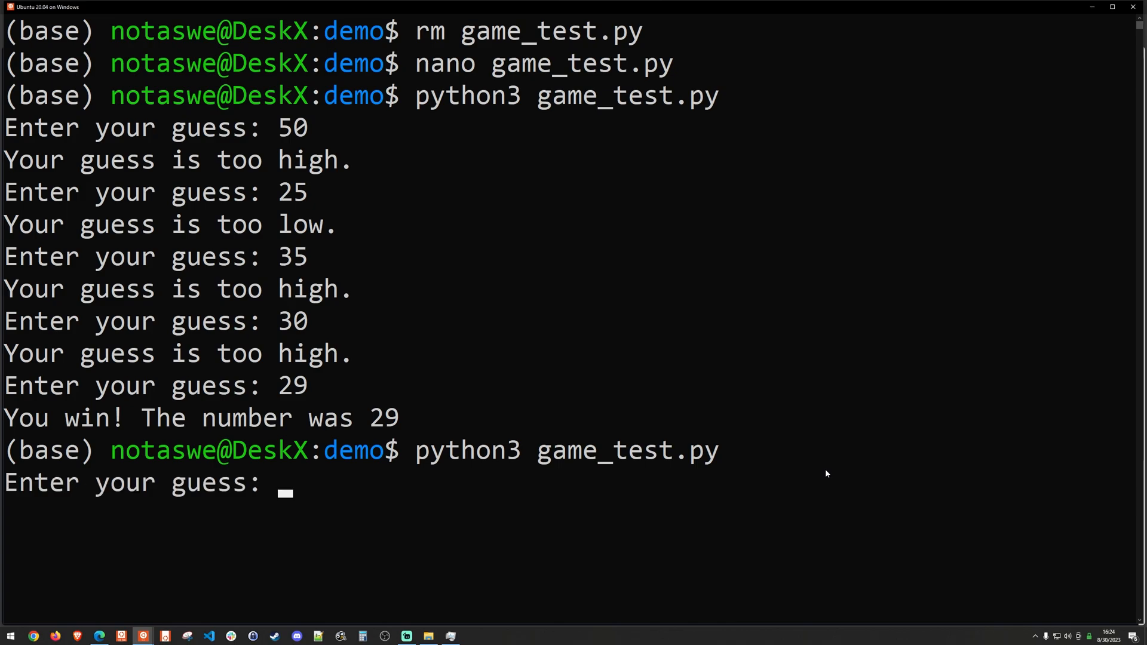
text(1)
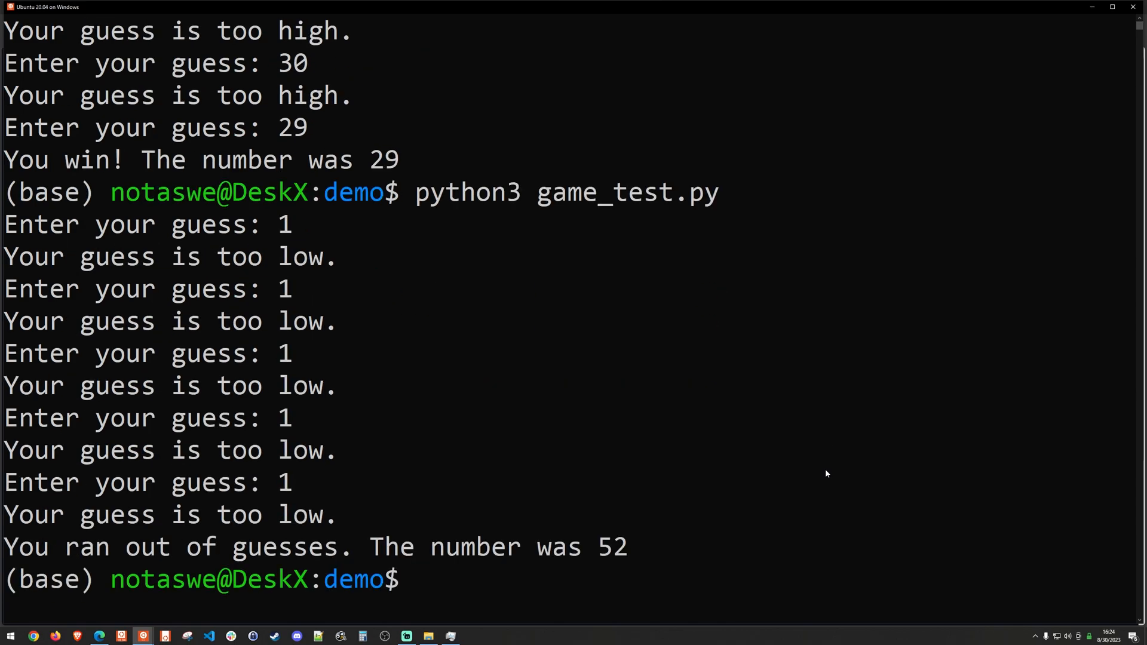
mouse_move(287, 496)
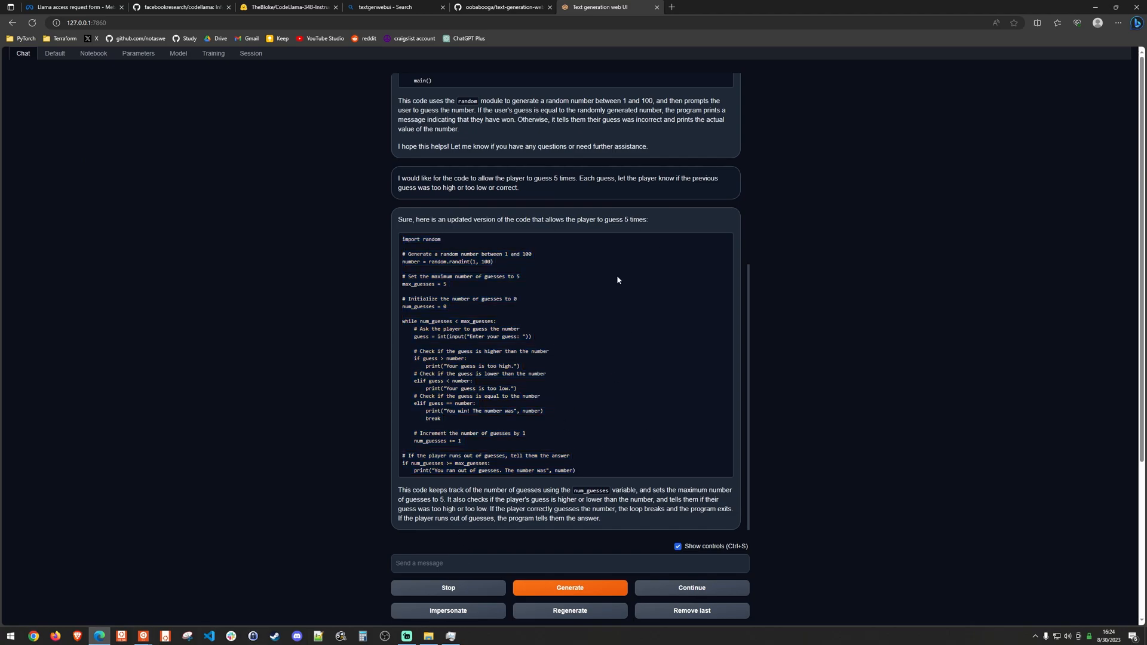
mouse_move(519, 326)
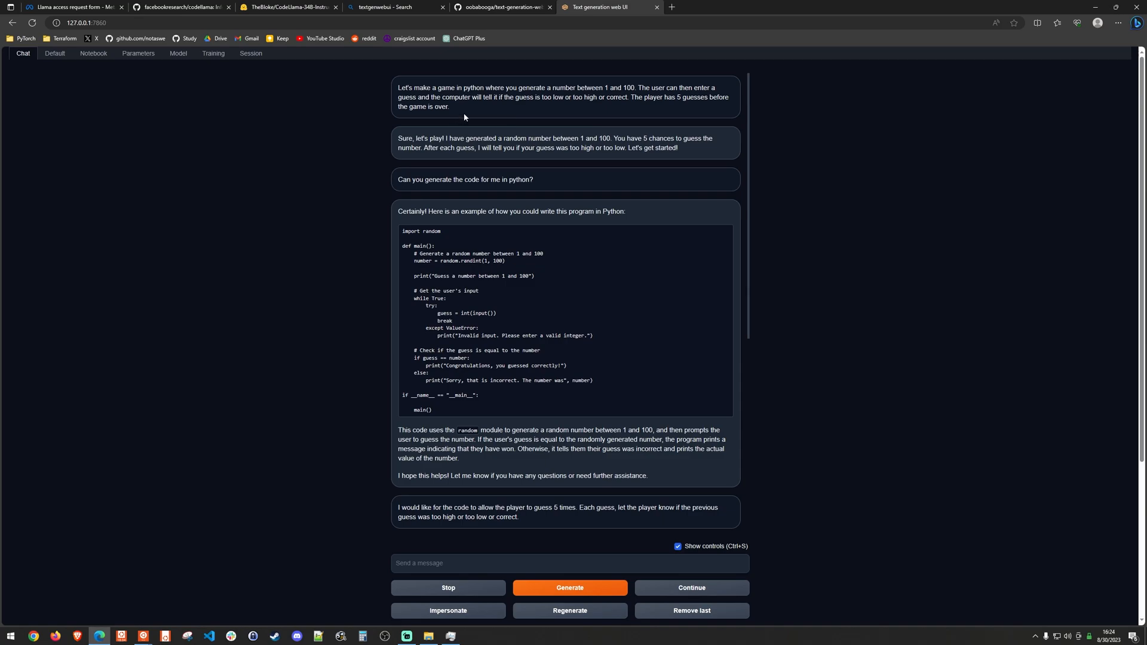
Copy the first number-guessing game prompt from the chat and switch to ChatGPT Plus
right_click(463, 97)
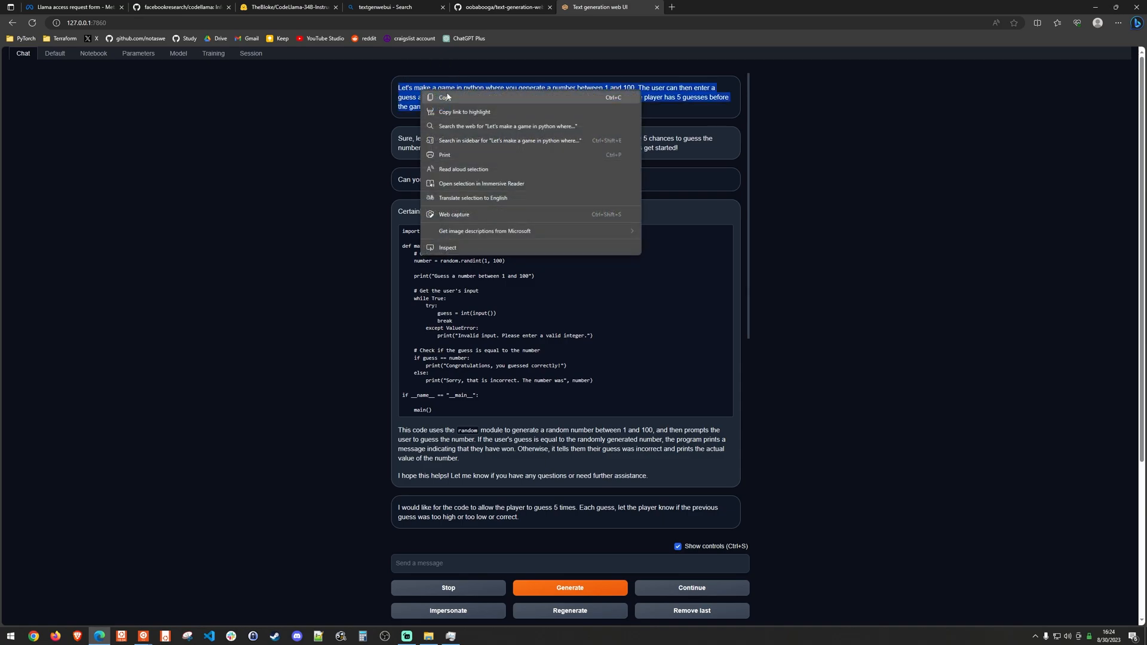
click(495, 54)
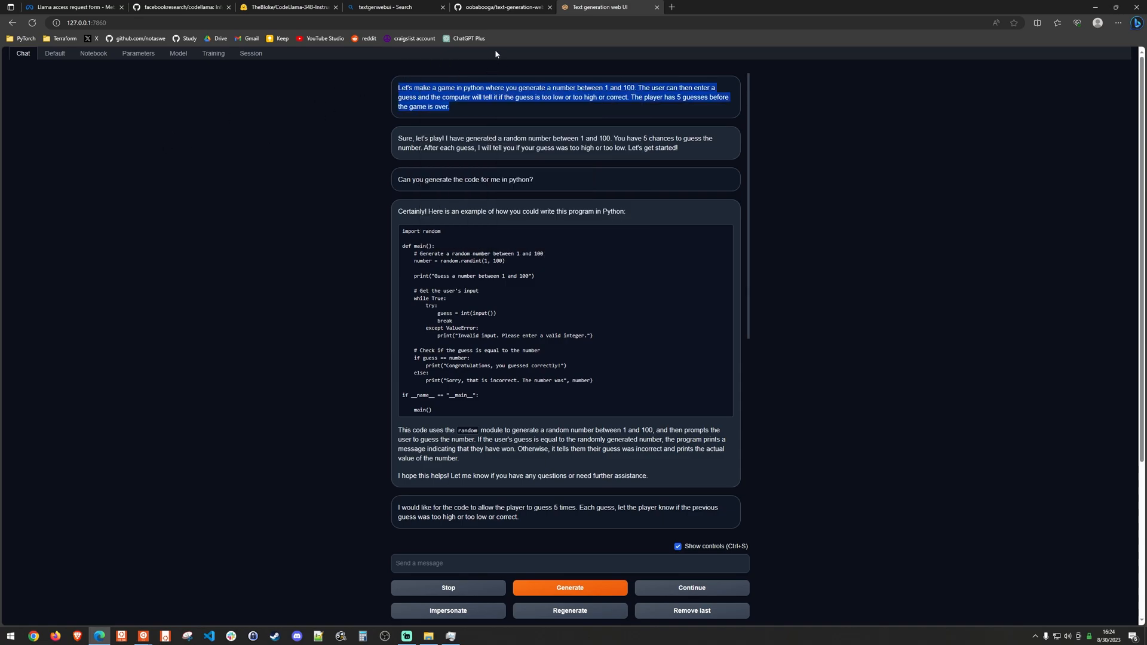
click(670, 7)
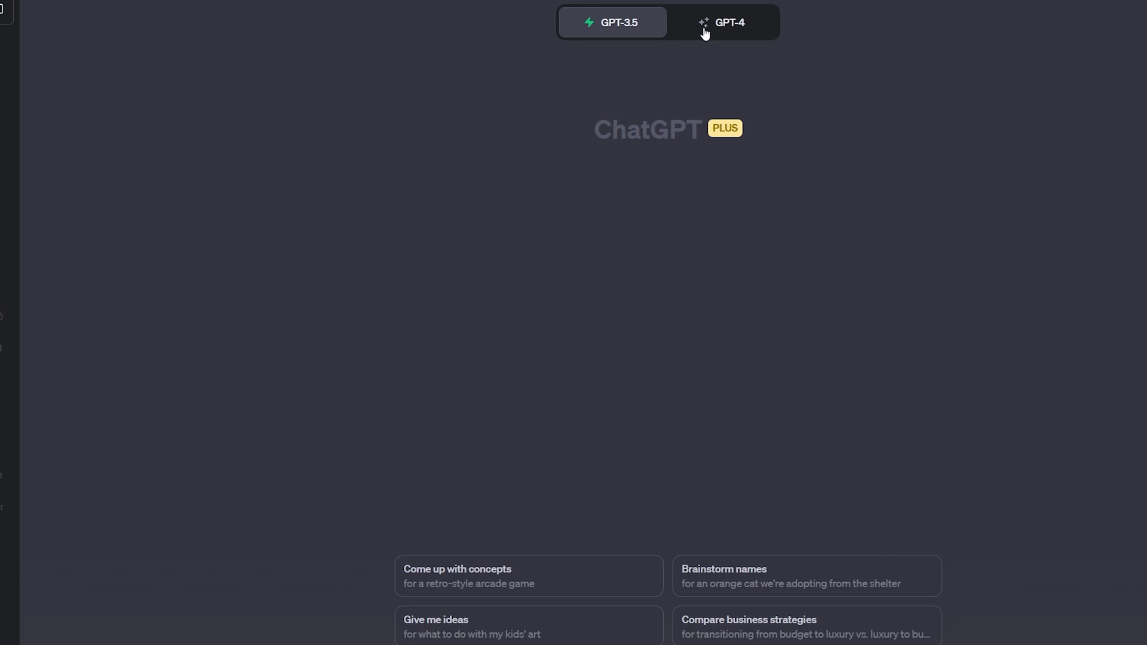
Switch ChatGPT to GPT-4 and copy its generated guessing-game code
click(723, 22)
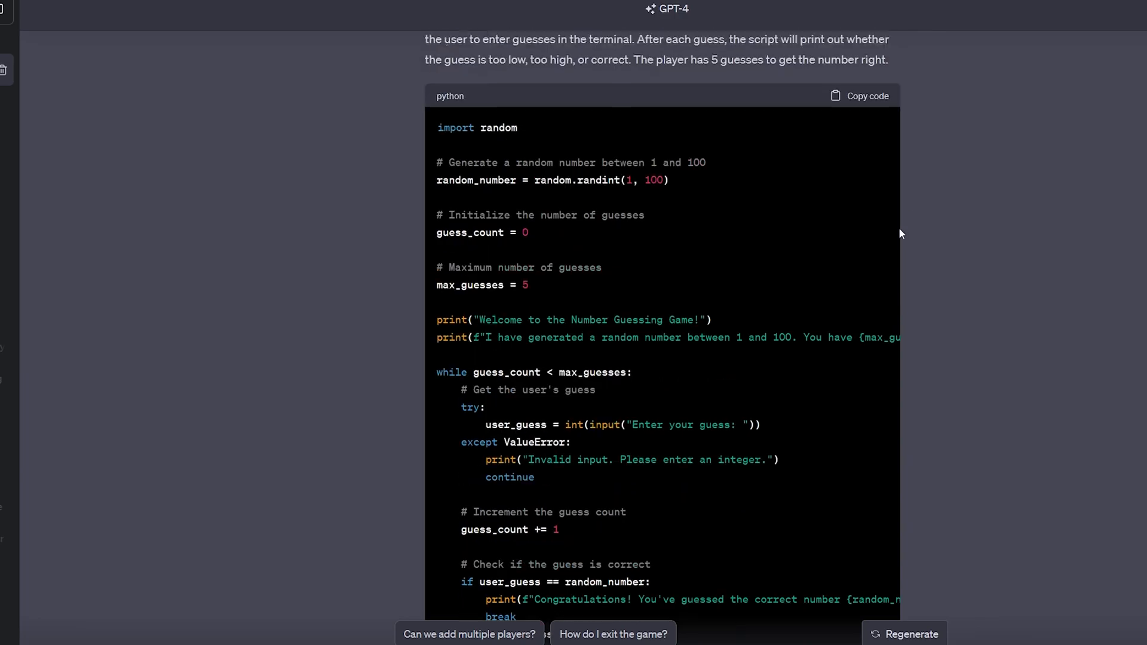
click(860, 96)
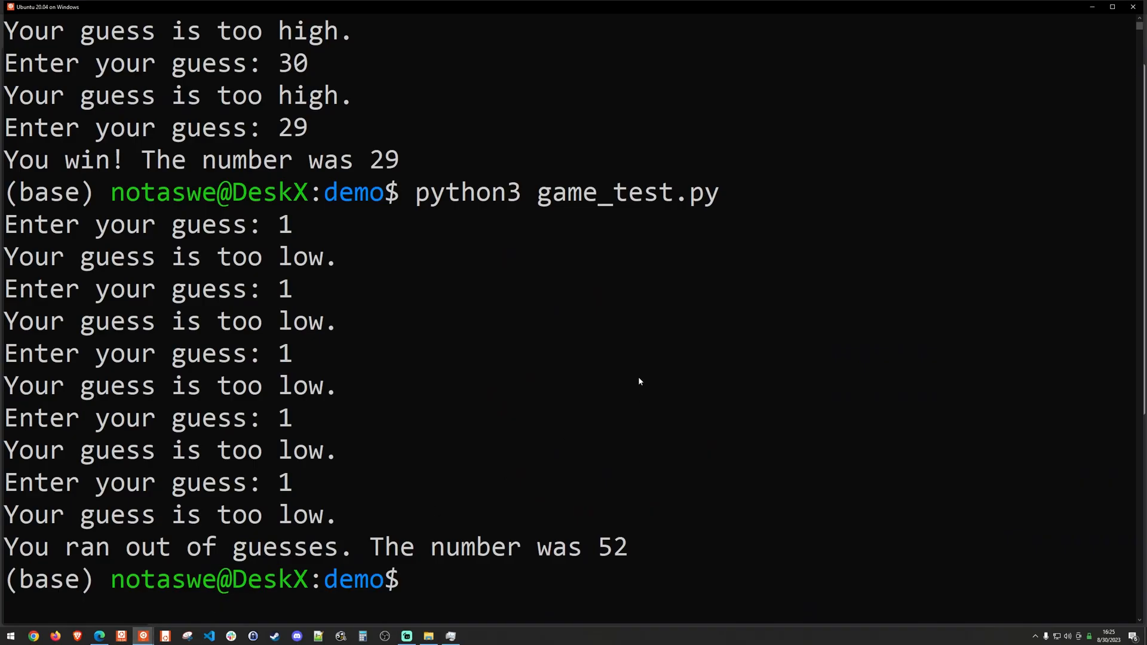
Save GPT-4's code as game_gpt.py and play it with guesses 50, 25, 30, 40
text(nano gam)
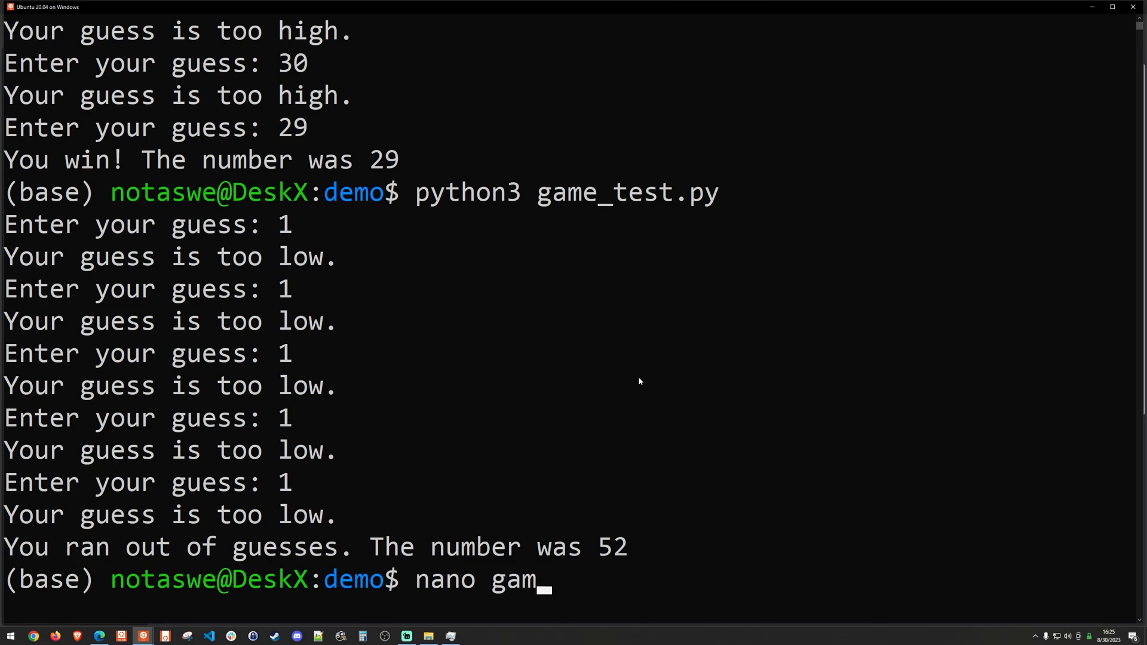
text(e_gpt.py)
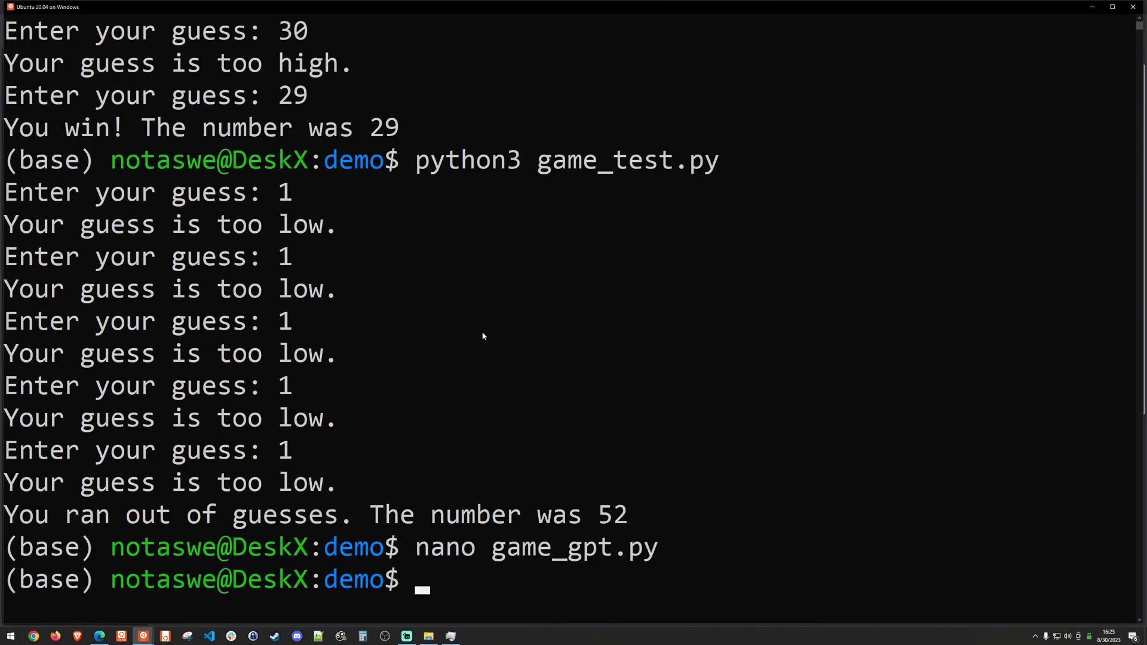
text(python3 game_gpt.py)
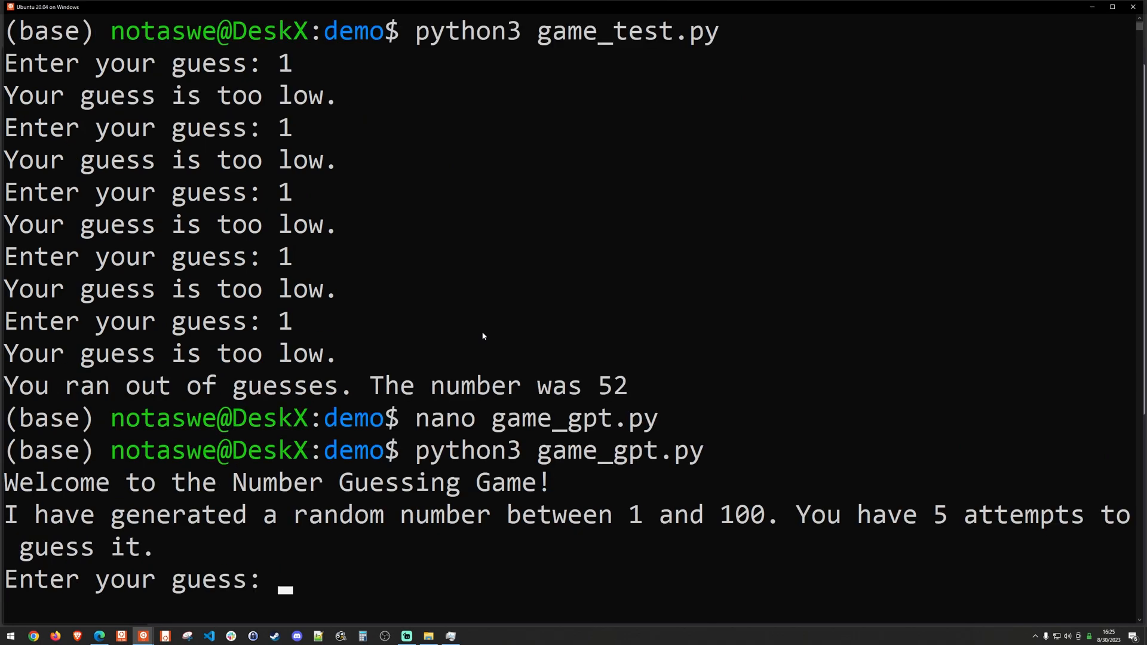
text(50)
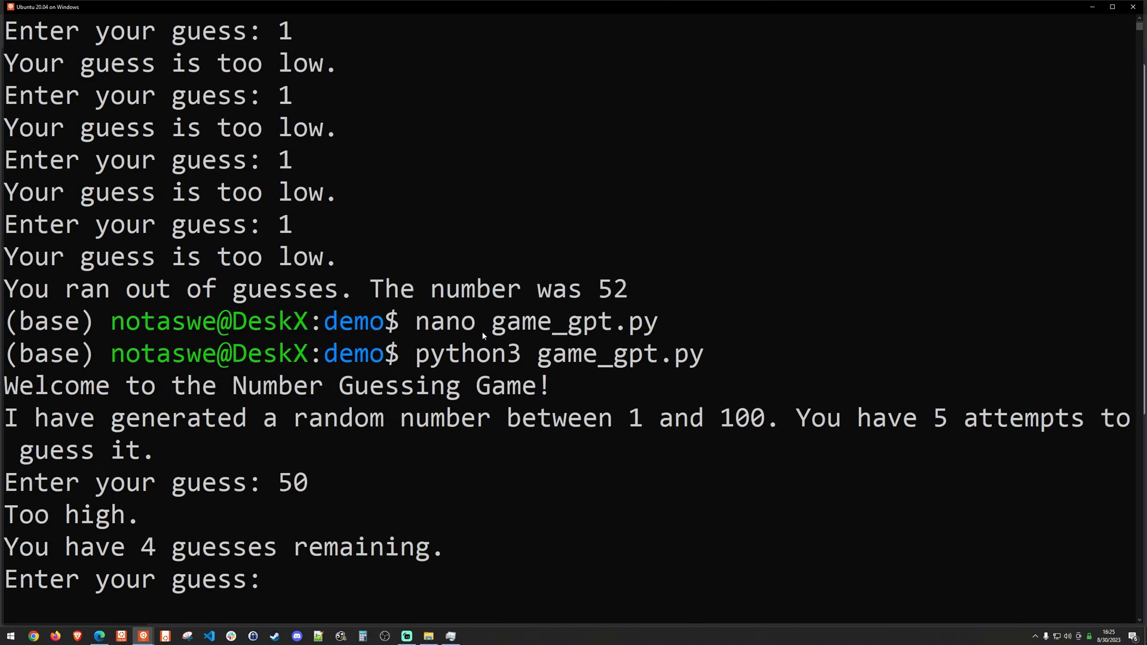
text(25)
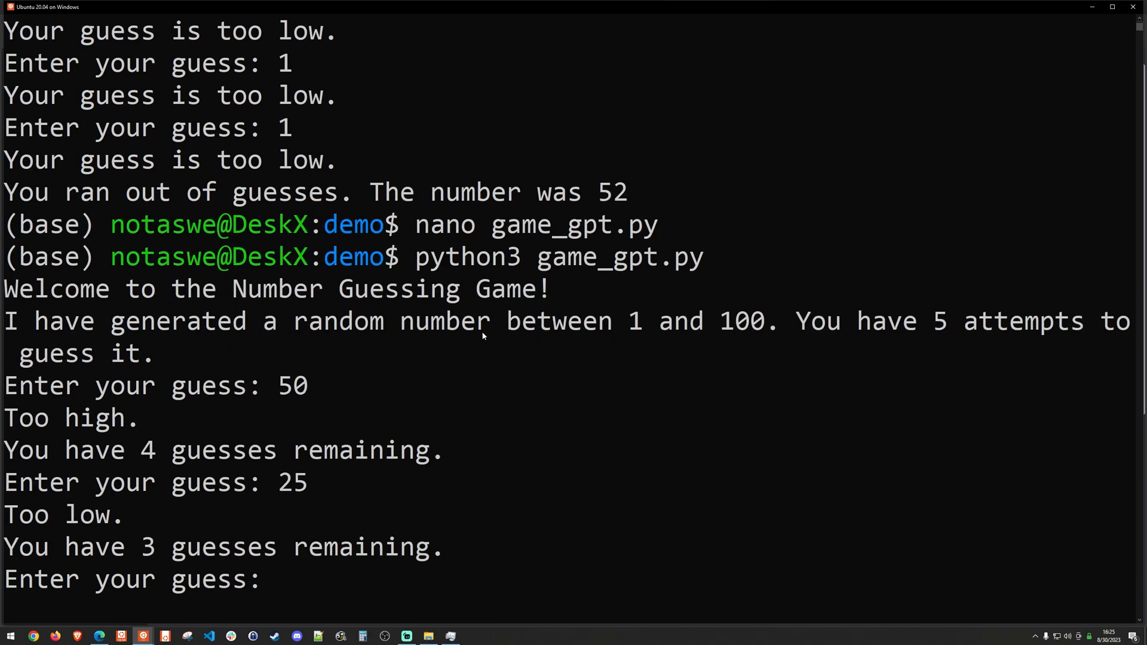
text(30)
text(42)
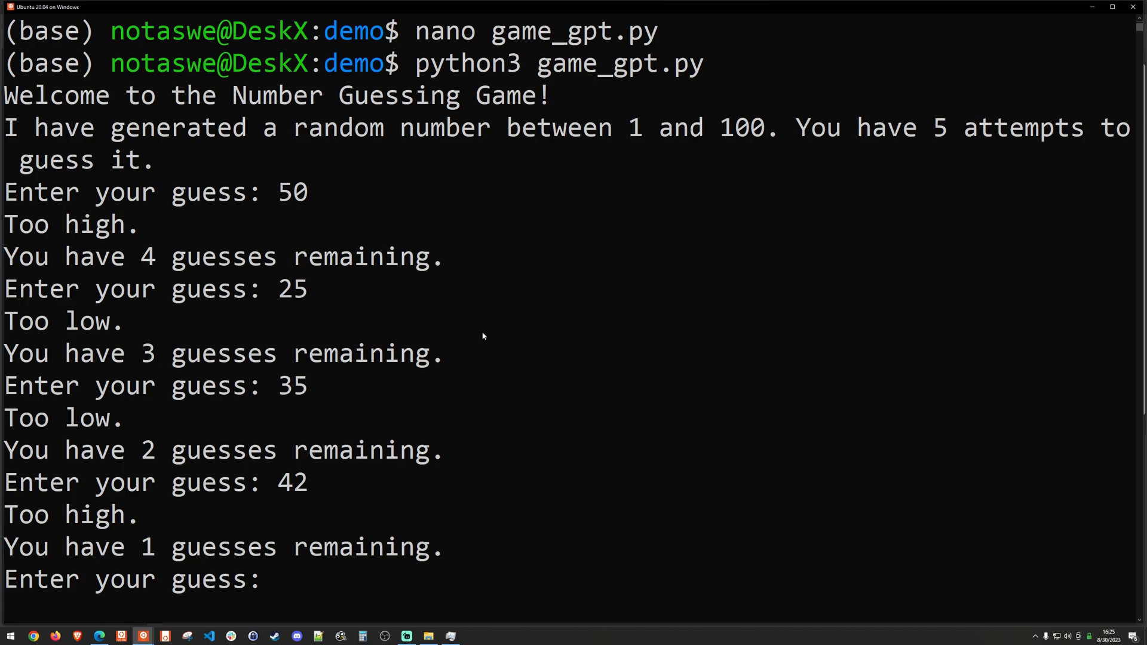
text(40)
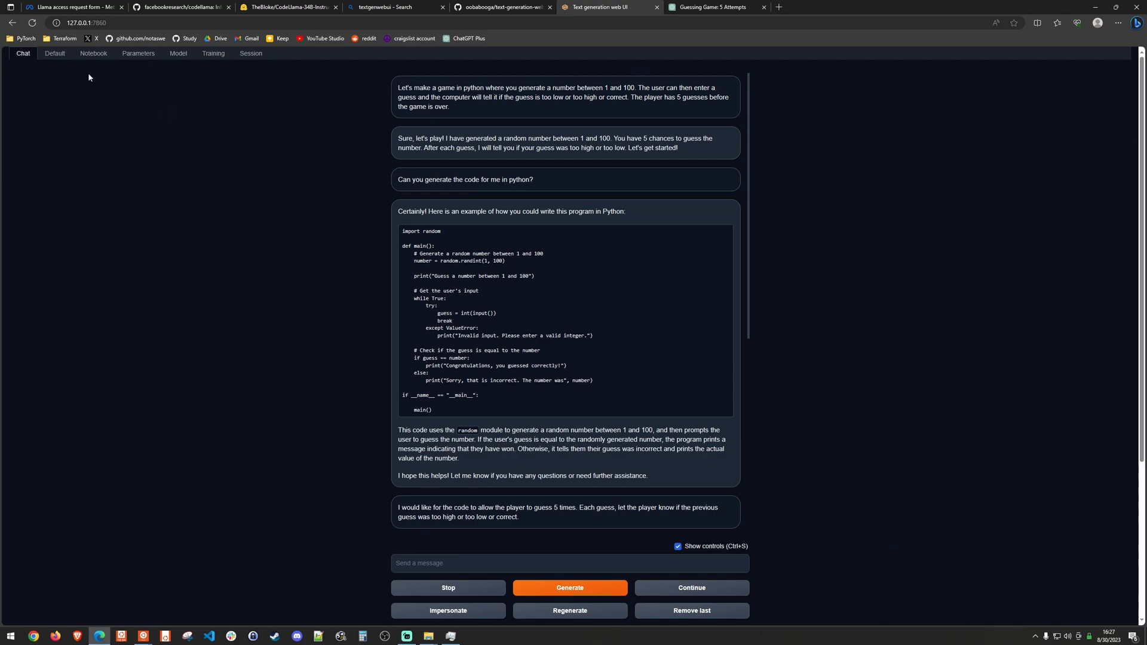
Unload CodeLlama from the Model tab and return to the Ubuntu terminal
click(178, 53)
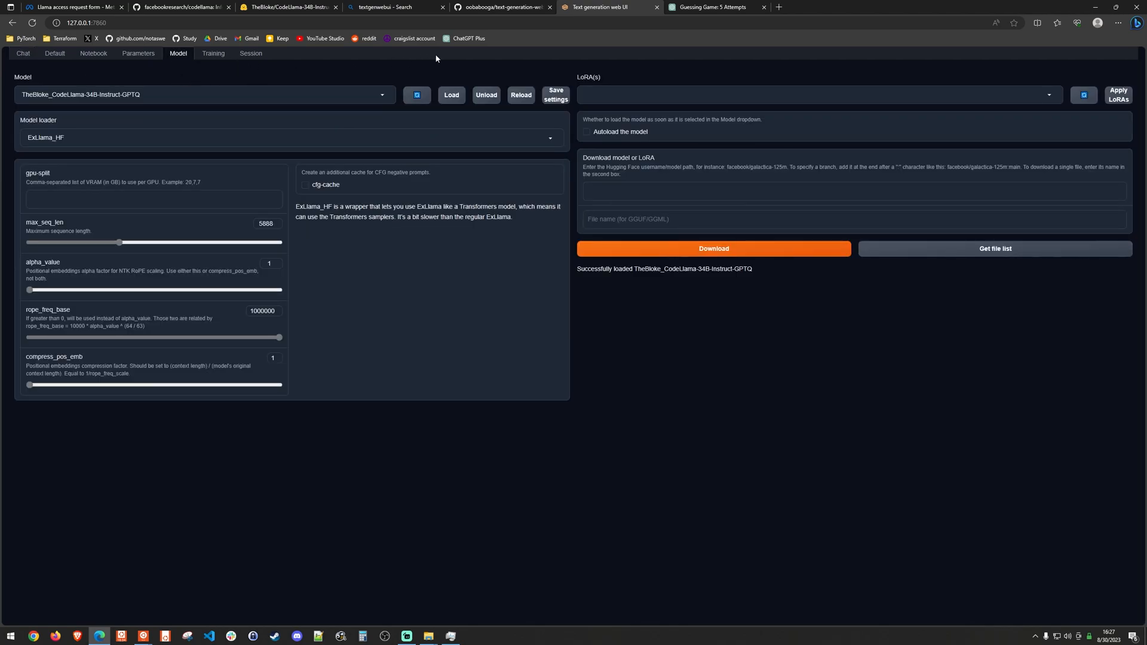
click(485, 94)
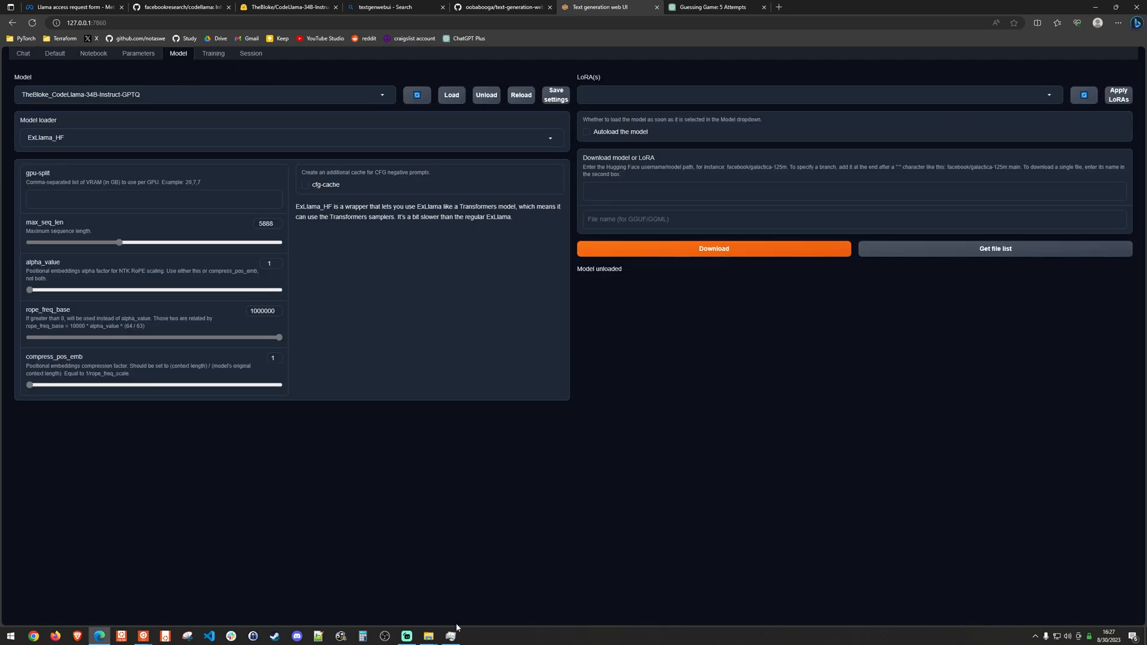
click(450, 636)
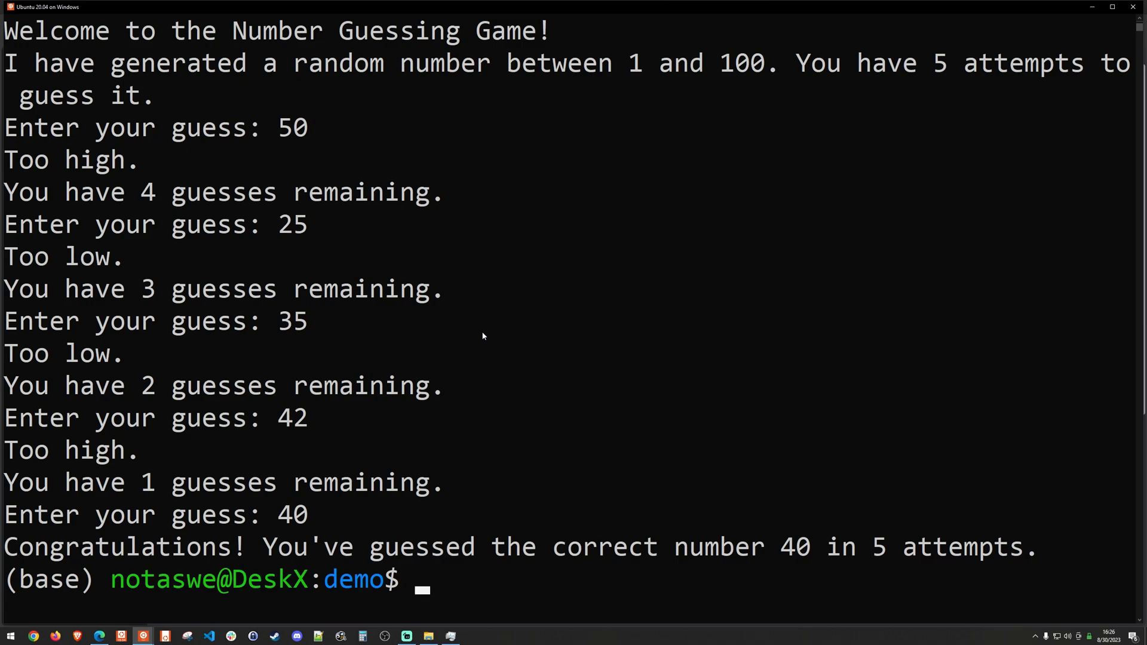
mouse_move(925, 263)
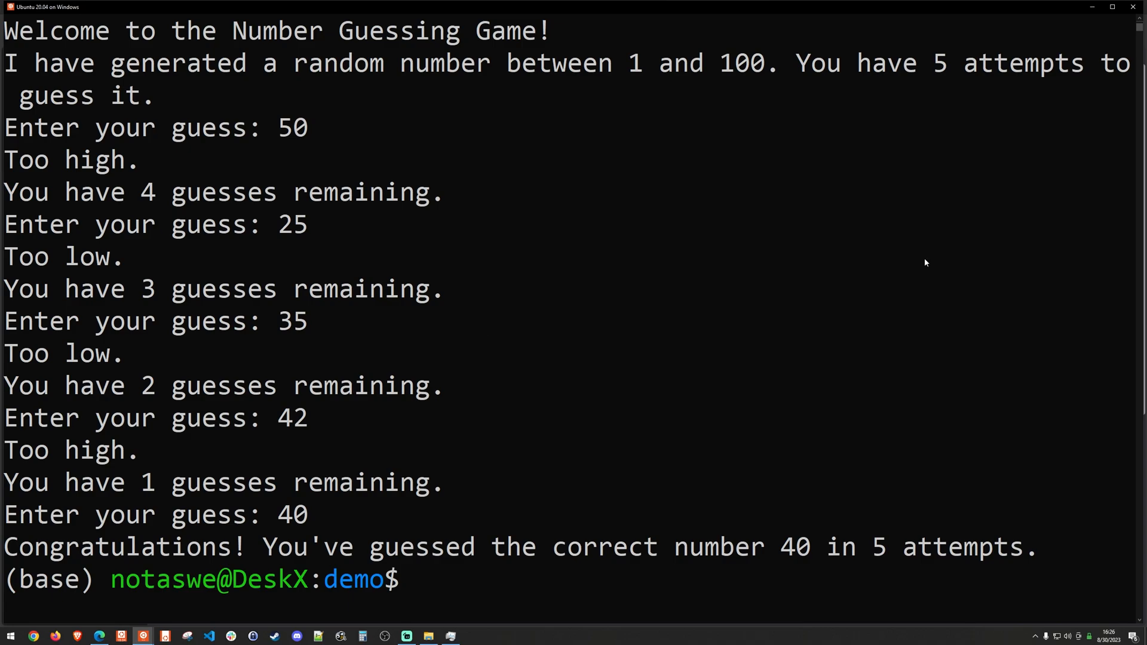